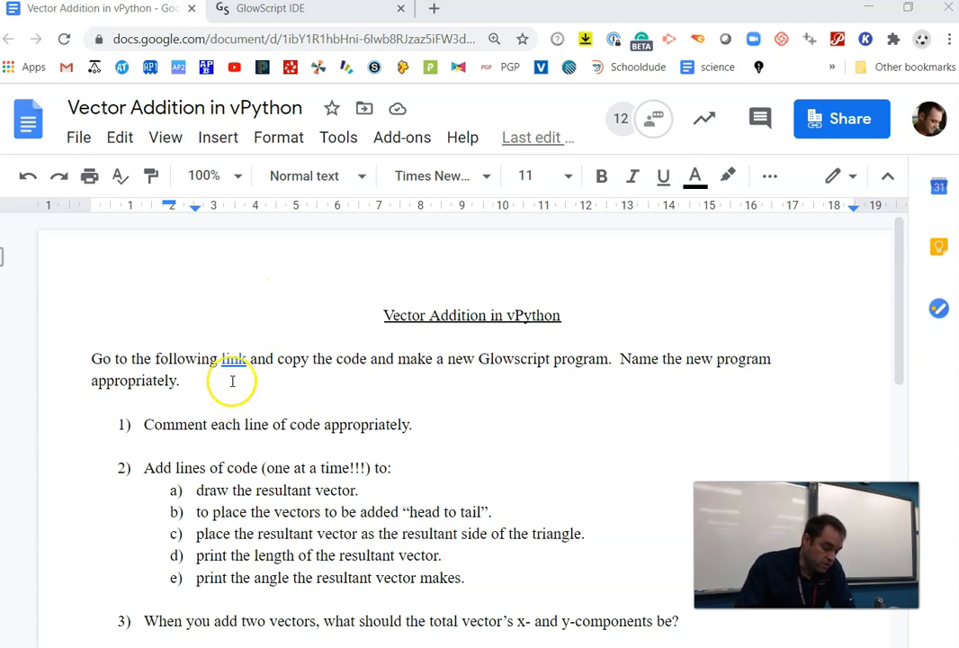
Follow the 'link' hyperlink in the Vector Addition in vPython document to the GlowScript program
{"action": "left_click", "coordinate": [232, 358]}
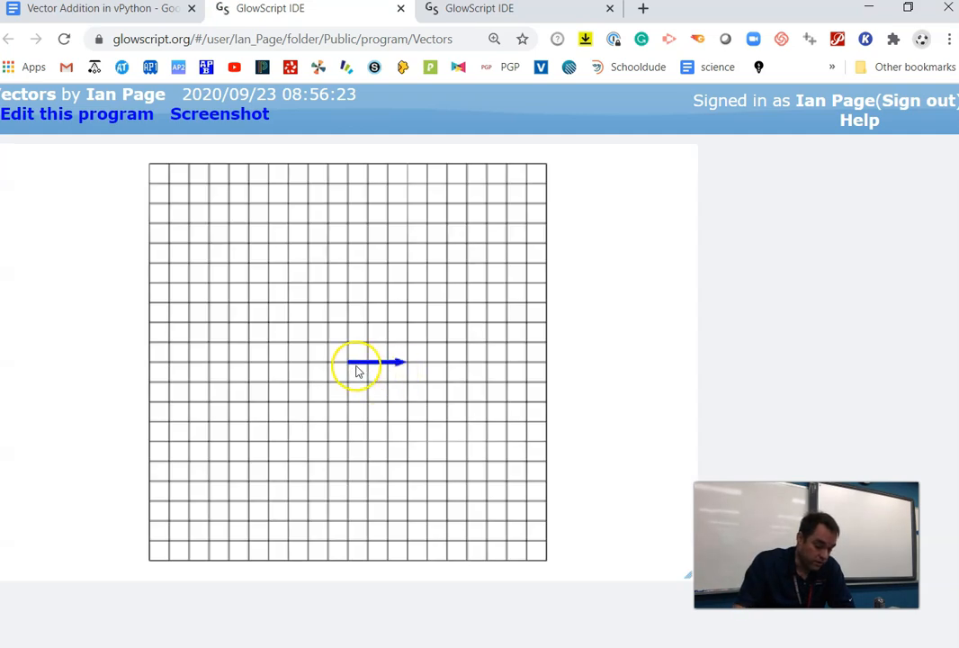
{"action": "mouse_move", "coordinate": [340, 367]}
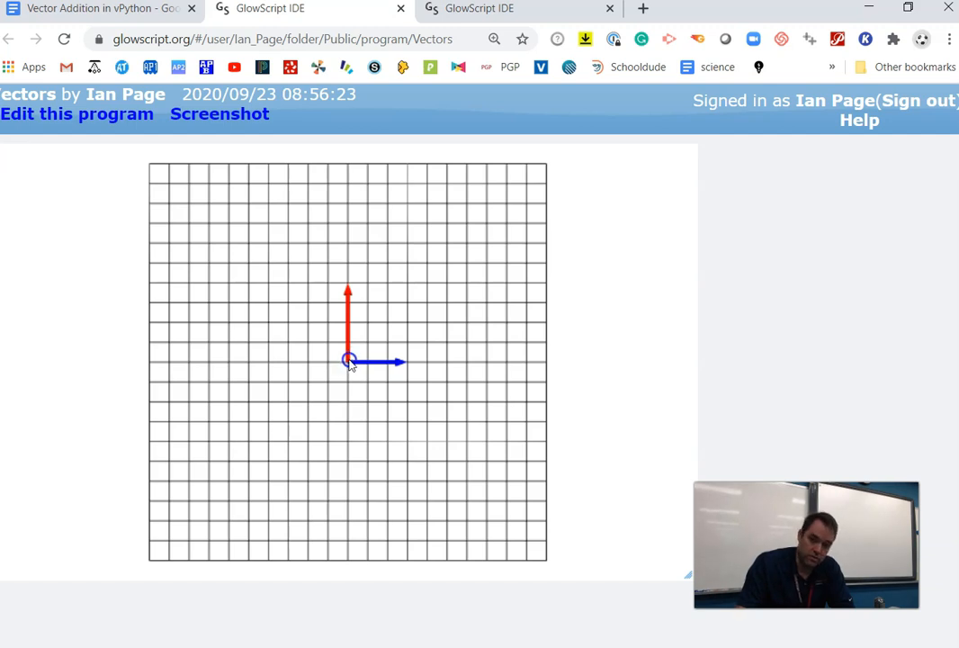
{"action": "mouse_move", "coordinate": [125, 142]}
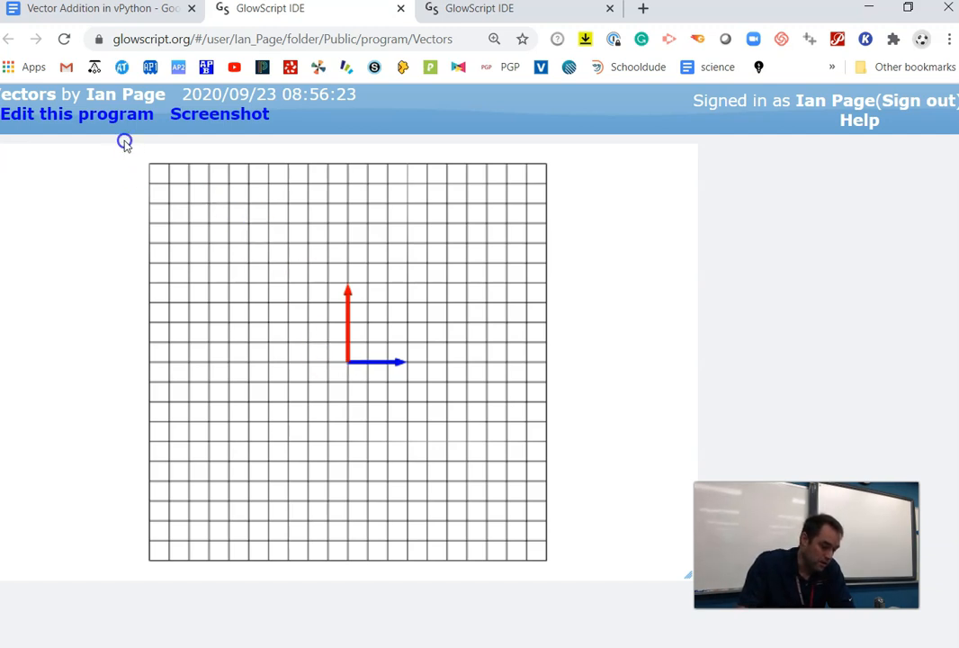
Switch from the running Vectors program to its code with 'Edit this program'
{"action": "left_click", "coordinate": [78, 114]}
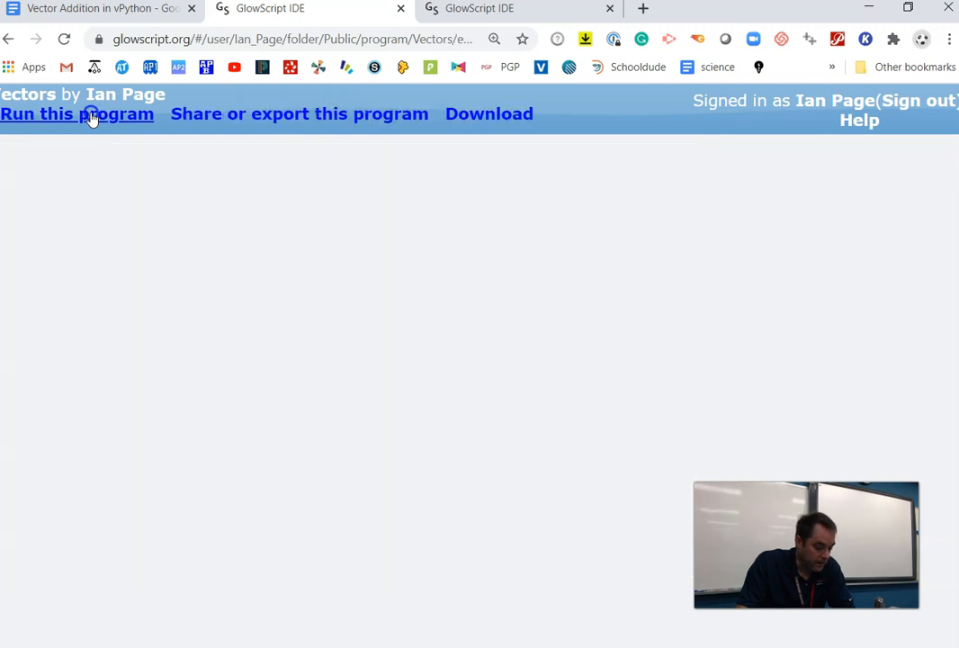
{"action": "left_click", "coordinate": [77, 114]}
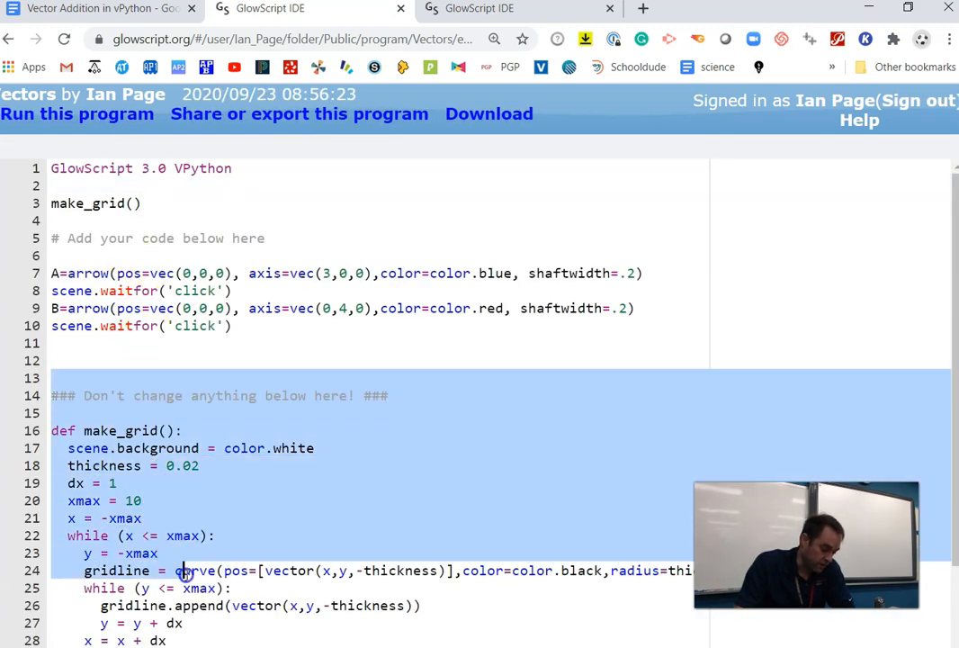
{"action": "scroll", "scroll_direction": "down", "scroll_amount": 3}
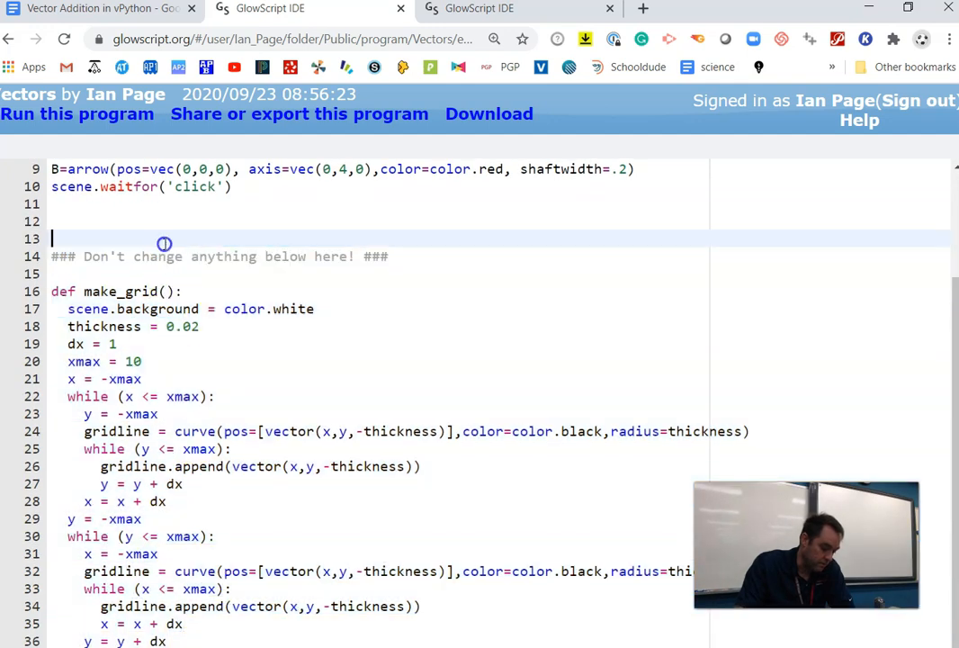
{"action": "scroll", "scroll_direction": "up", "scroll_amount": 3}
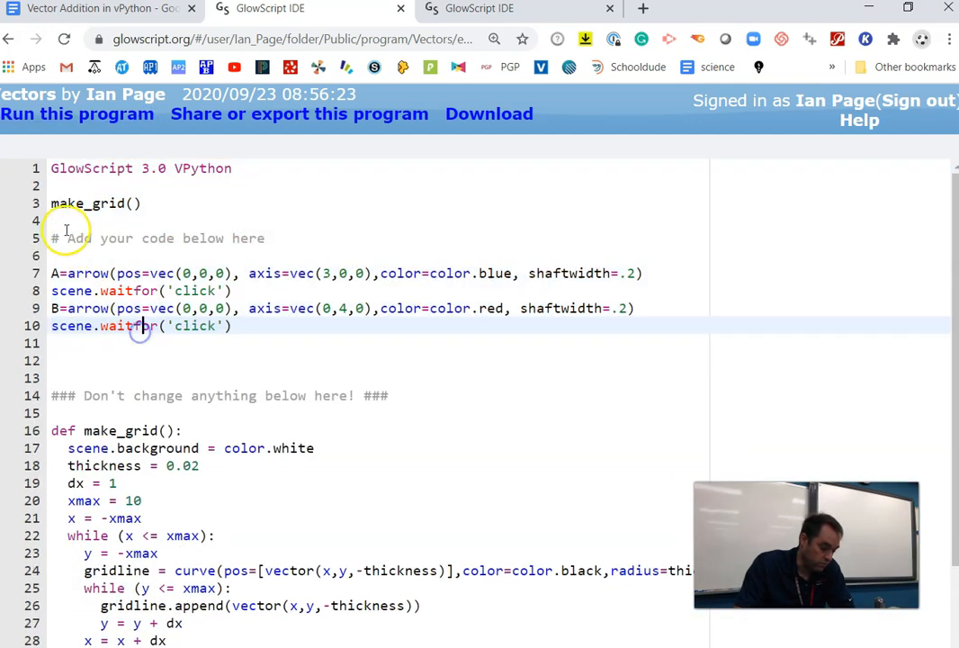
{"action": "left_click_drag", "start_coordinate": [54, 238], "coordinate": [54, 360]}
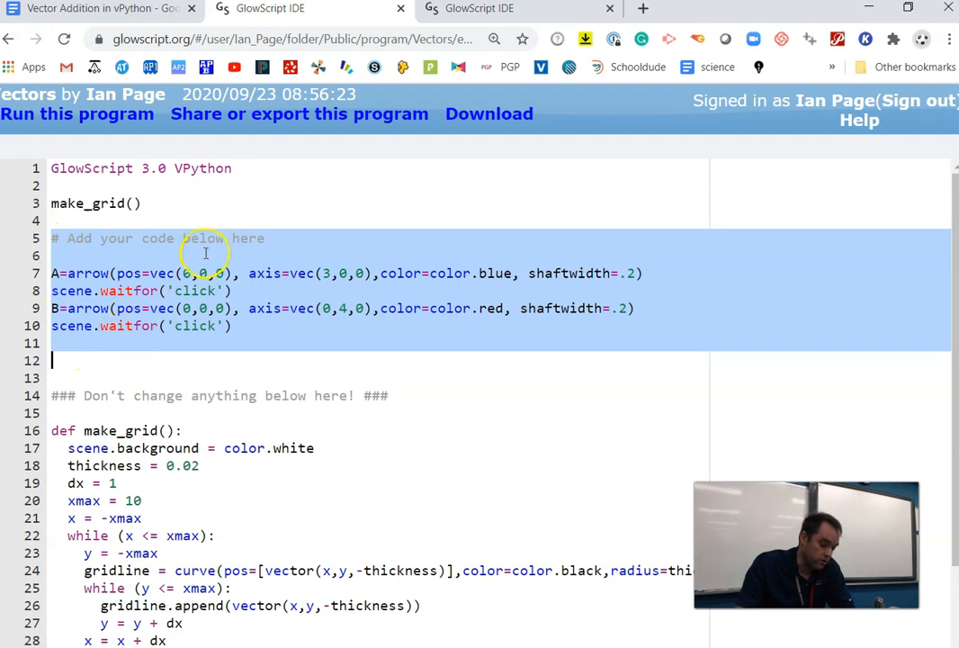
{"action": "left_click", "coordinate": [176, 326]}
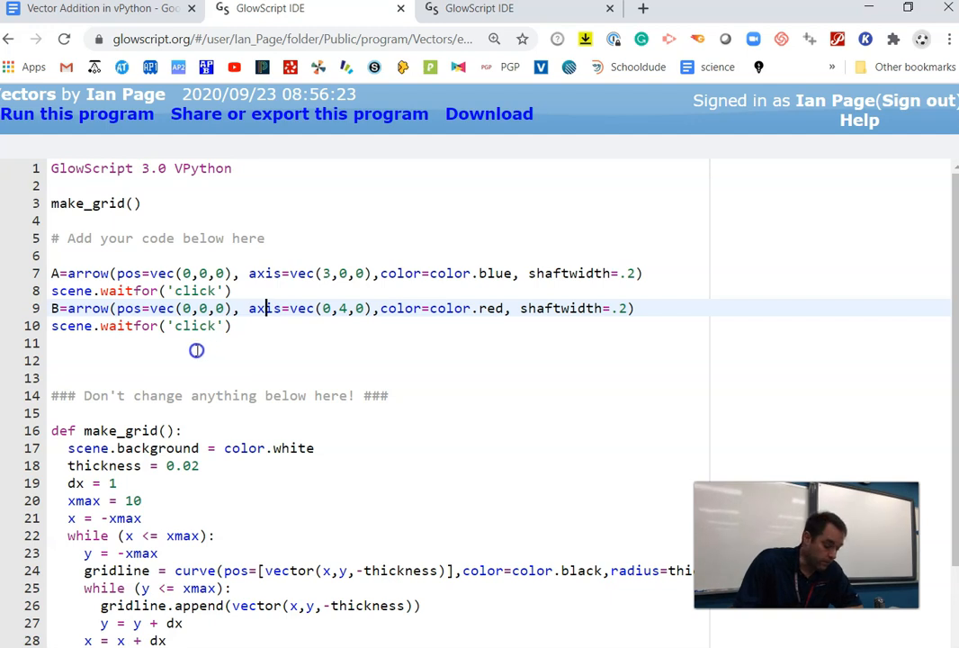
{"action": "mouse_move", "coordinate": [106, 8]}
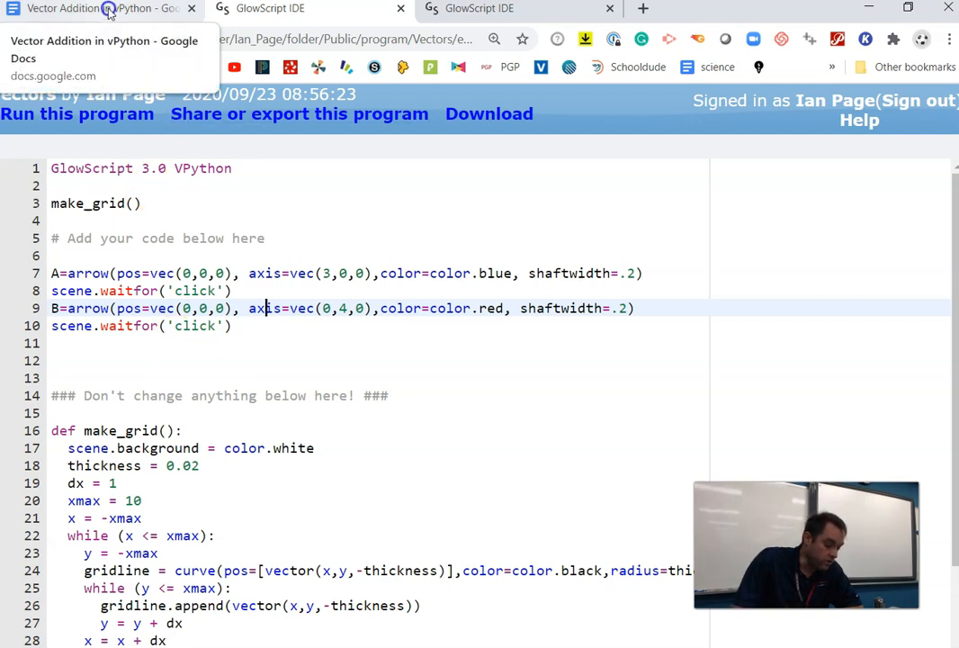
Rerun the Vectors program to draw the red vertical and blue horizontal arrows
{"action": "left_click", "coordinate": [76, 114]}
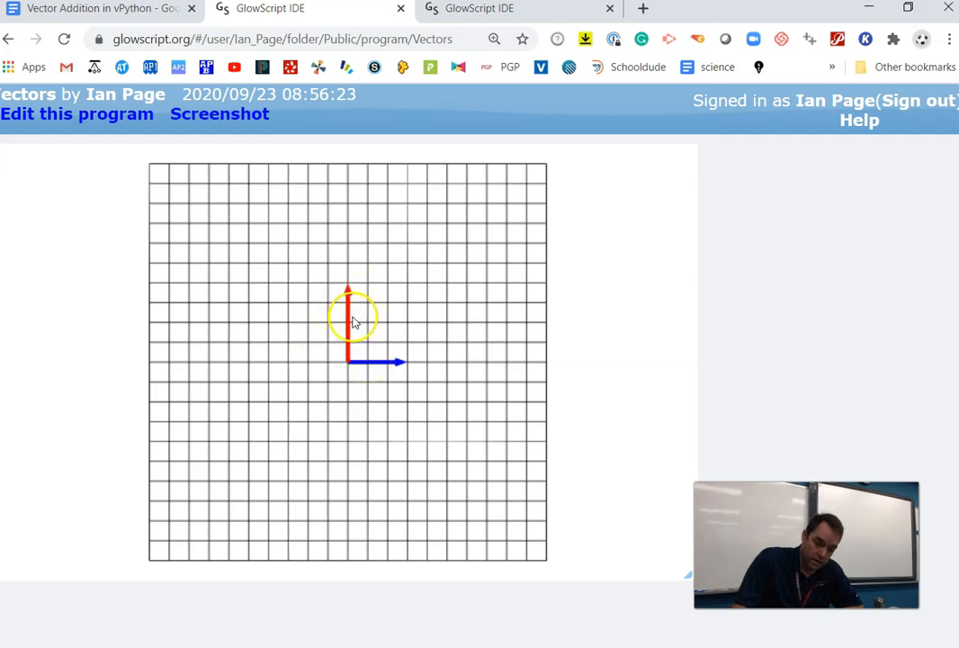
{"action": "mouse_move", "coordinate": [411, 312]}
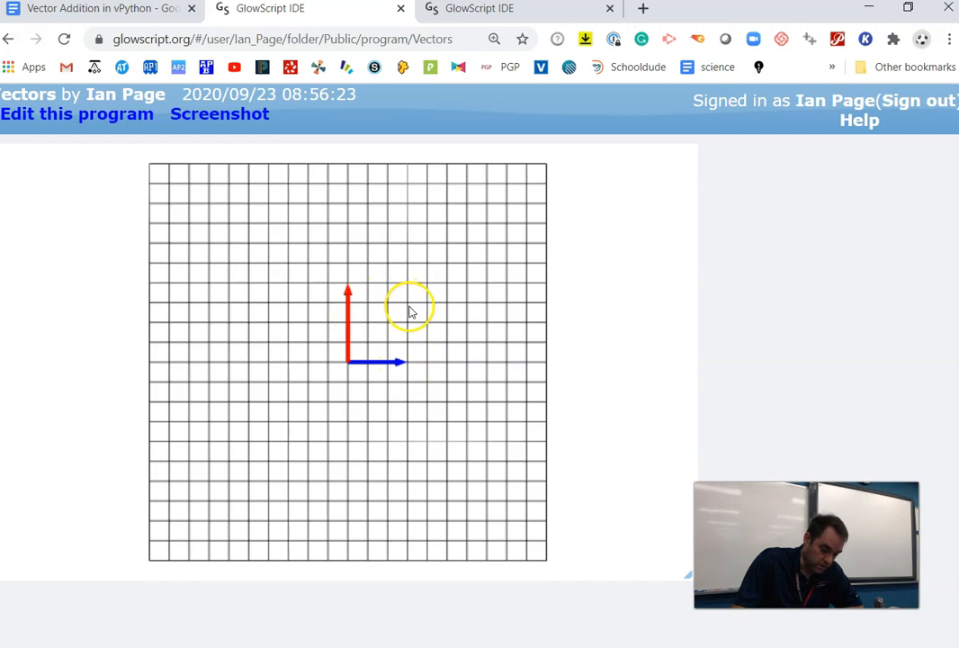
{"action": "mouse_move", "coordinate": [410, 360]}
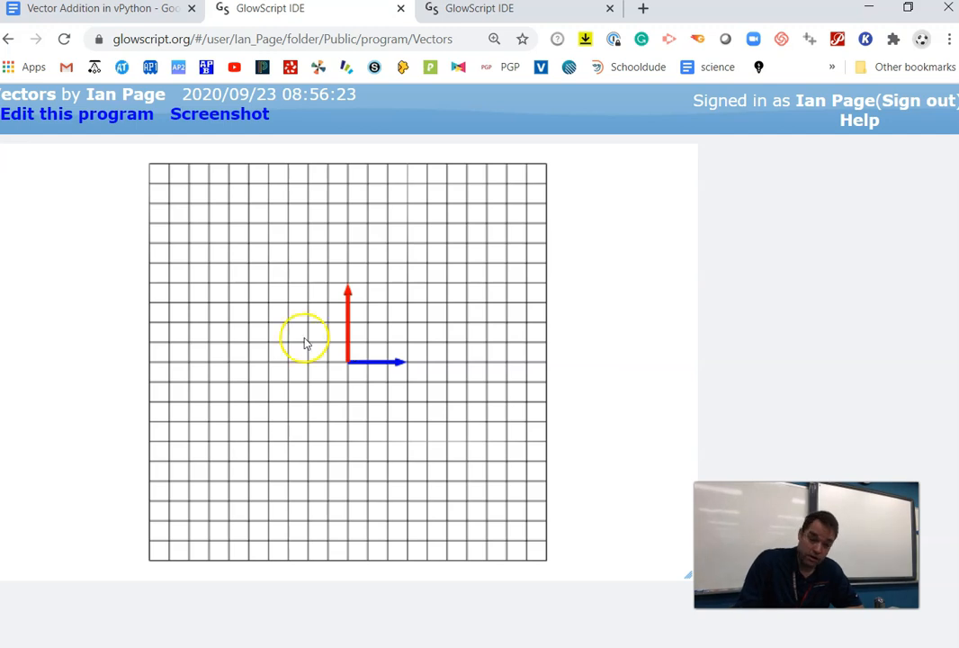
Return to the Vectors code and inspect the axis and pos values on lines 7 and 9
{"action": "left_click", "coordinate": [76, 113]}
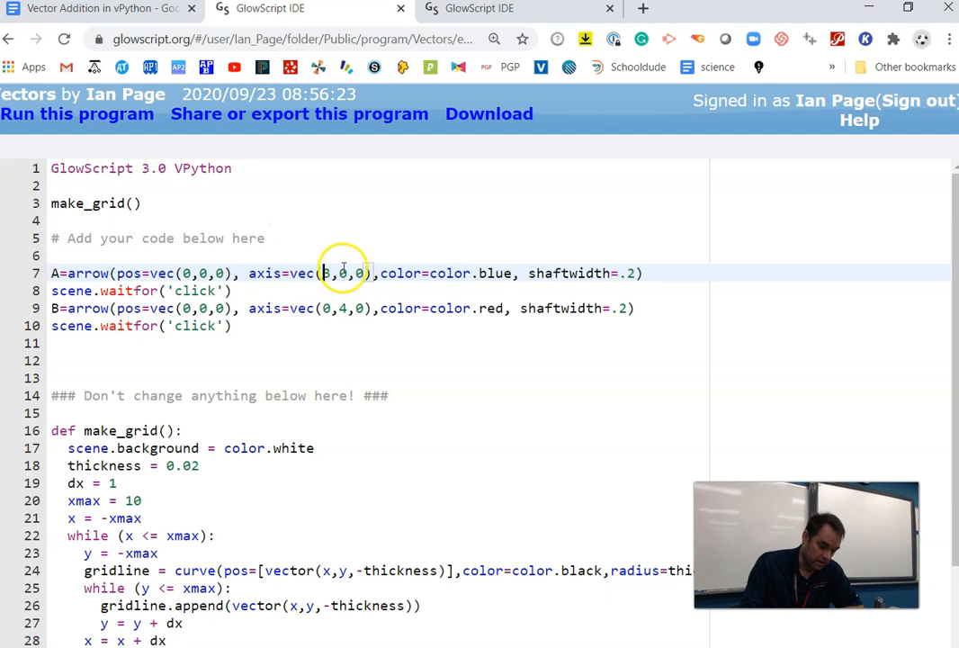
{"action": "type", "text": "3"}
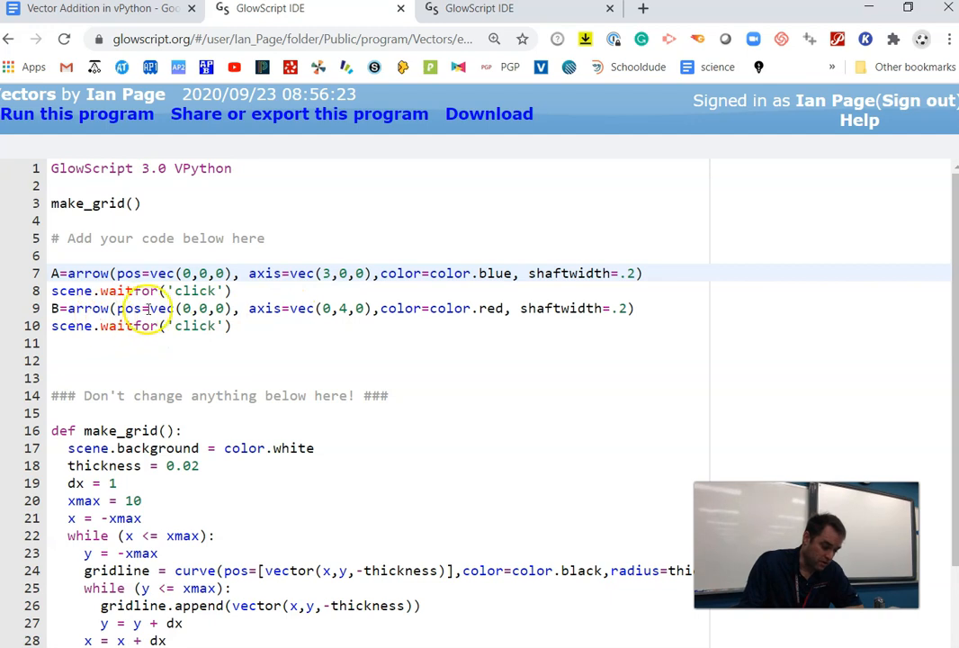
{"action": "double_click", "coordinate": [207, 308]}
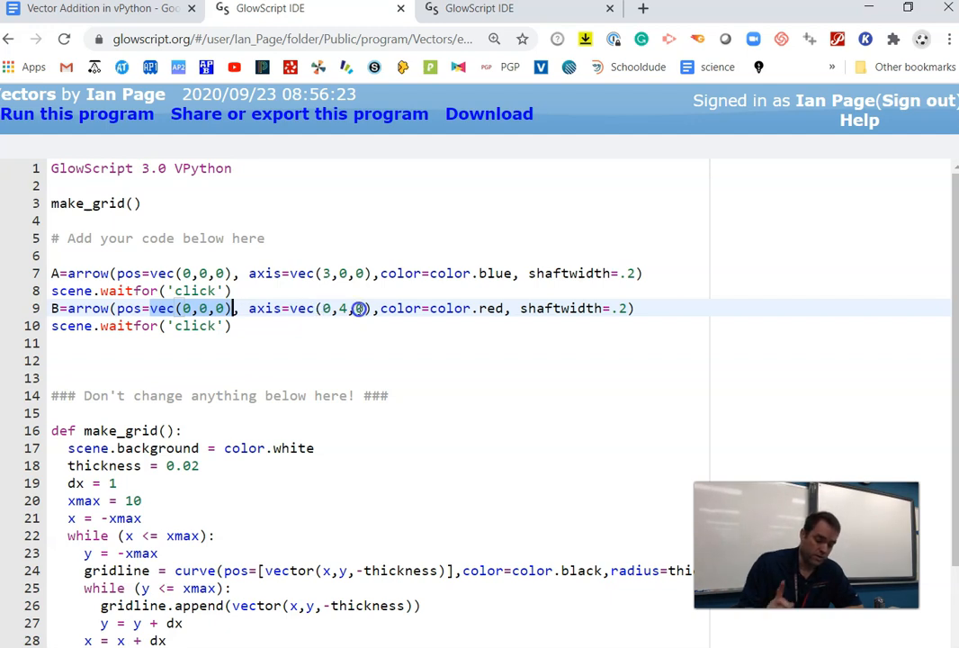
{"action": "mouse_move", "coordinate": [288, 333]}
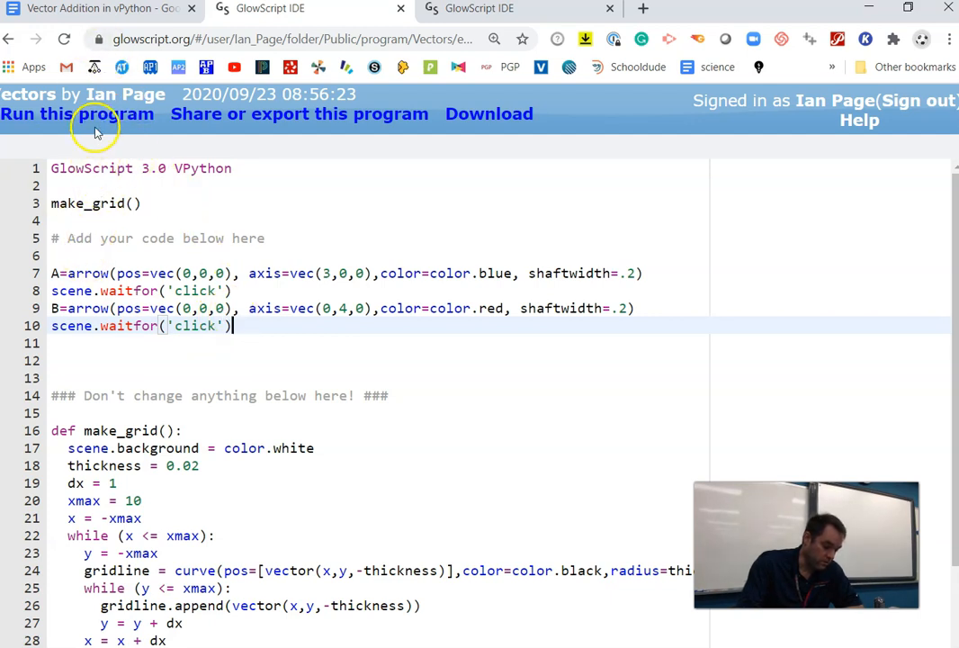
Change arrow B's pos to vec(3,0,0), rerun to verify, and return to the code
{"action": "left_click", "coordinate": [76, 113]}
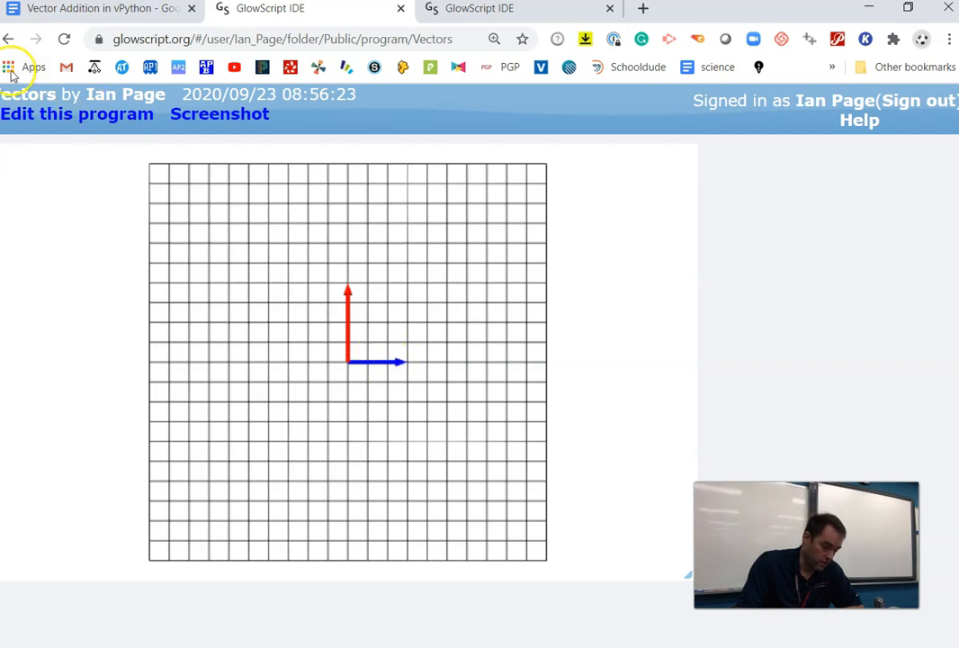
{"action": "left_click", "coordinate": [76, 114]}
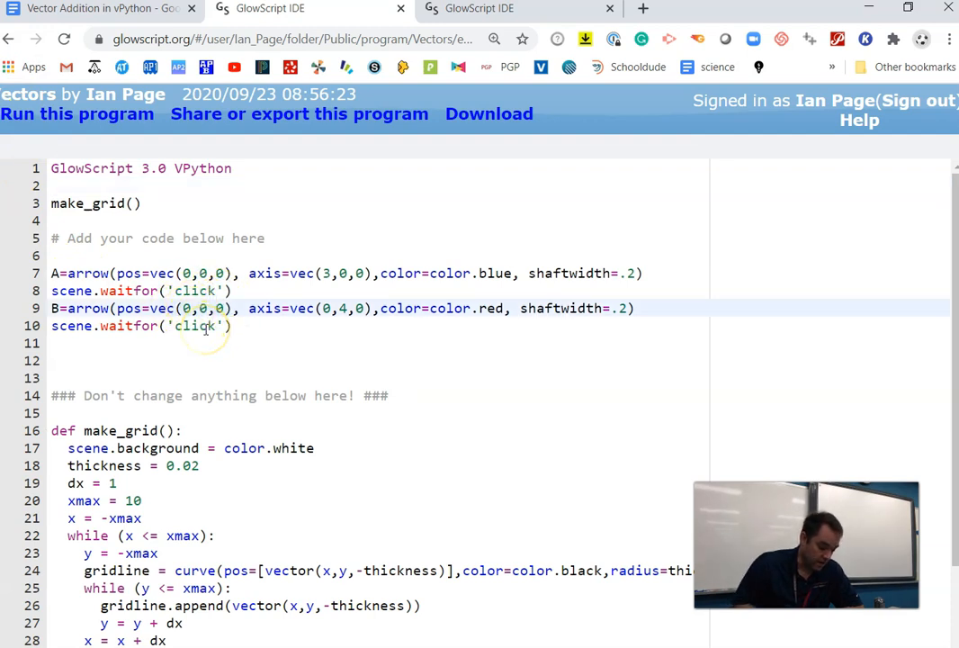
{"action": "key", "text": "Backspace"}
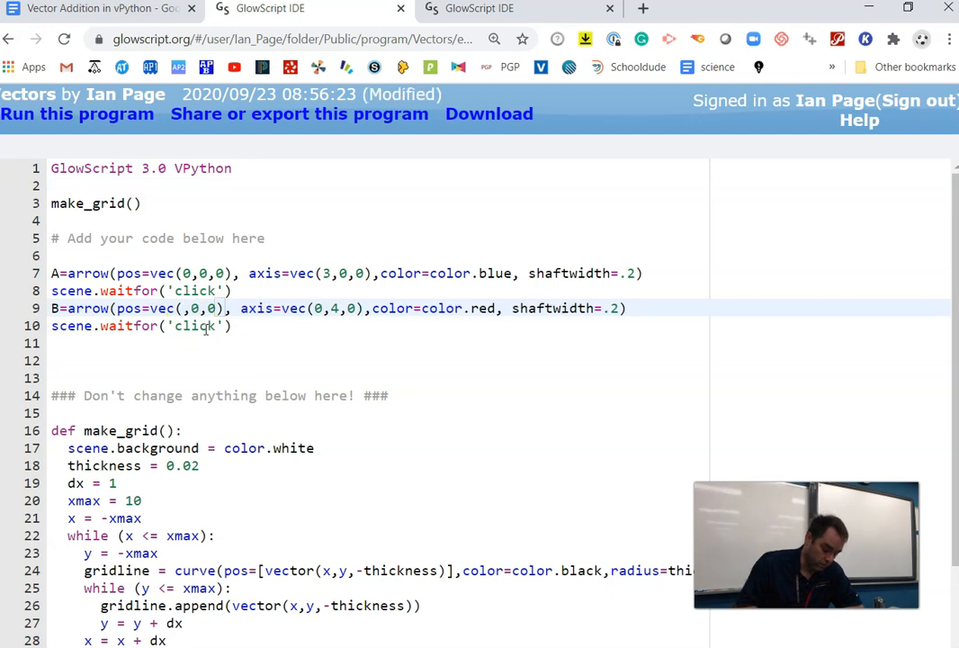
{"action": "type", "text": "3"}
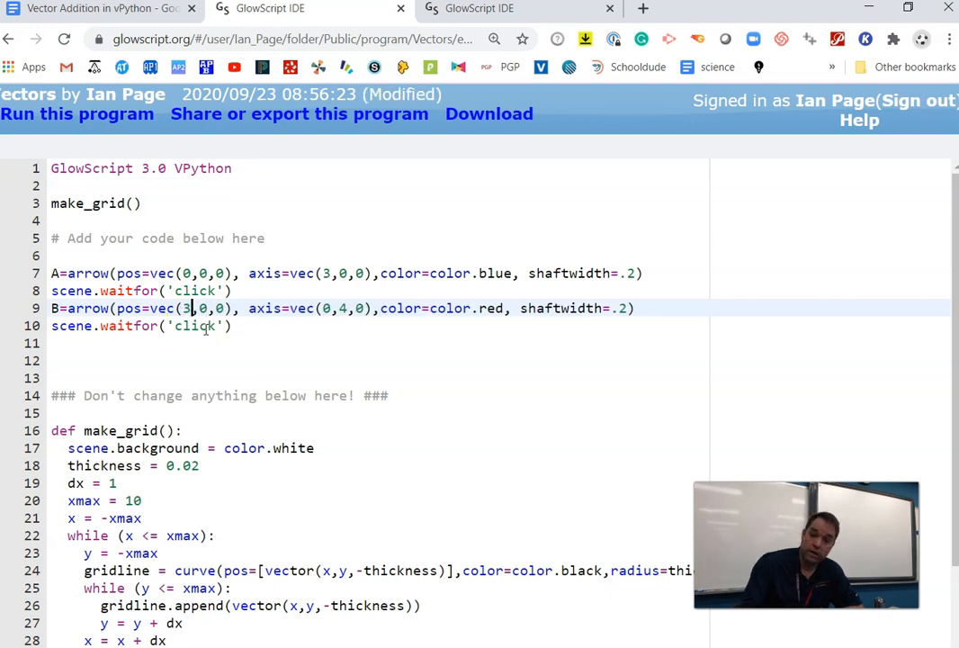
{"action": "left_click", "coordinate": [77, 113]}
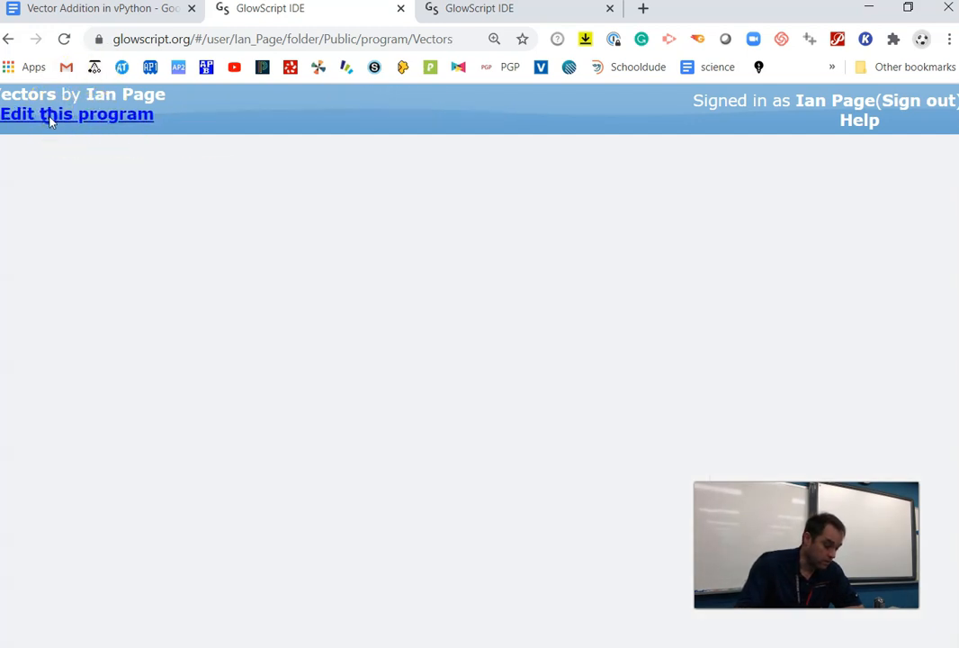
{"action": "left_click", "coordinate": [76, 113]}
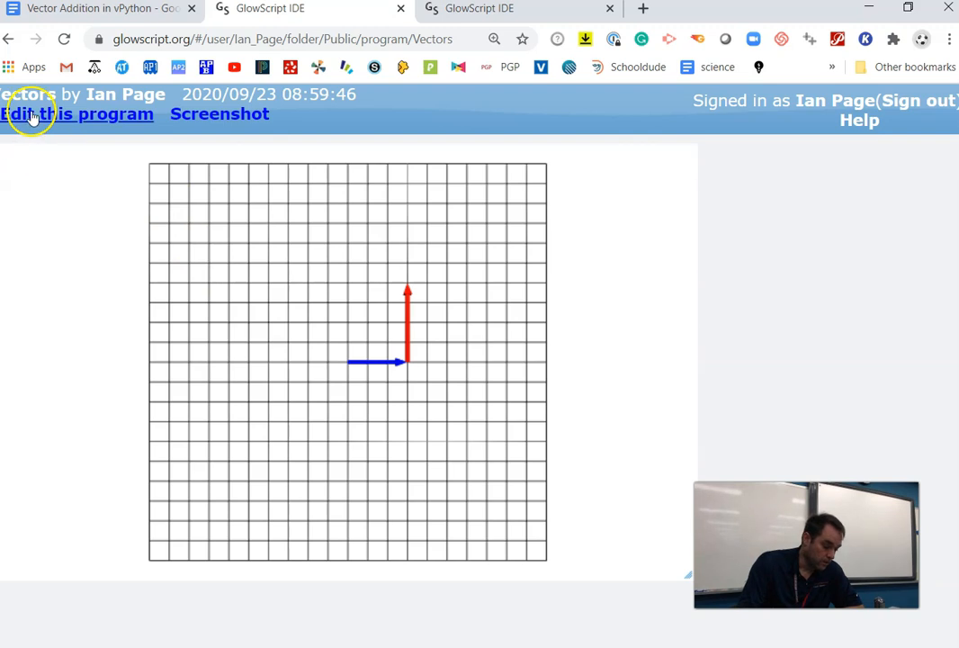
{"action": "left_click", "coordinate": [31, 114]}
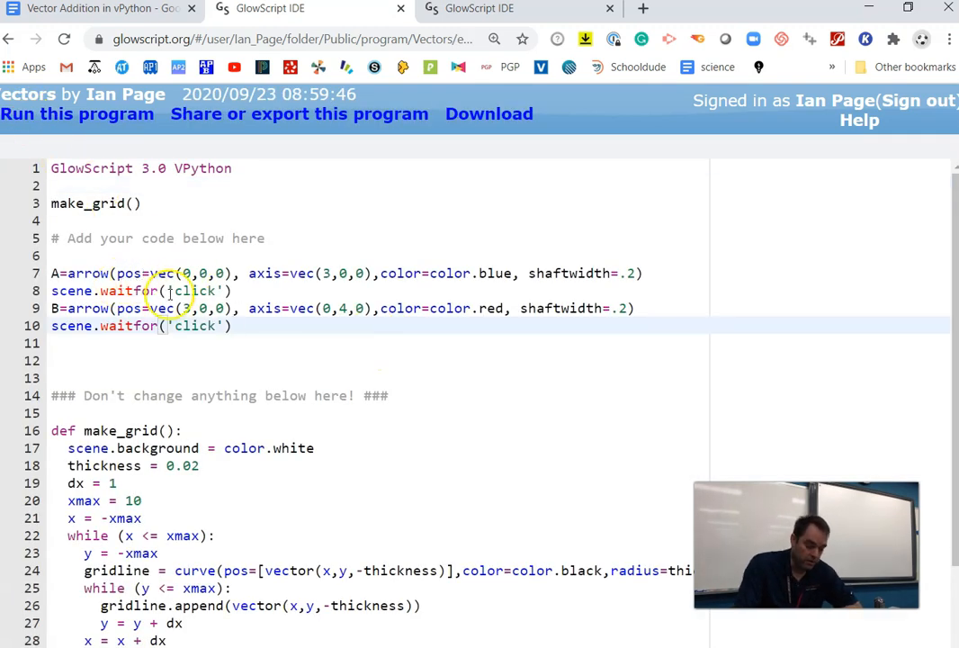
Type a partial R=arrow(pos=vec(0,0,0), axis=vec( line and comment it out with #
{"action": "key", "text": "Enter"}
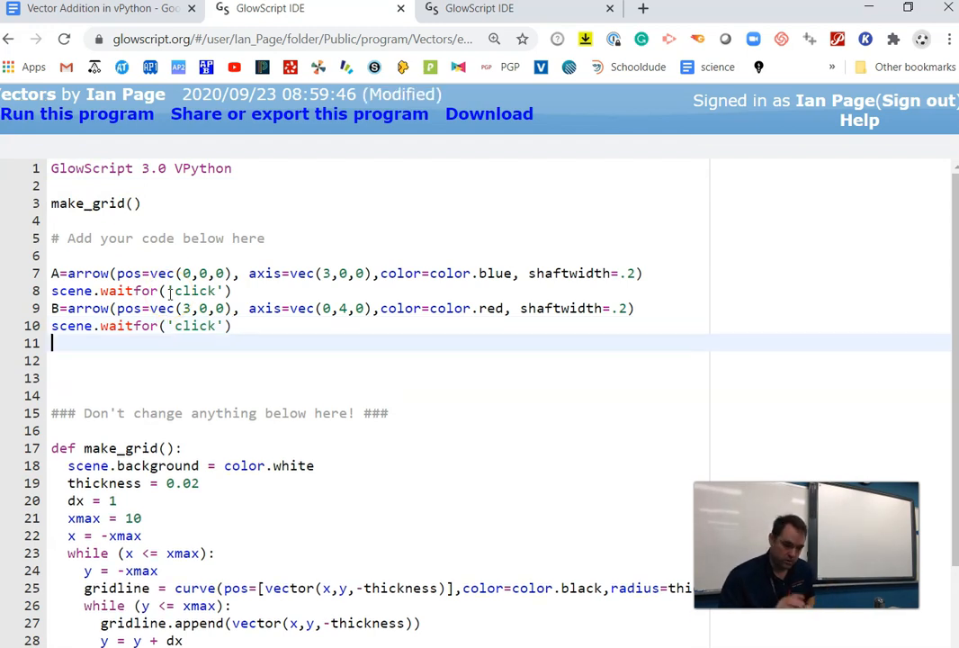
{"action": "type", "text": "R"}
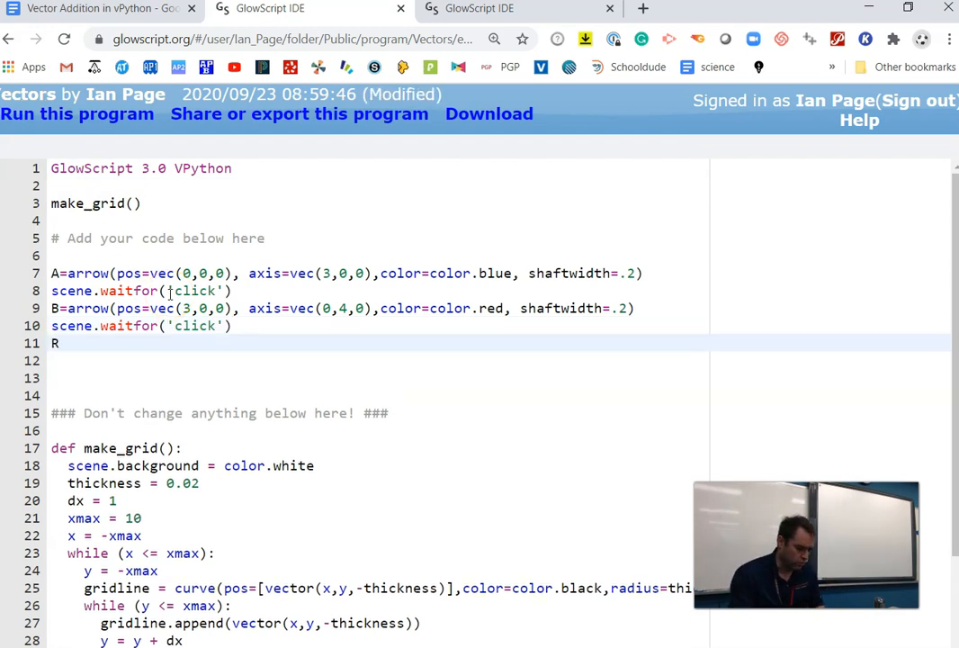
{"action": "type", "text": "-"}
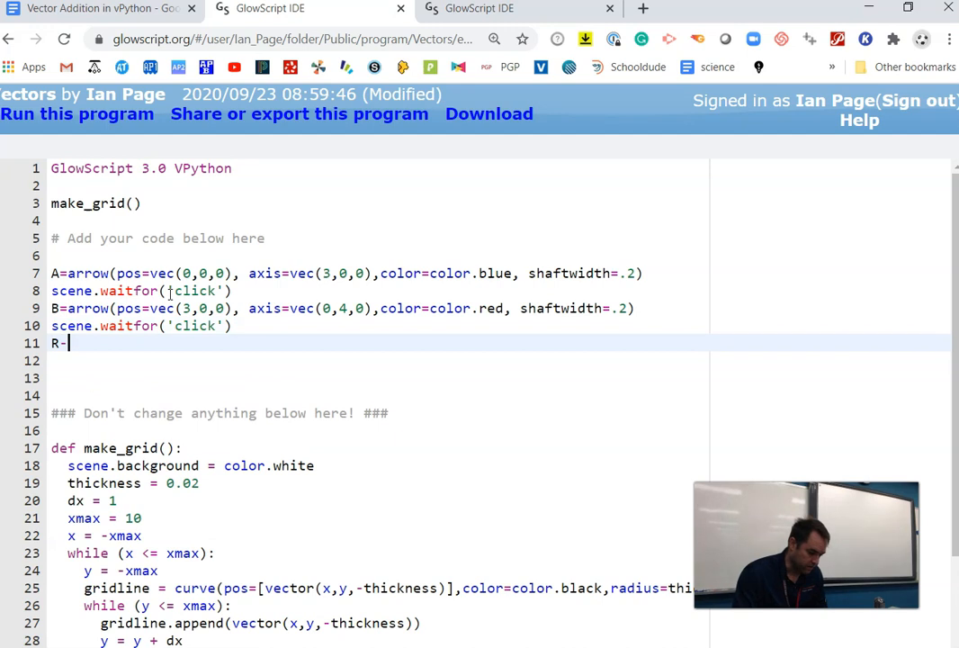
{"action": "type", "text": "a"}
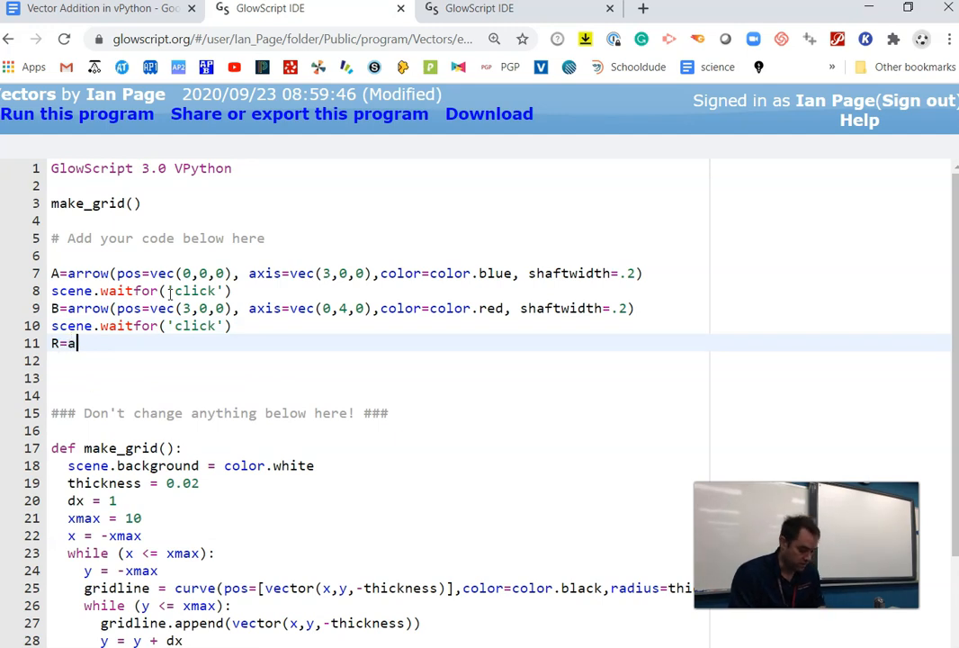
{"action": "type", "text": "rrow"}
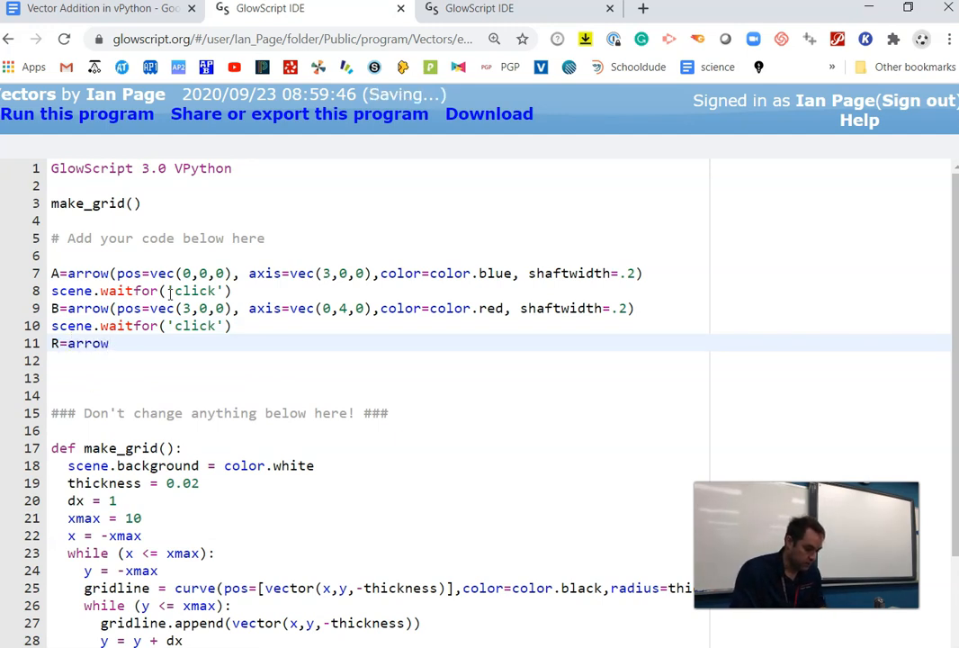
{"action": "type", "text": "(pos="}
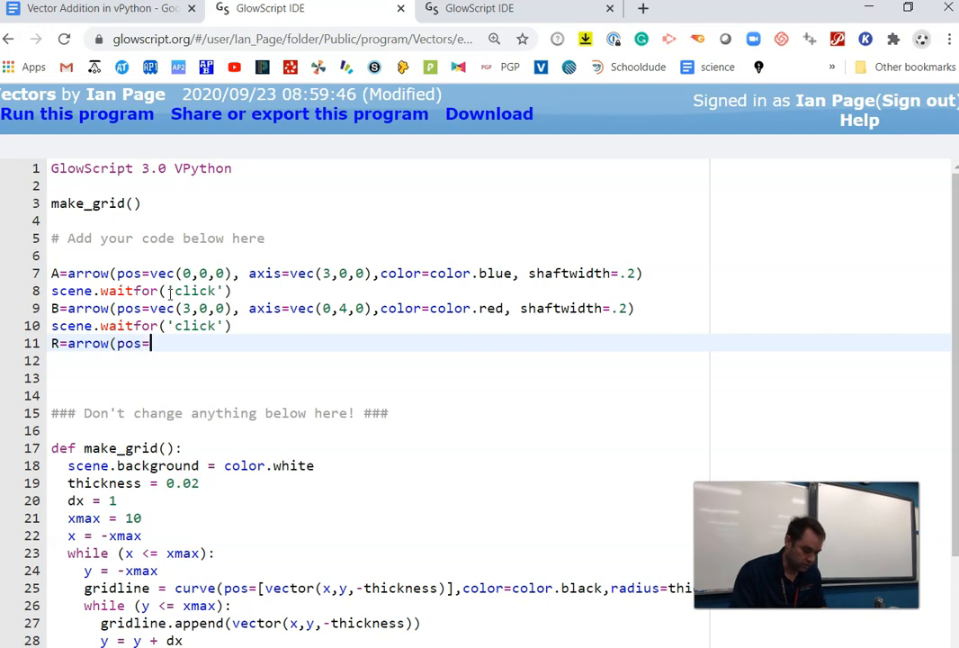
{"action": "type", "text": "vec(0,0,0), axis="}
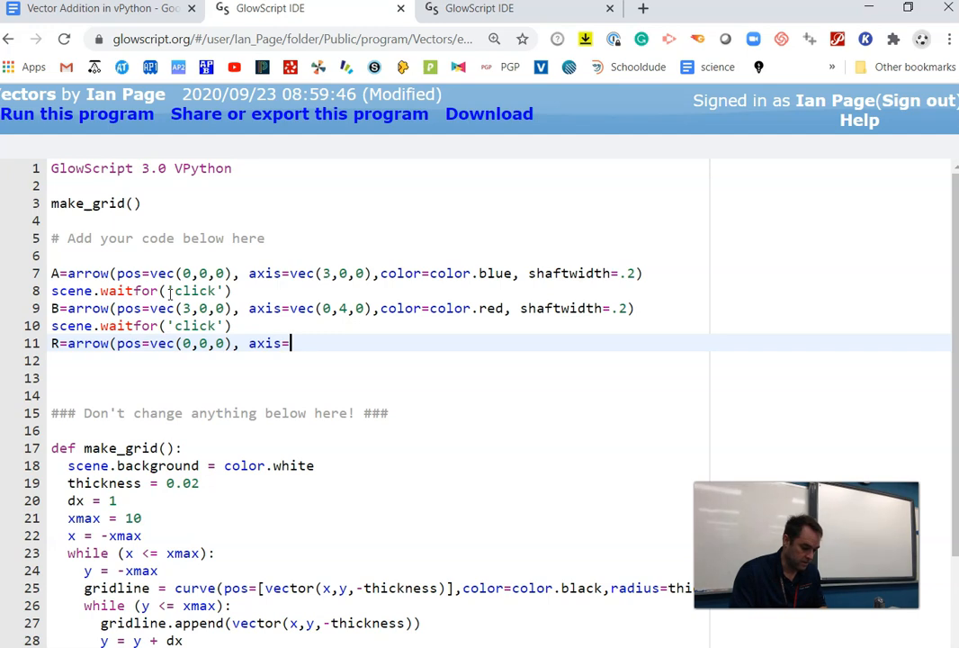
{"action": "type", "text": "vec("}
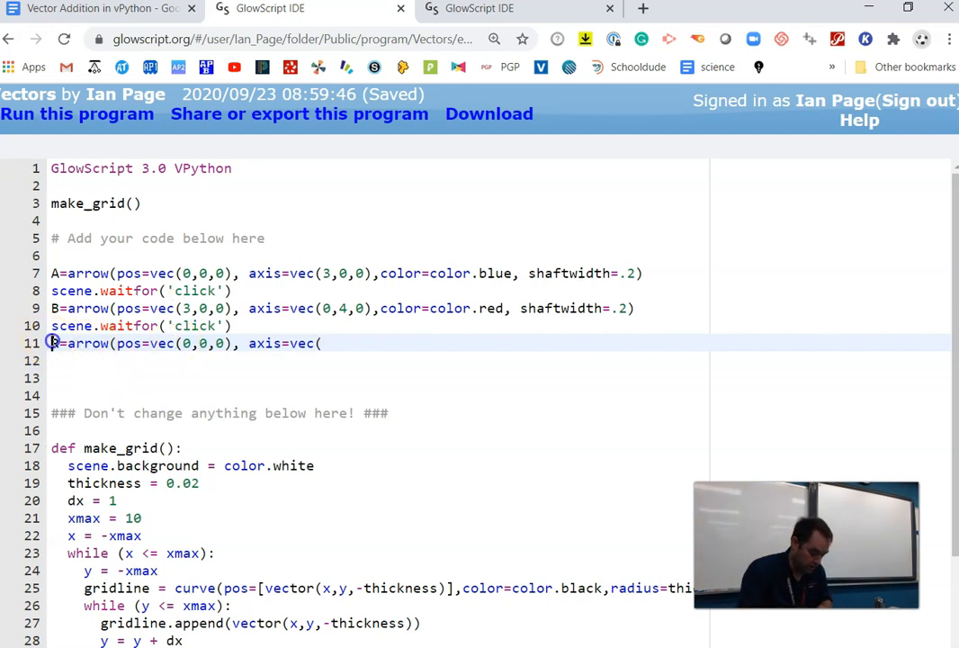
{"action": "type", "text": "#"}
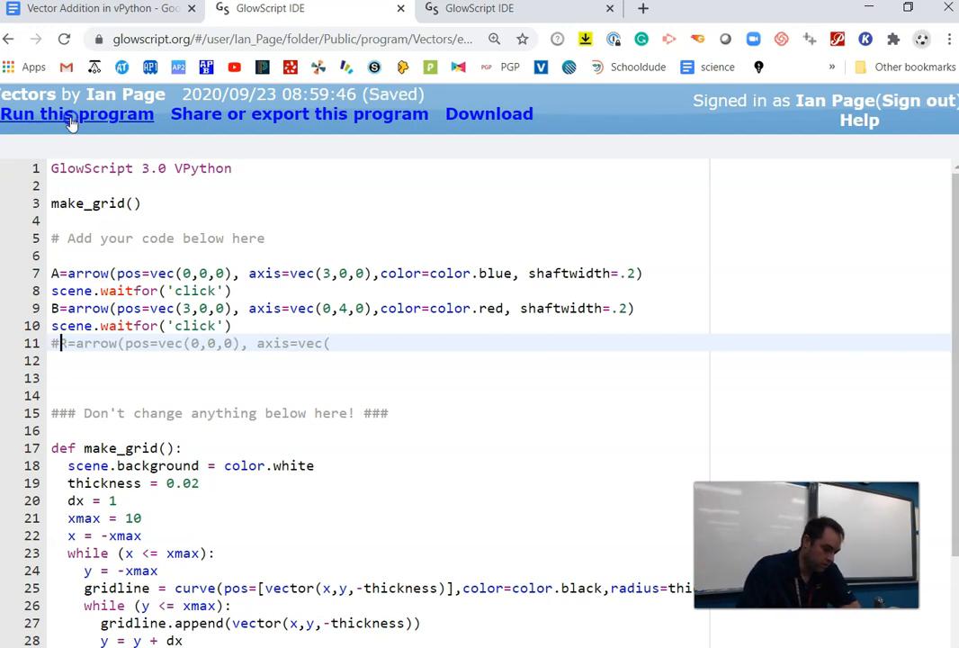
Rerun to view the tip-to-tail arrows, then uncomment line 11 and resume R's axis
{"action": "left_click", "coordinate": [77, 113]}
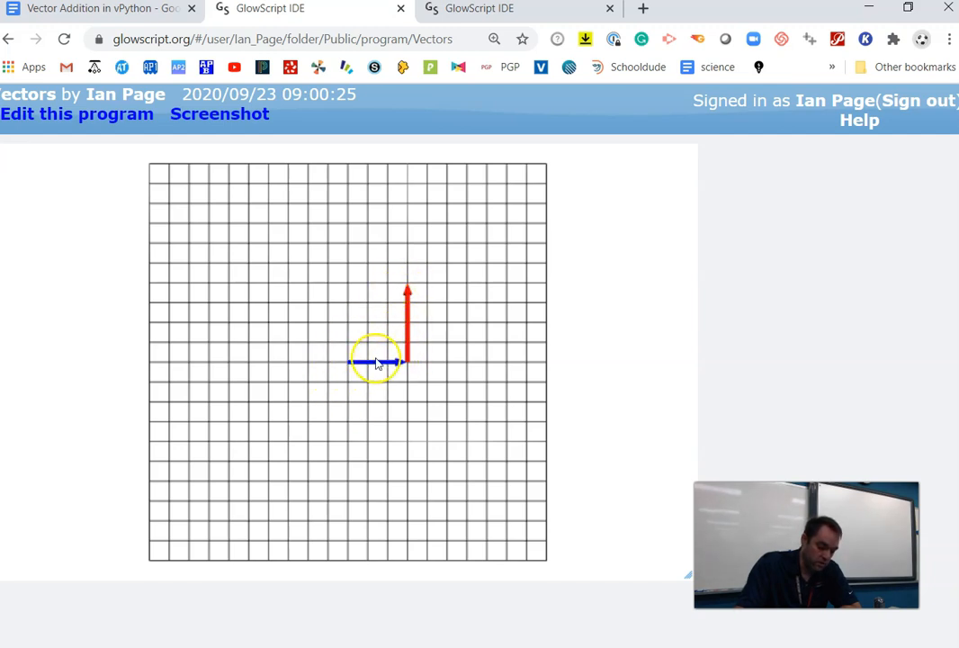
{"action": "mouse_move", "coordinate": [402, 287]}
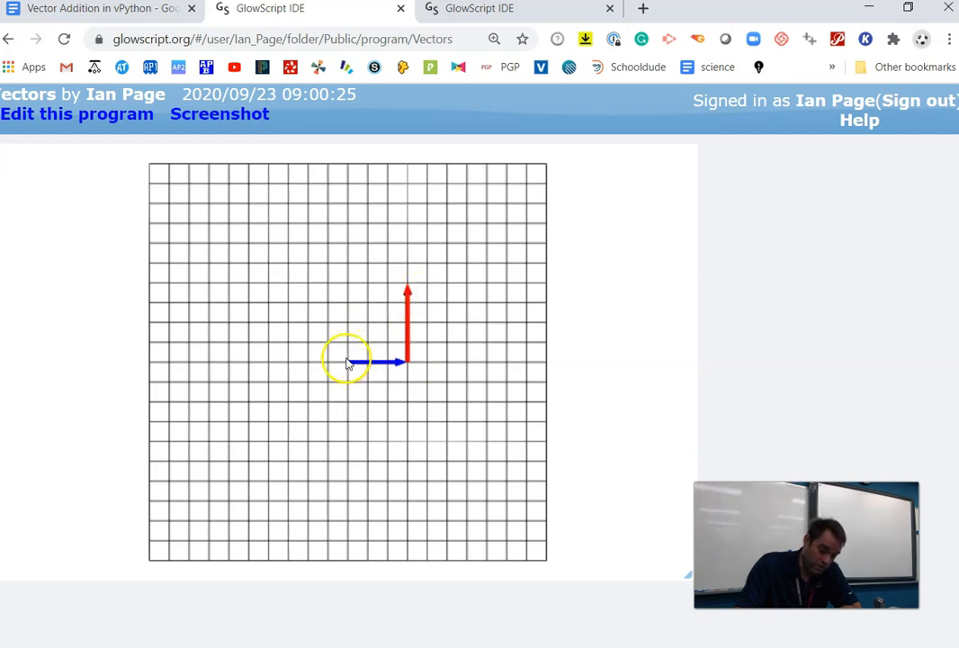
{"action": "mouse_move", "coordinate": [350, 377]}
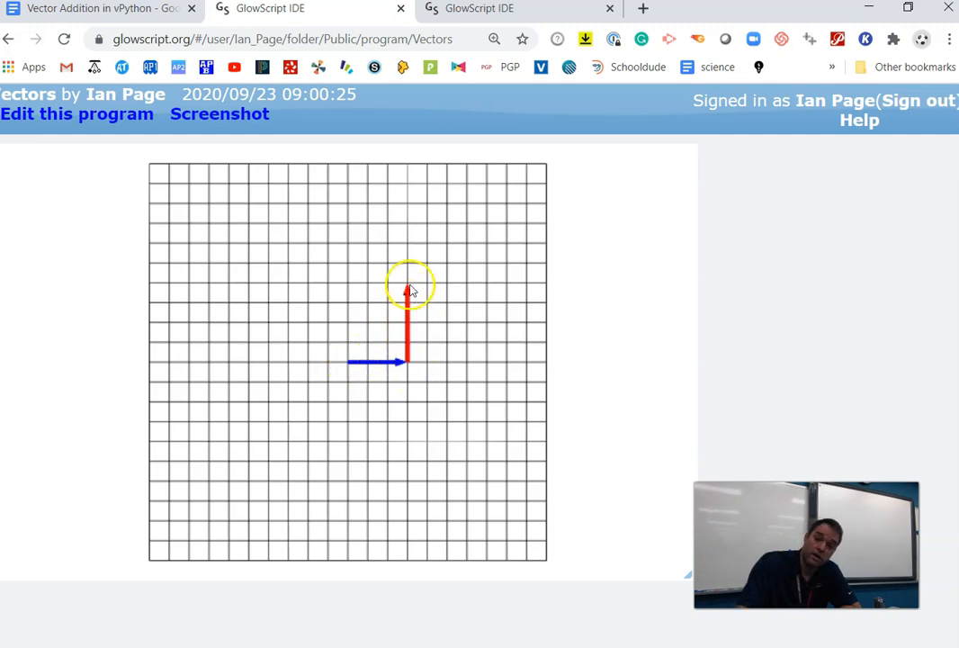
{"action": "left_click", "coordinate": [77, 114]}
{"action": "type", "text": "R=arrow(pos=vec(0,0,0), axis=vec"}
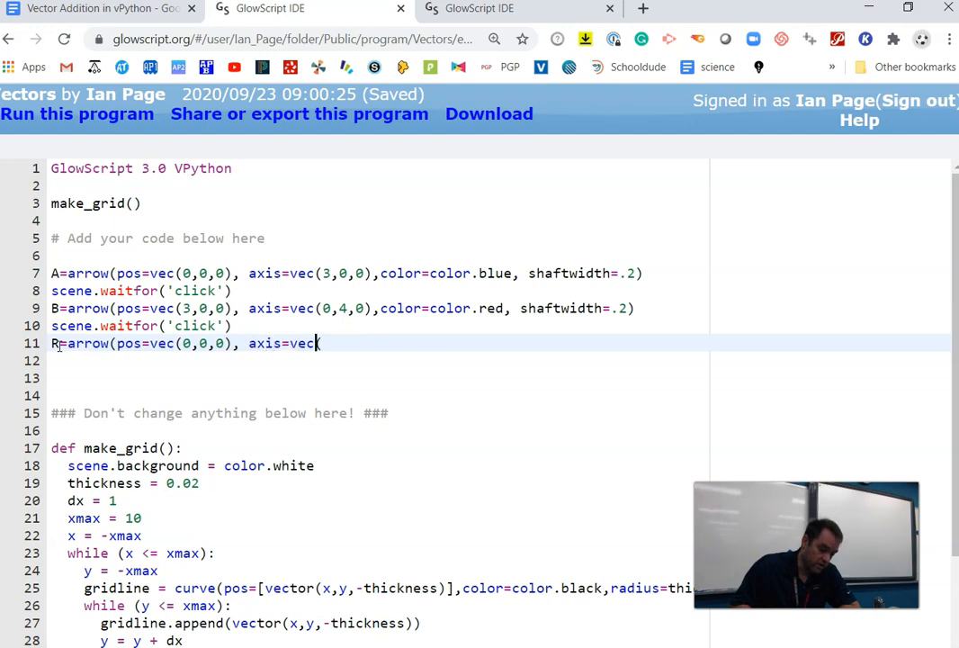
{"action": "type", "text": "("}
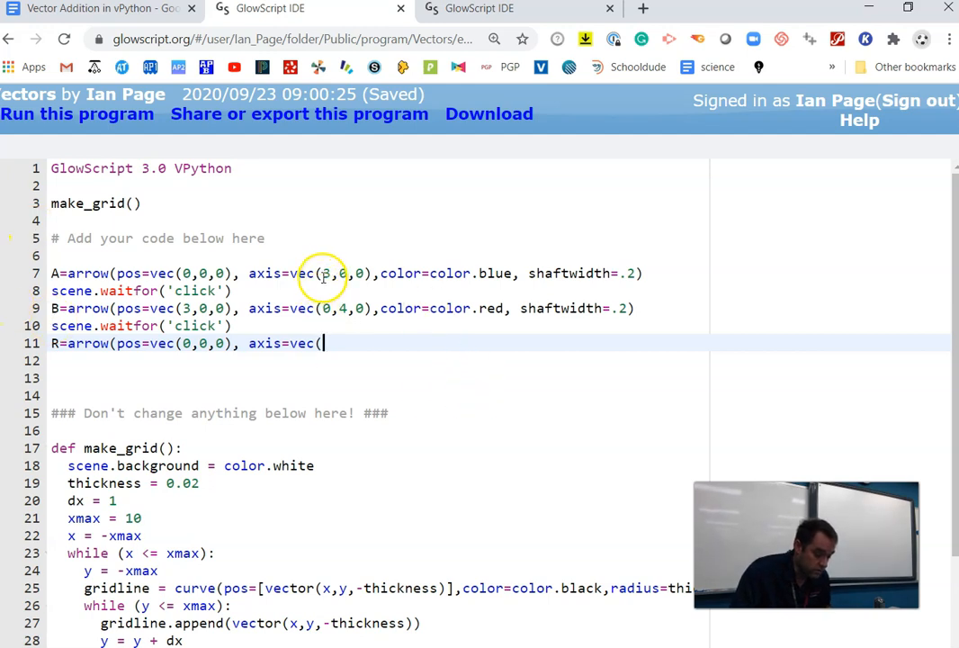
Finish R with axis=vec(3,4,0), color=color.green and shaftwidth=.2
{"action": "type", "text": "3,"}
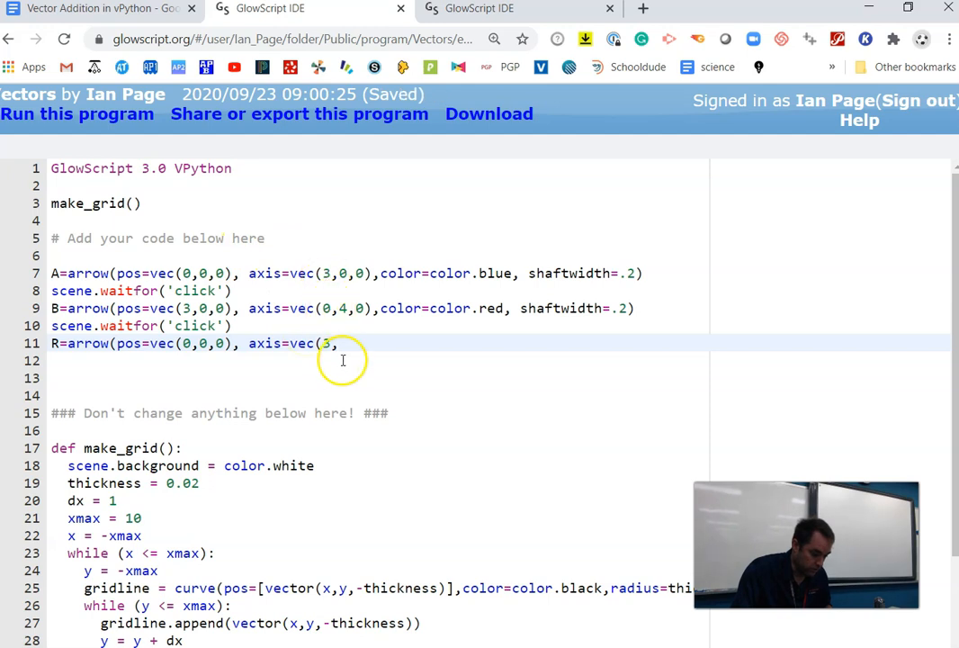
{"action": "type", "text": "4,0"}
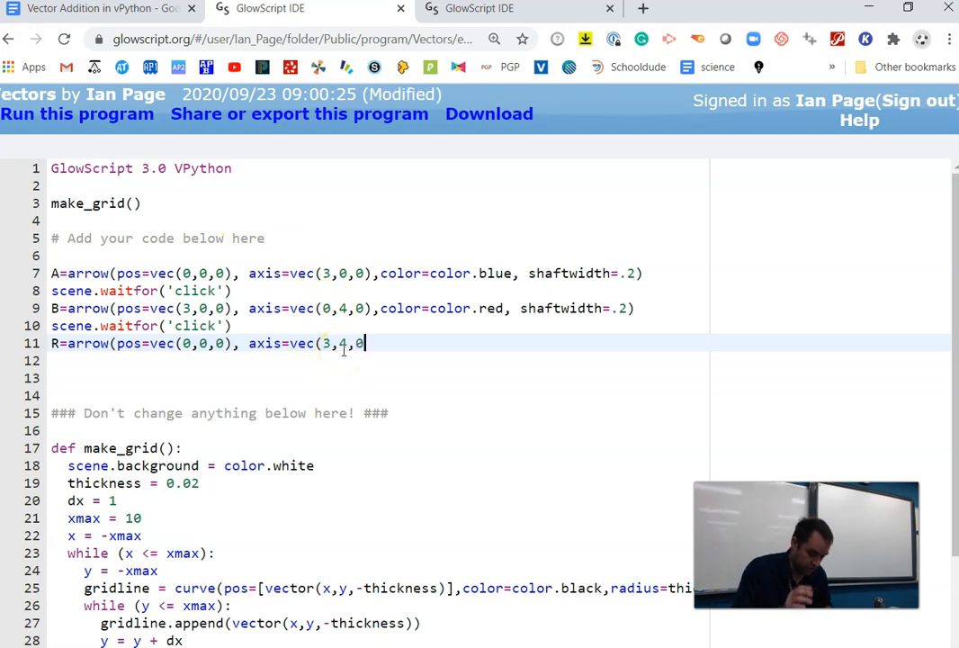
{"action": "type", "text": "),"}
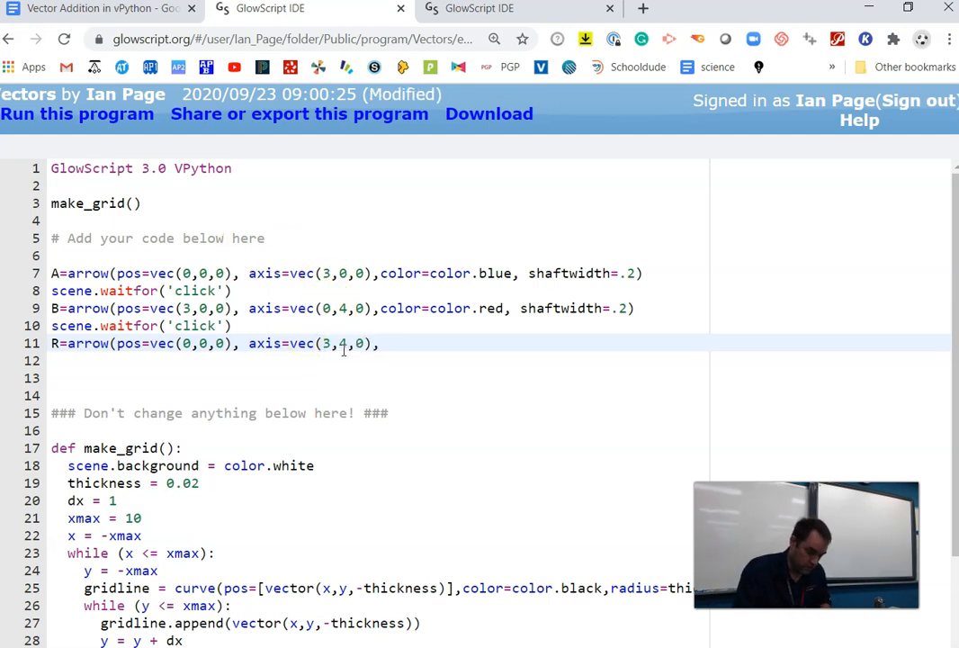
{"action": "type", "text": "color=col"}
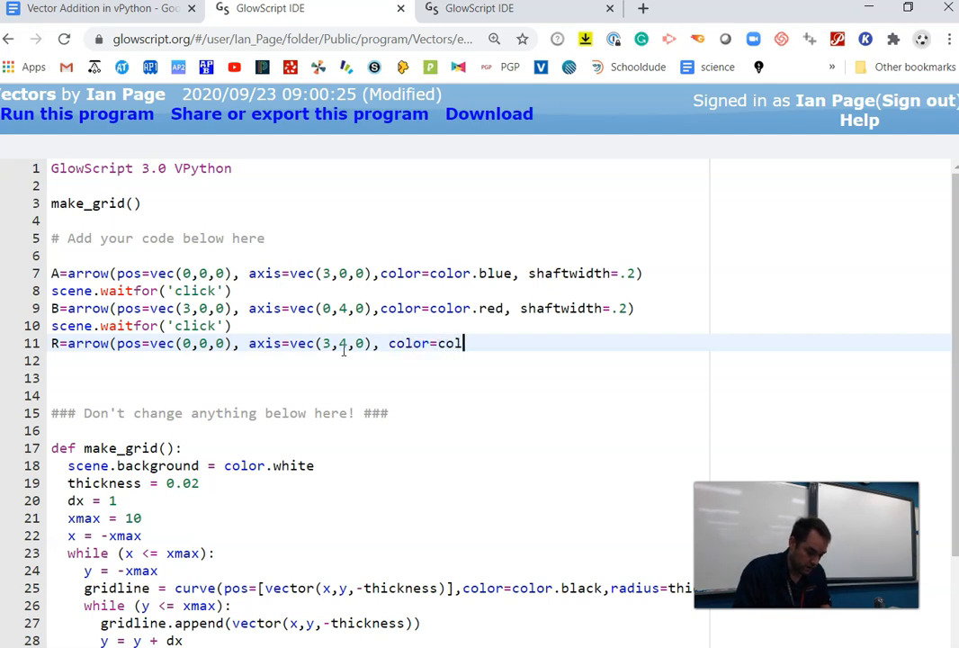
{"action": "type", "text": "or.green,"}
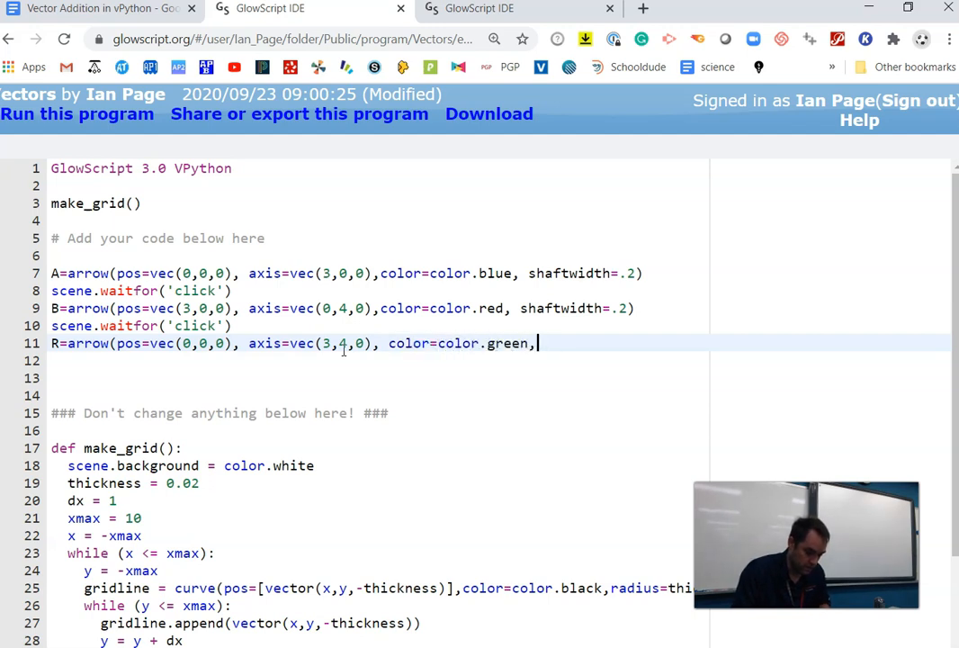
{"action": "type", "text": "shaftwid"}
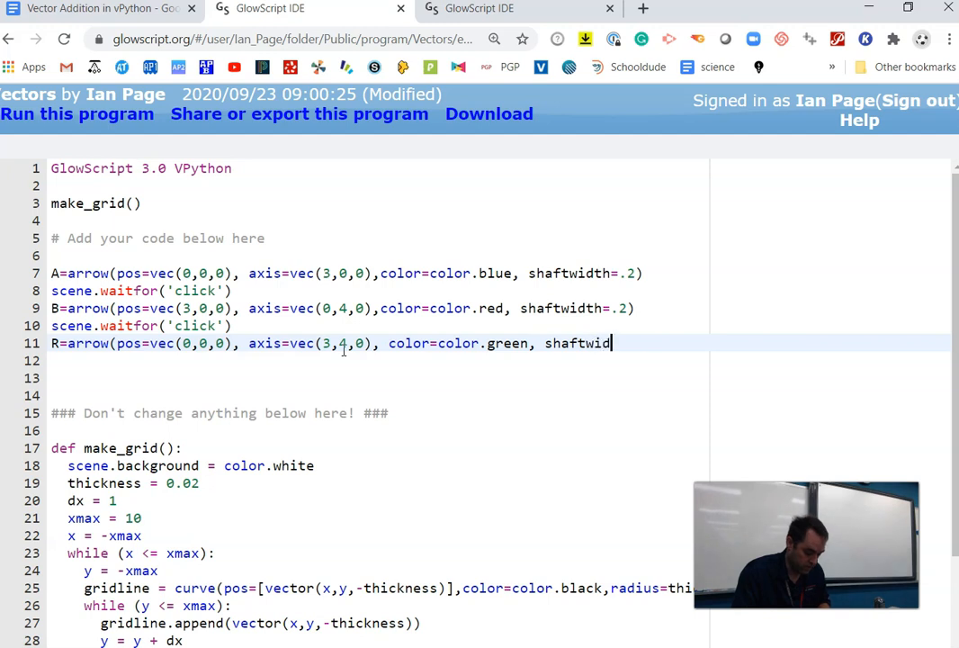
{"action": "type", "text": "th=.2)"}
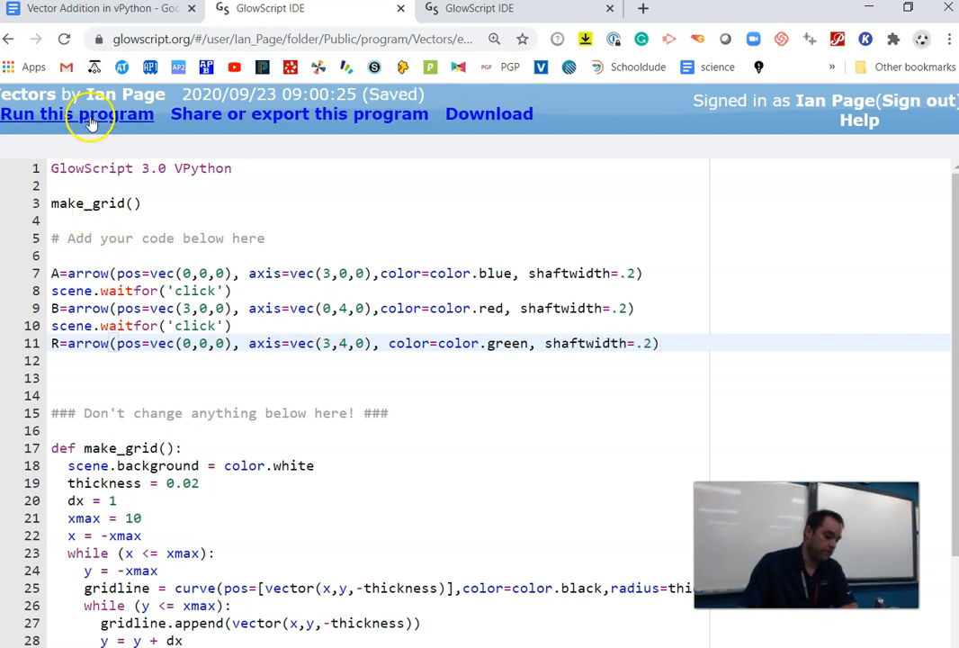
{"action": "left_click", "coordinate": [77, 114]}
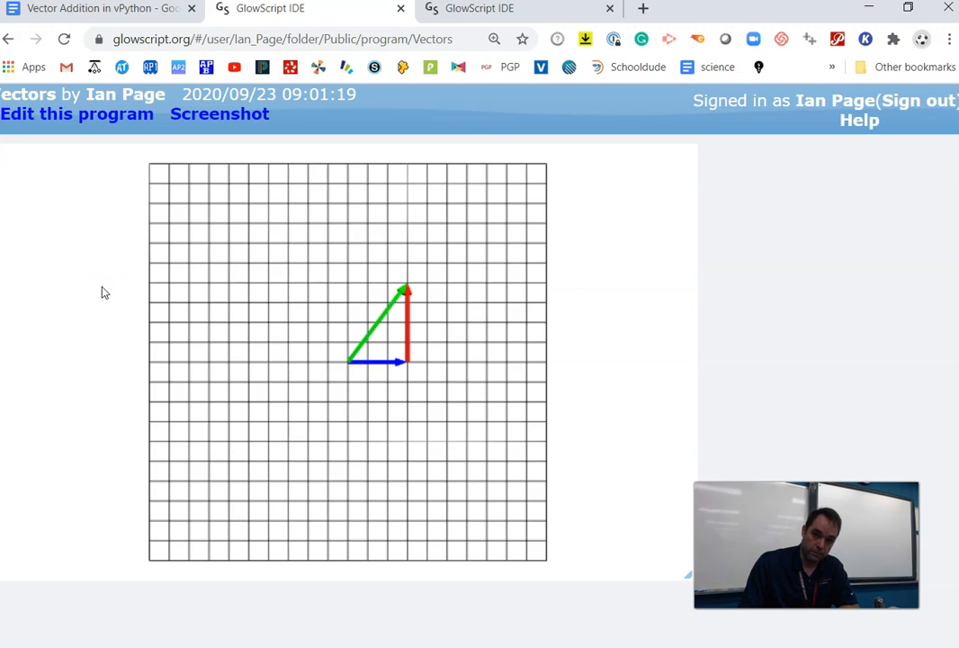
{"action": "left_click", "coordinate": [77, 114]}
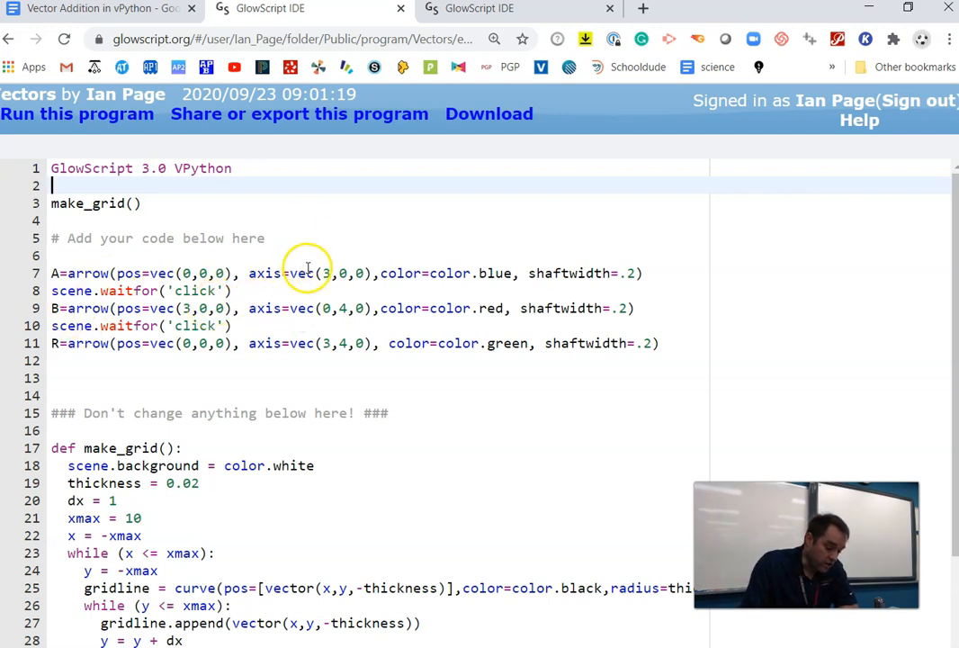
Change vector A's axis to vec(5,0,0) and run the program
{"action": "left_click", "coordinate": [330, 273]}
{"action": "type", "text": "5"}
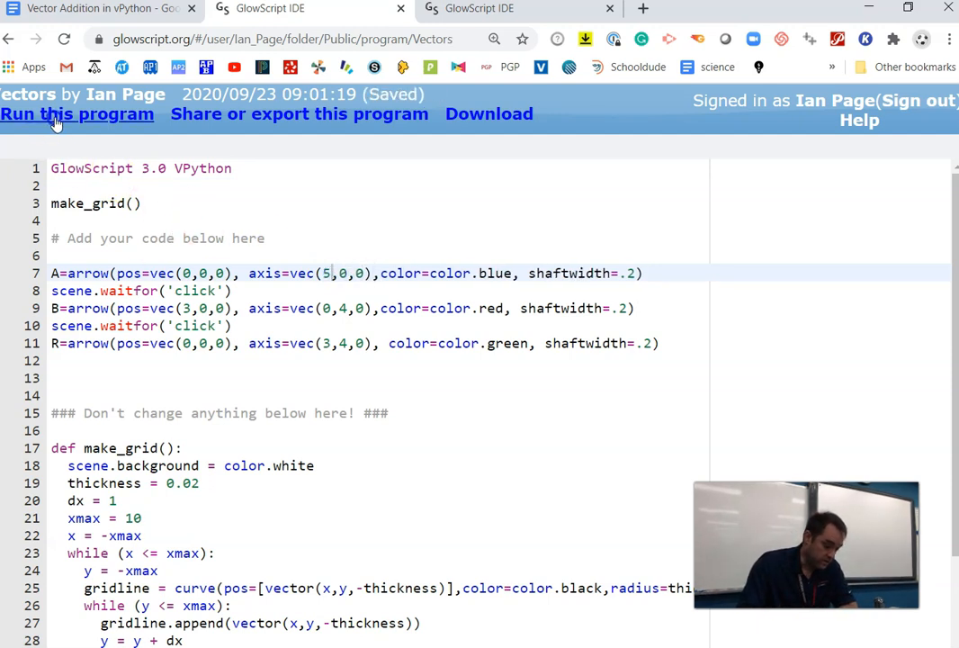
{"action": "left_click", "coordinate": [76, 114]}
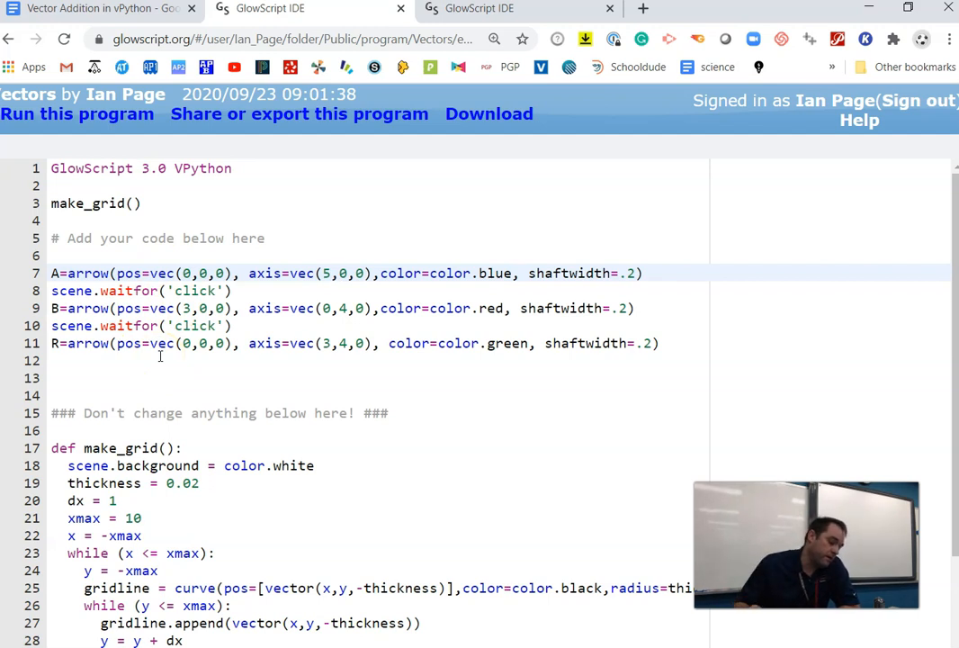
Replace arrow B's pos=vec(3,0,0) on line 9 with A.axis
{"action": "left_click", "coordinate": [54, 308]}
{"action": "type", "text": "5"}
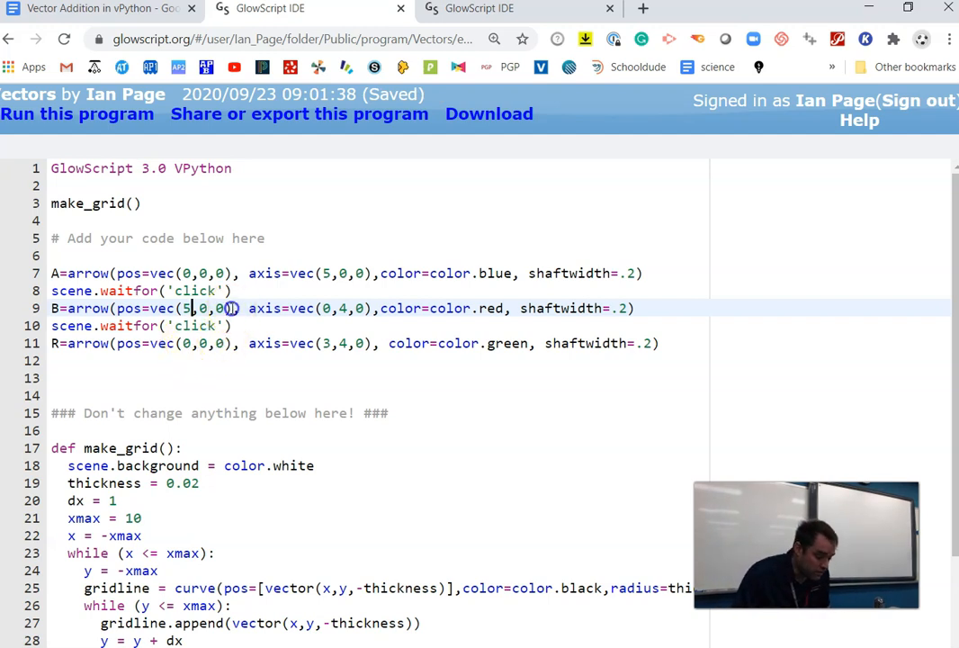
{"action": "key", "text": "Backspace"}
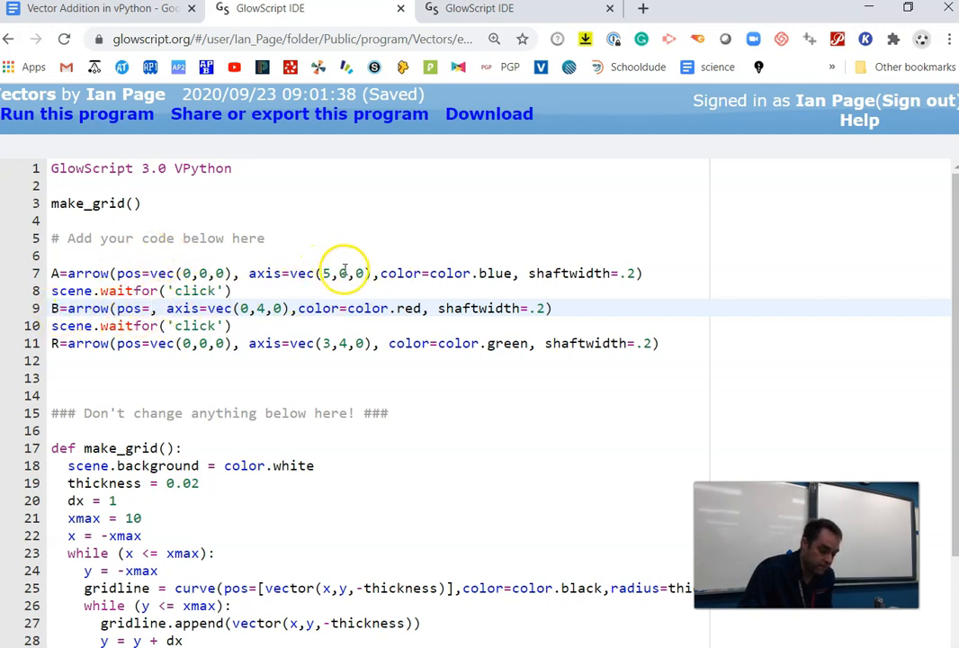
{"action": "double_click", "coordinate": [264, 272]}
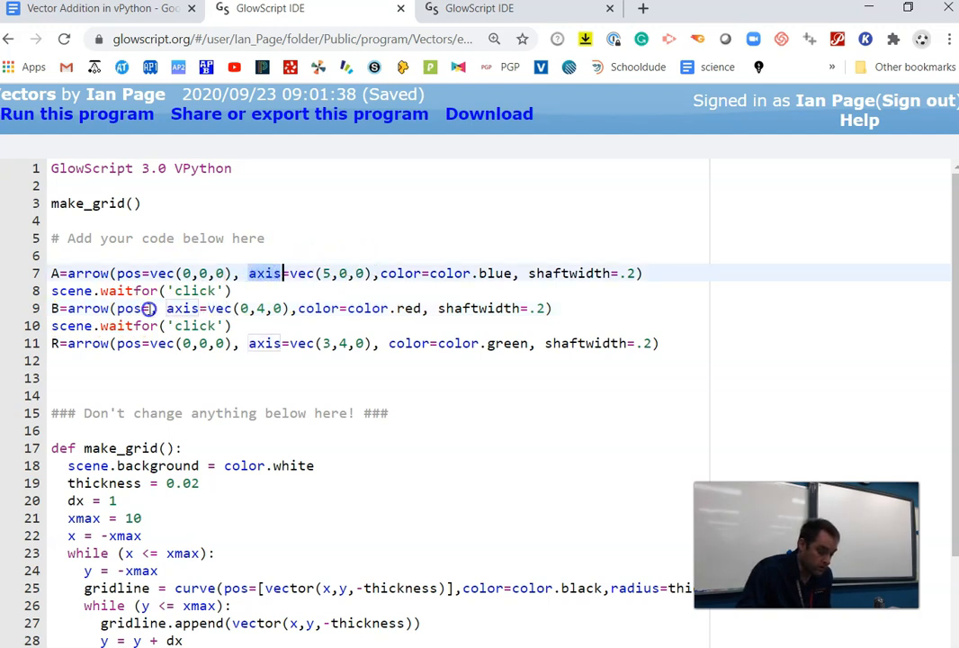
{"action": "type", "text": "A"}
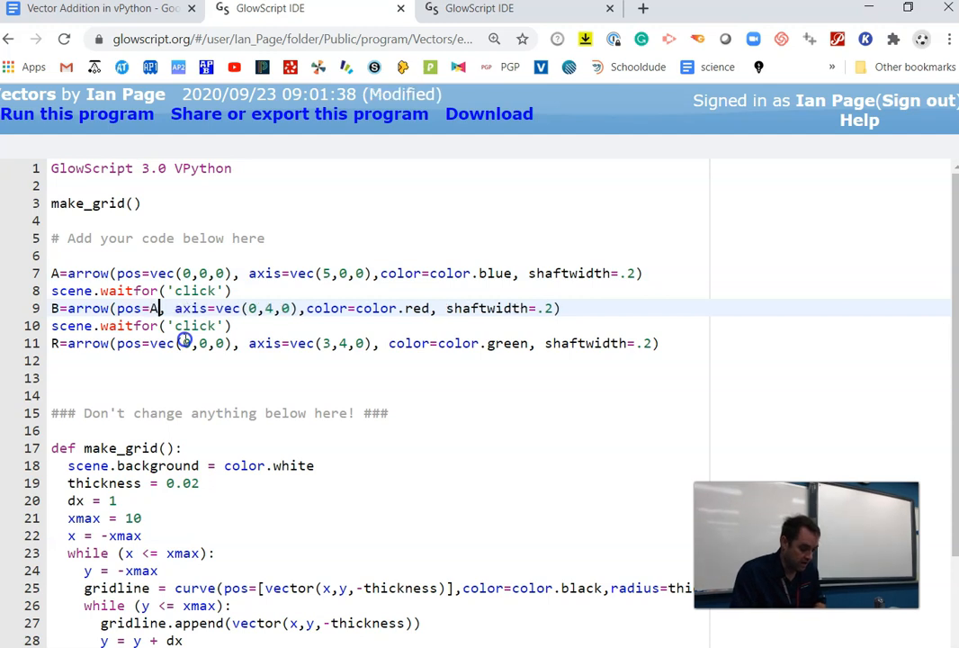
{"action": "type", "text": ".axis"}
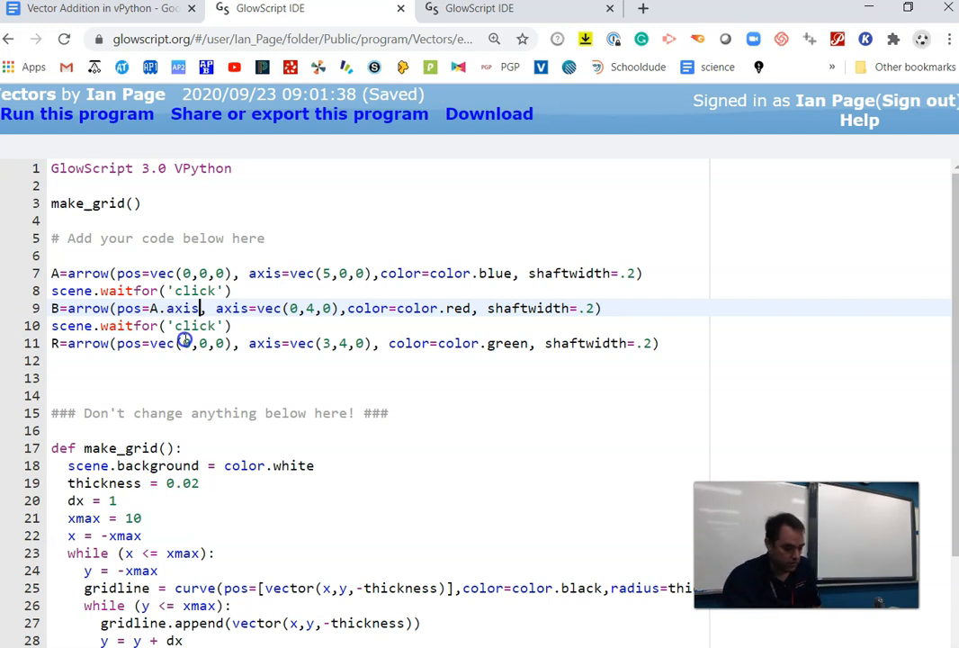
{"action": "mouse_move", "coordinate": [354, 251]}
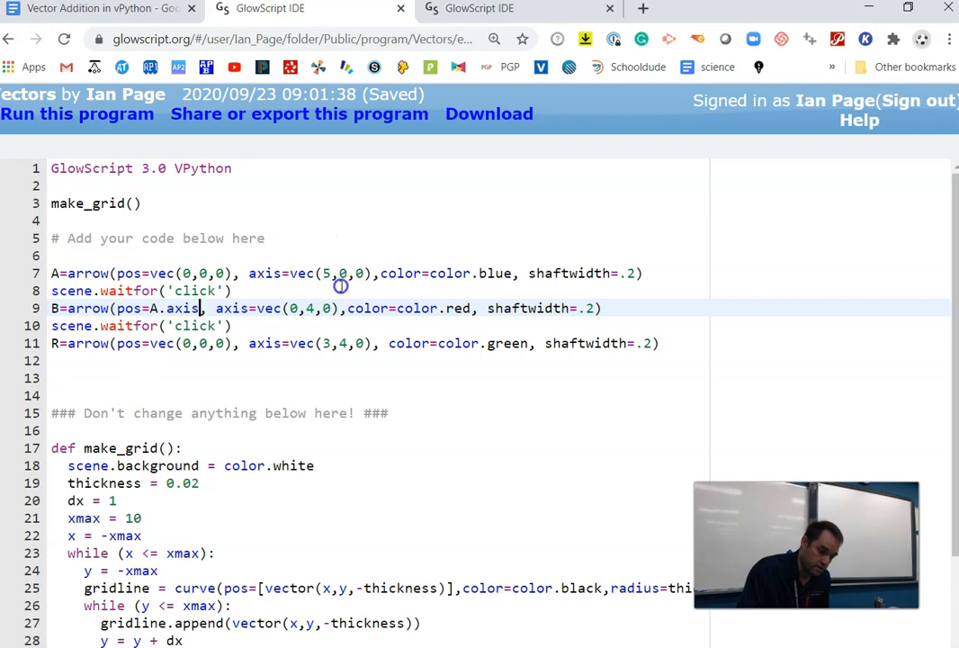
{"action": "mouse_move", "coordinate": [134, 308]}
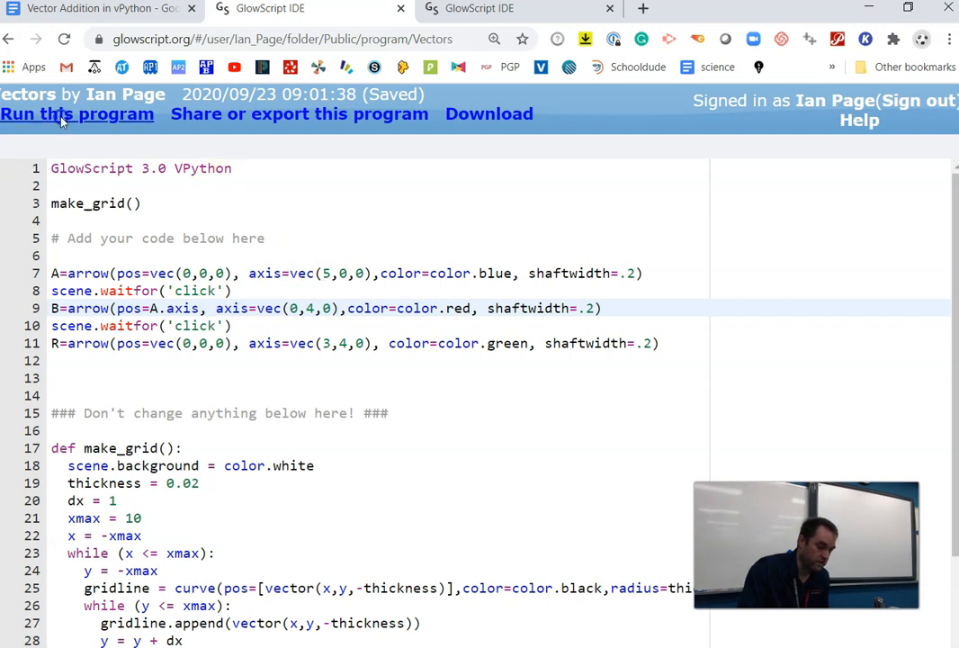
Run the program with B at A's tip, then rerun with R's axis at (5,4,0)
{"action": "left_click", "coordinate": [78, 113]}
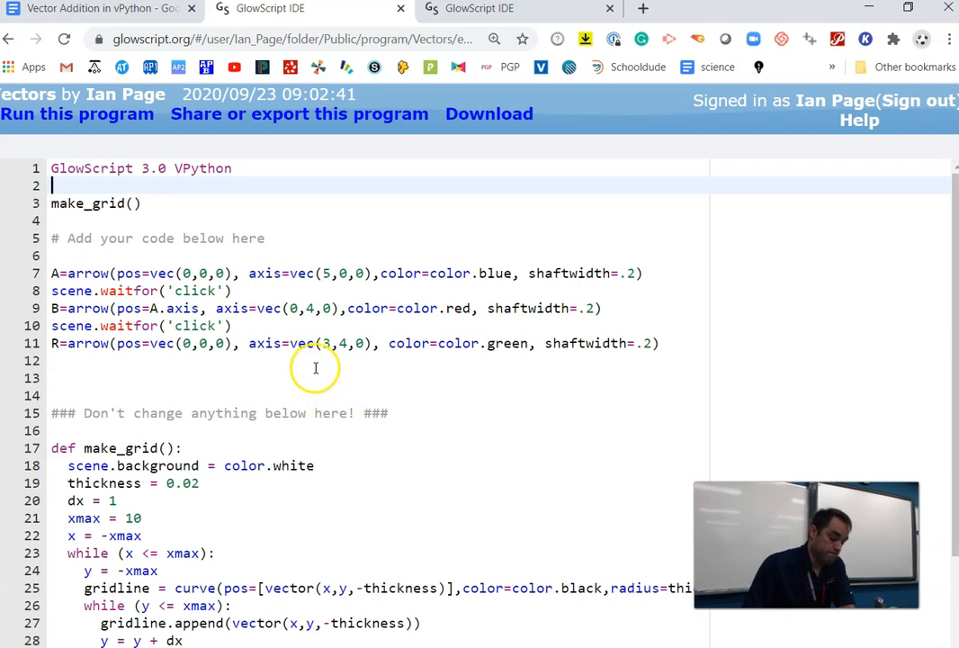
{"action": "mouse_move", "coordinate": [355, 267]}
{"action": "type", "text": "5"}
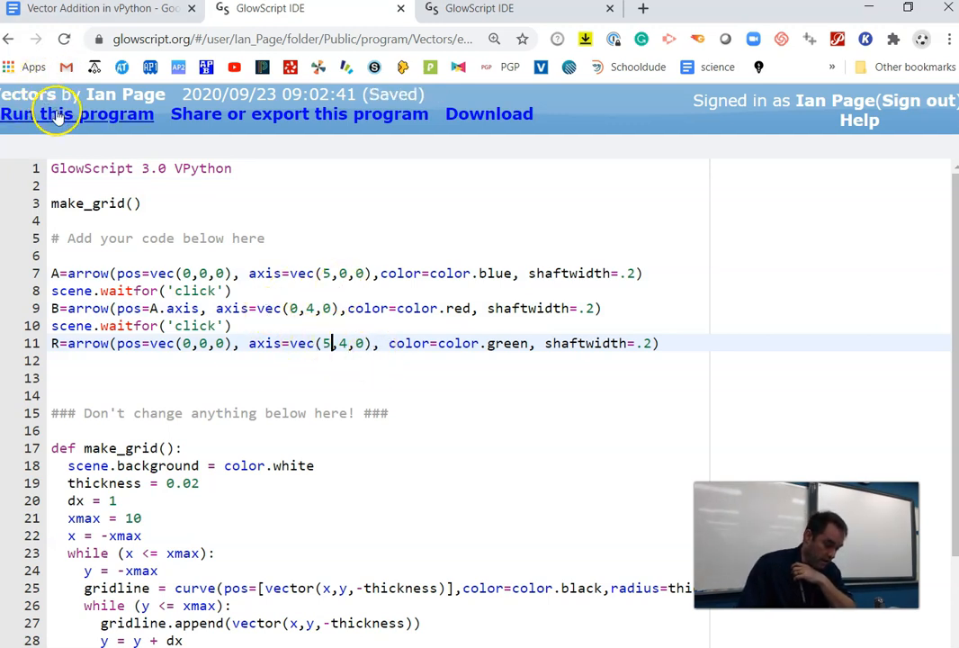
{"action": "left_click", "coordinate": [76, 113]}
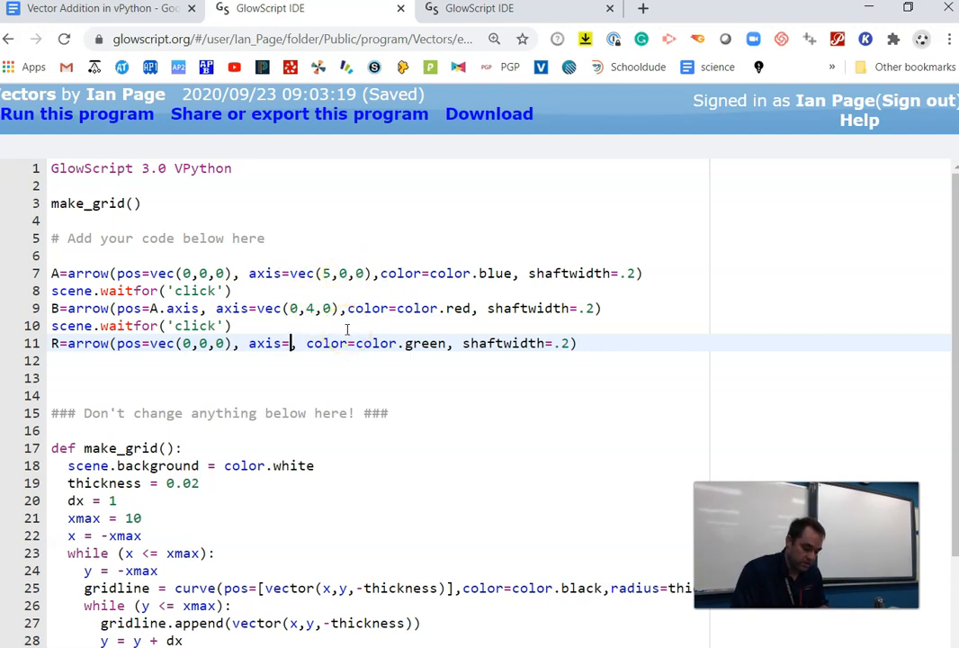
Set R's axis to A.axis+B.axis and run to draw all three arrows
{"action": "type", "text": "A"}
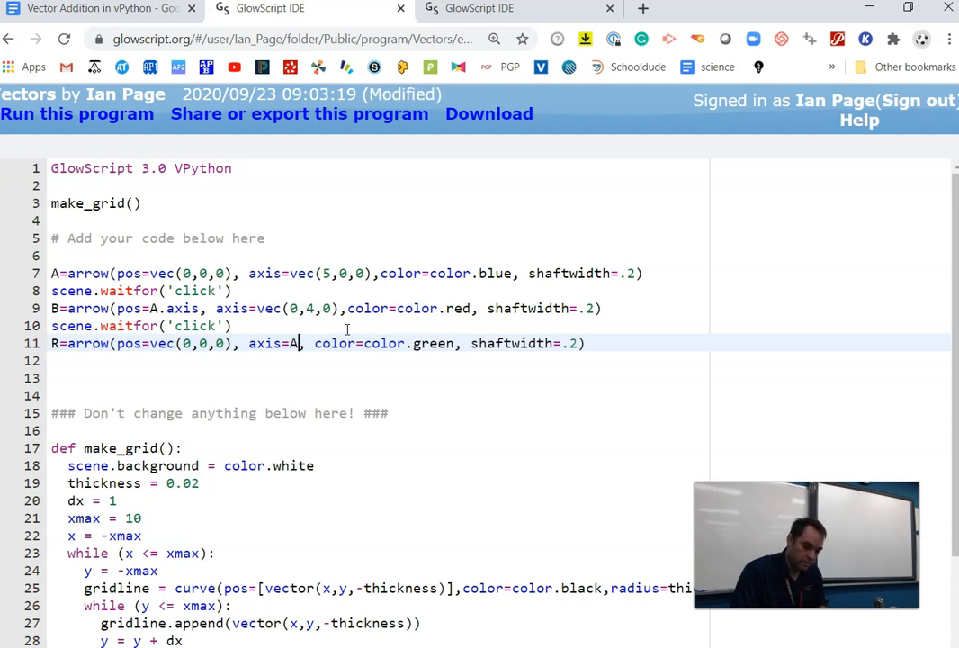
{"action": "type", "text": ".axi"}
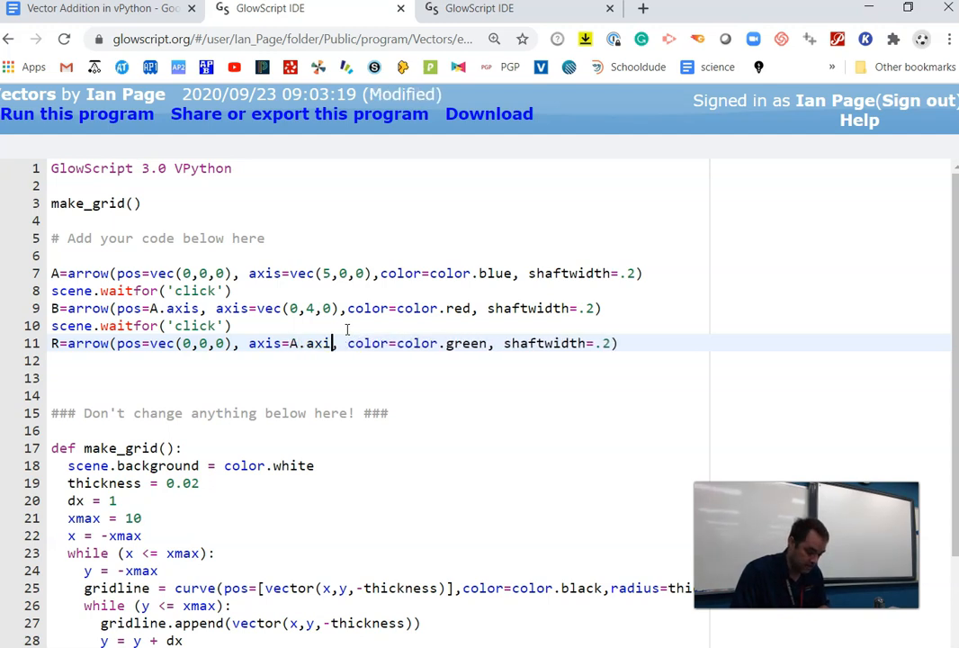
{"action": "key", "text": "ctrl+s"}
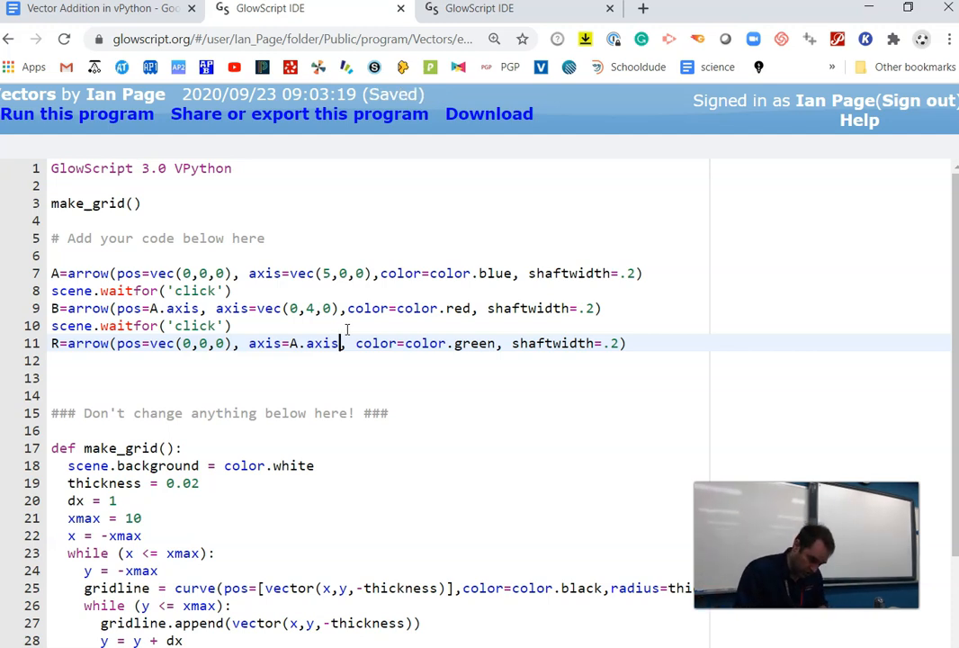
{"action": "type", "text": "+B.a"}
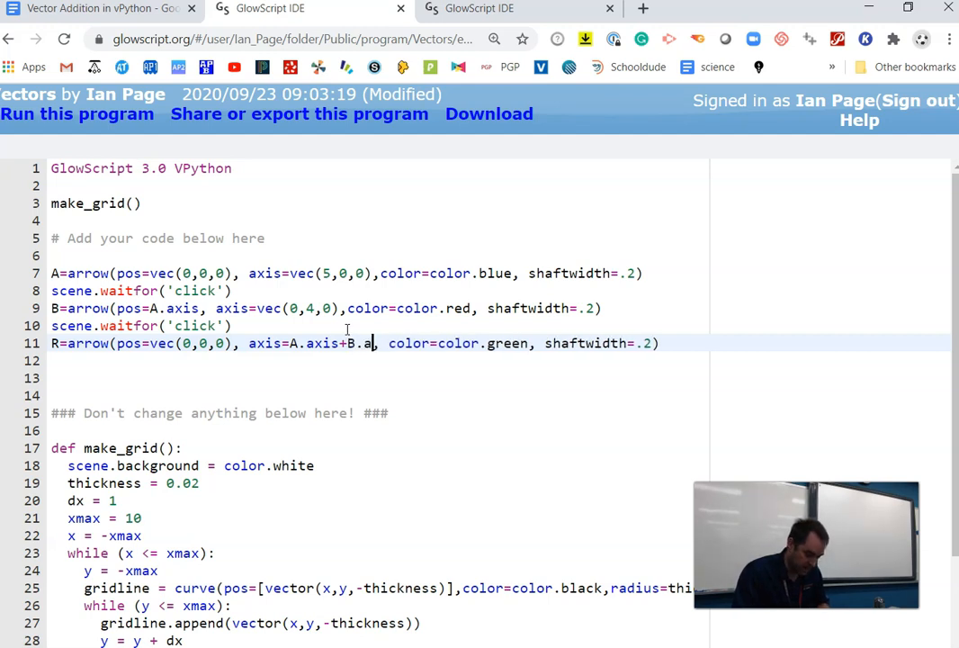
{"action": "type", "text": "xis"}
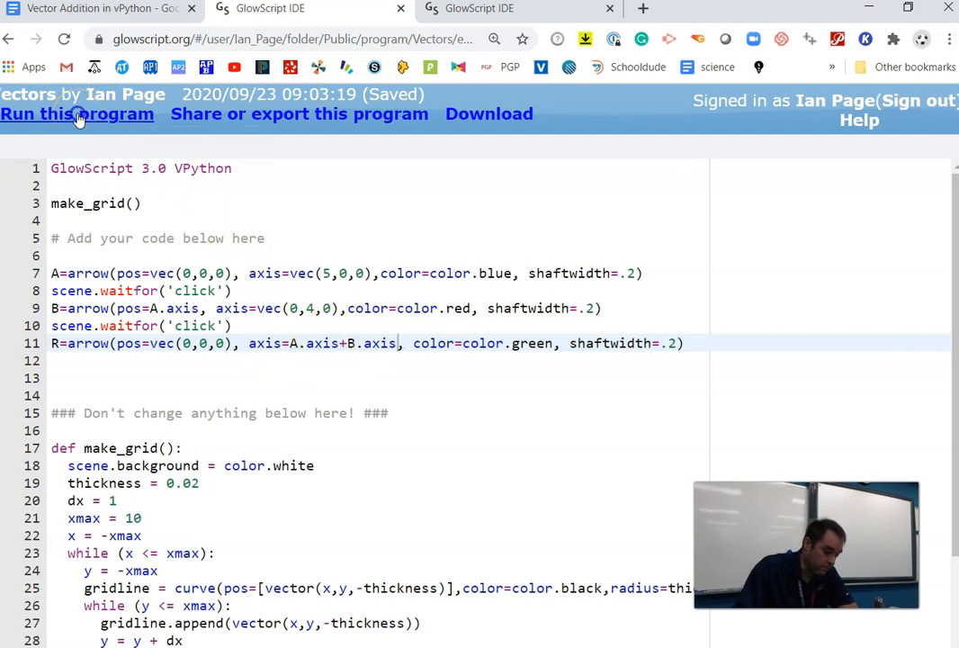
{"action": "left_click", "coordinate": [77, 113]}
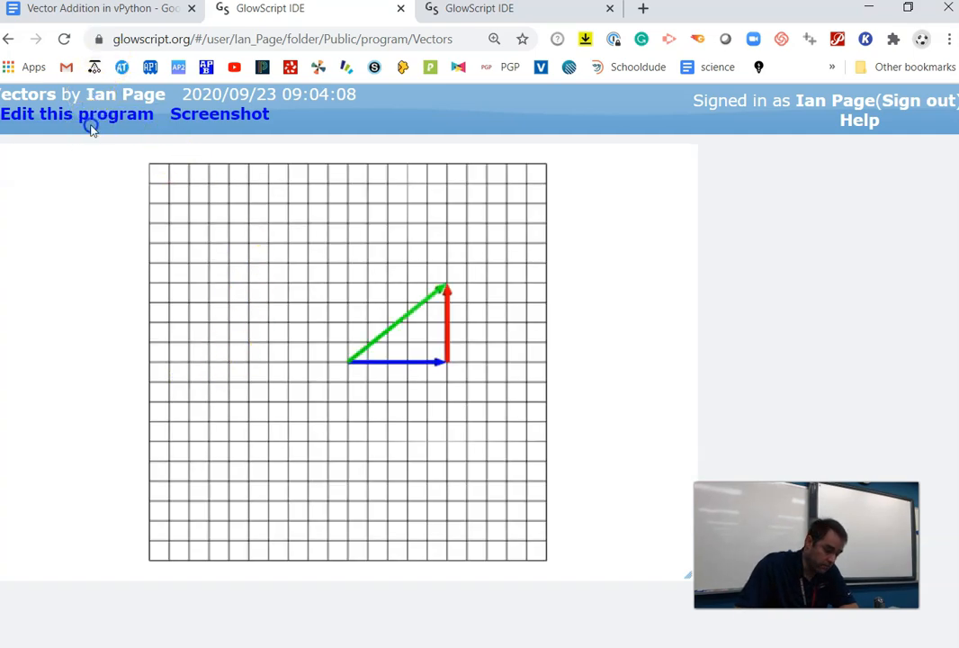
Change A's axis to (3,4,0) and B's to (1,3,0), view the redrawn arrows
{"action": "left_click", "coordinate": [77, 114]}
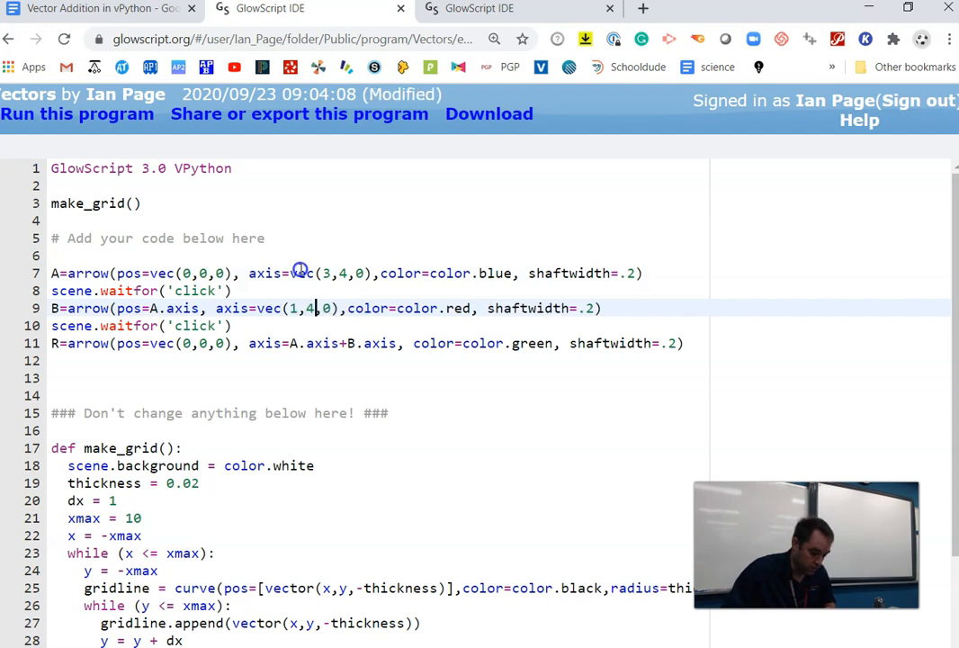
{"action": "type", "text": "3"}
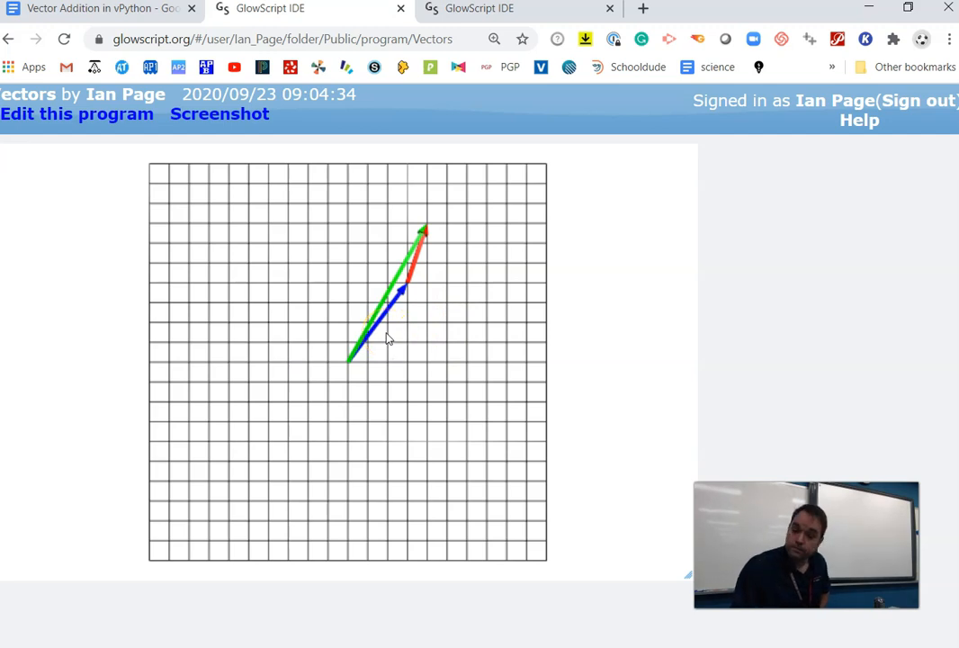
{"action": "left_click", "coordinate": [77, 113]}
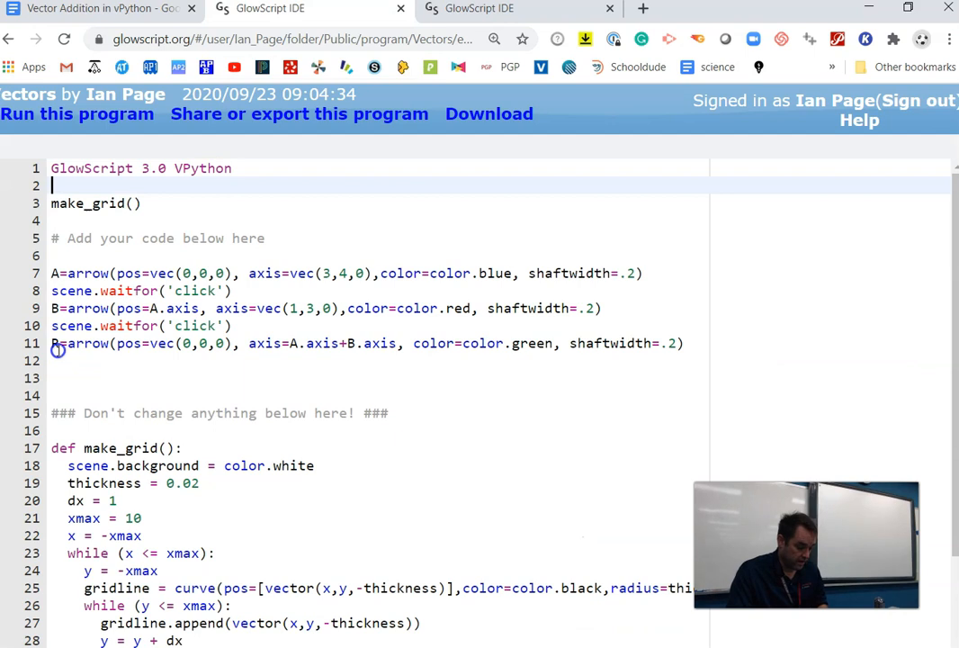
Add print("The resultant vector has a length", sqrt()) on line 12
{"action": "type", "text": "print"}
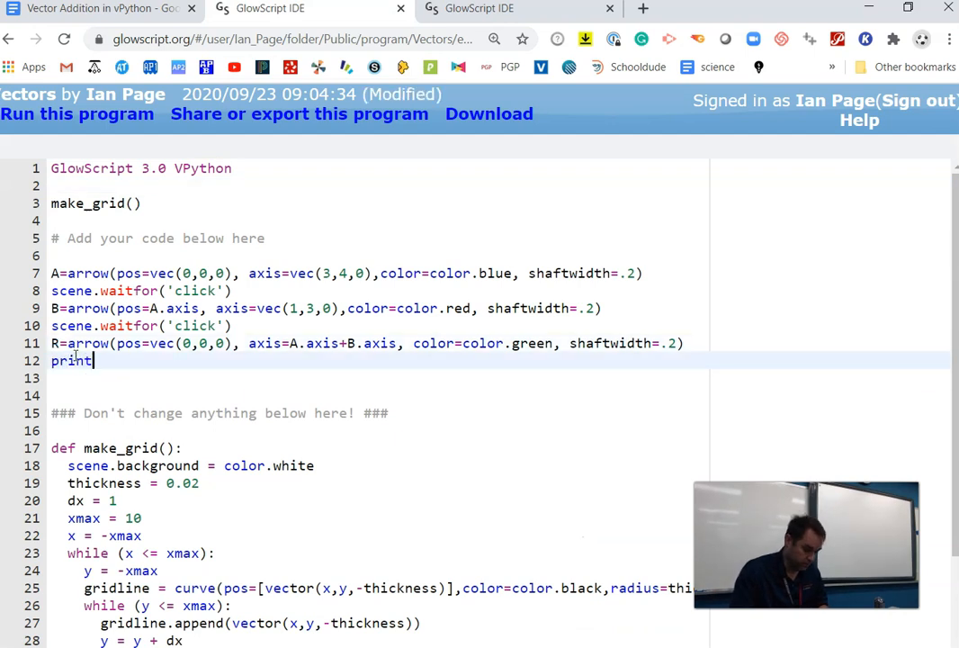
{"action": "type", "text": "(\""}
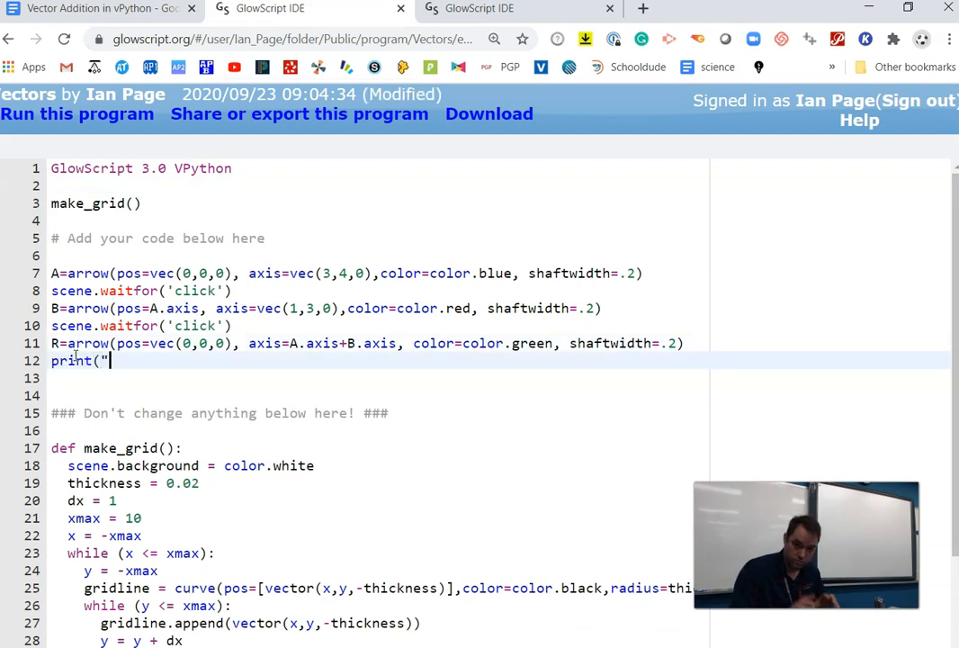
{"action": "type", "text": "The resultant vector has"}
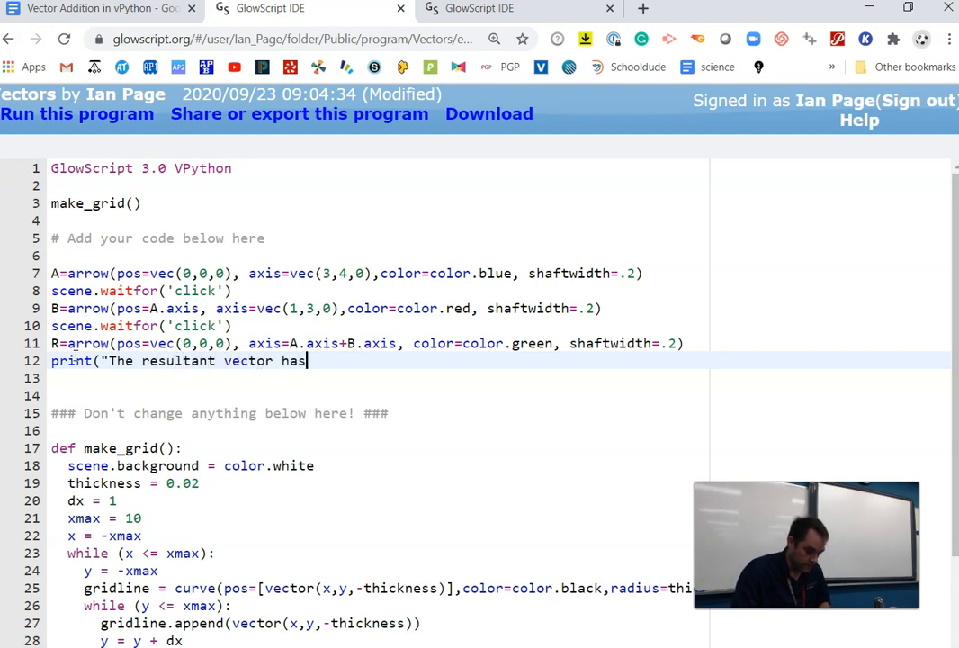
{"action": "type", "text": "a length"}
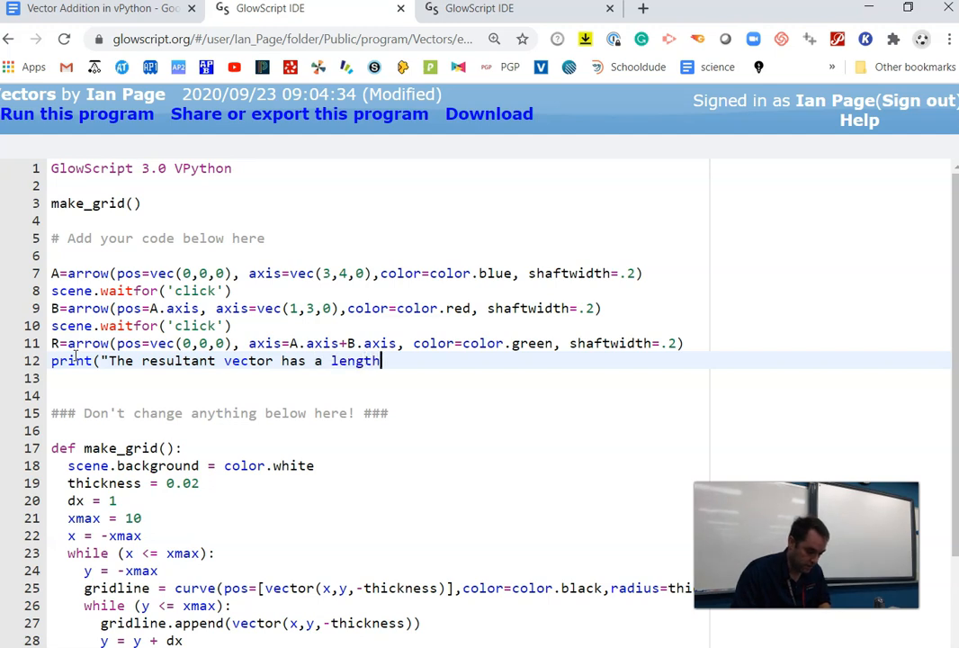
{"action": "type", "text": "\","}
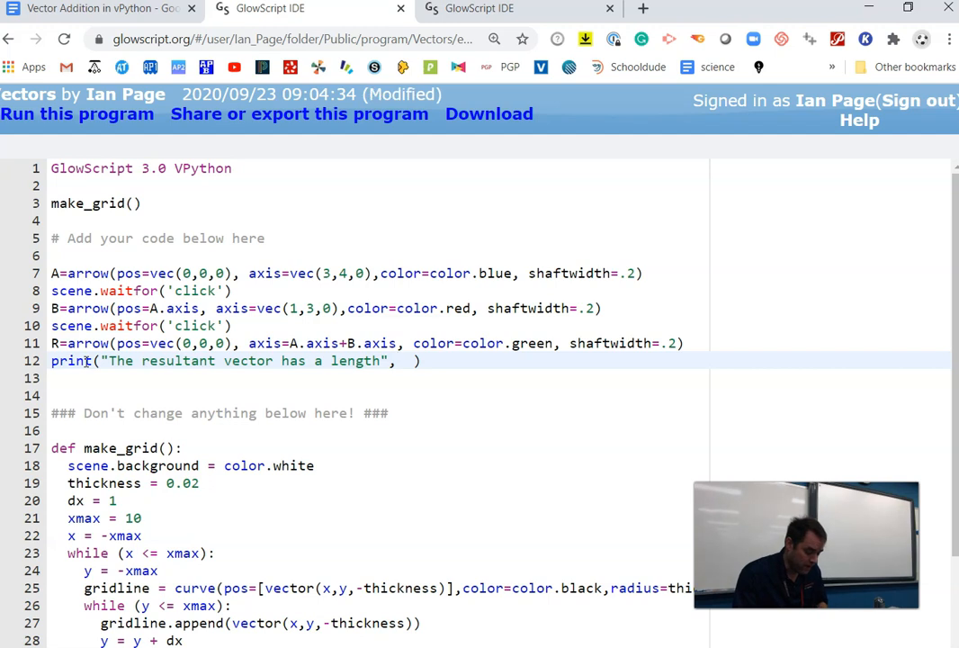
{"action": "type", "text": "sqrt"}
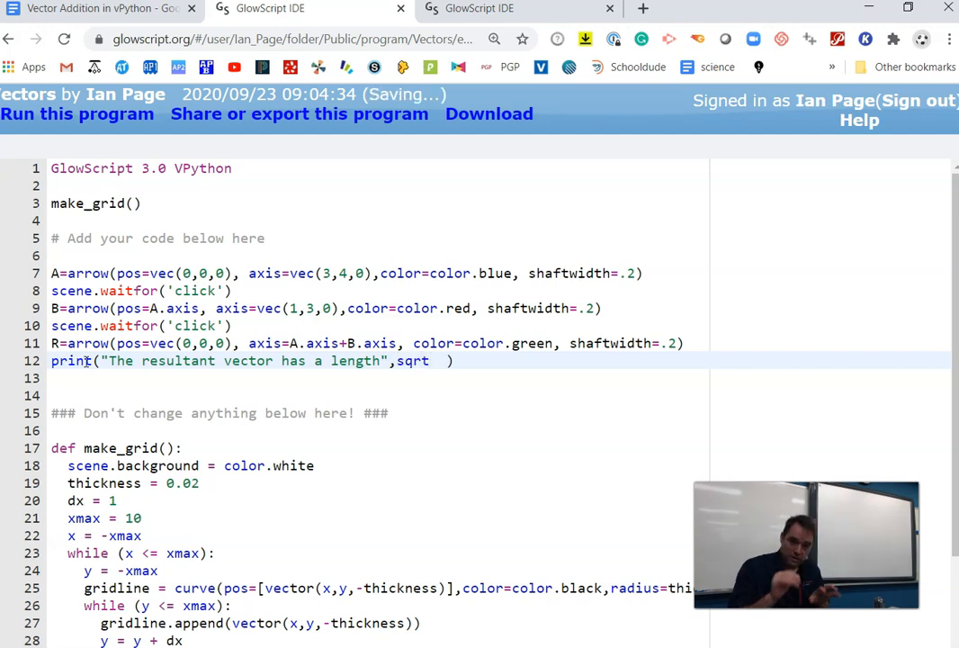
{"action": "type", "text": "("}
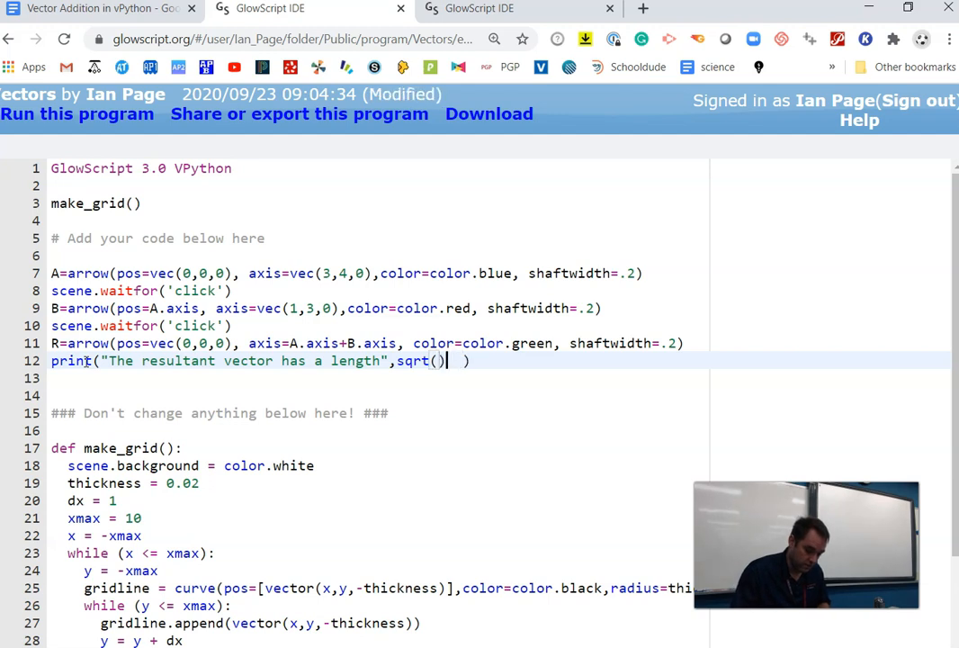
{"action": "key", "text": "Backspace"}
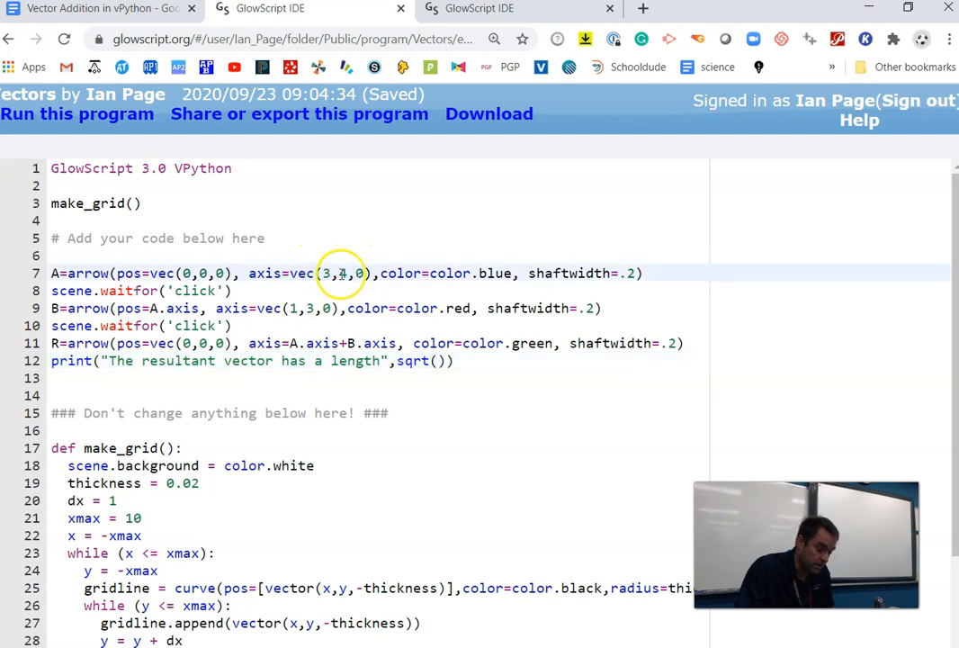
Reset vector A to (3,0,0) and vector B to (0,4,0)
{"action": "type", "text": "0"}
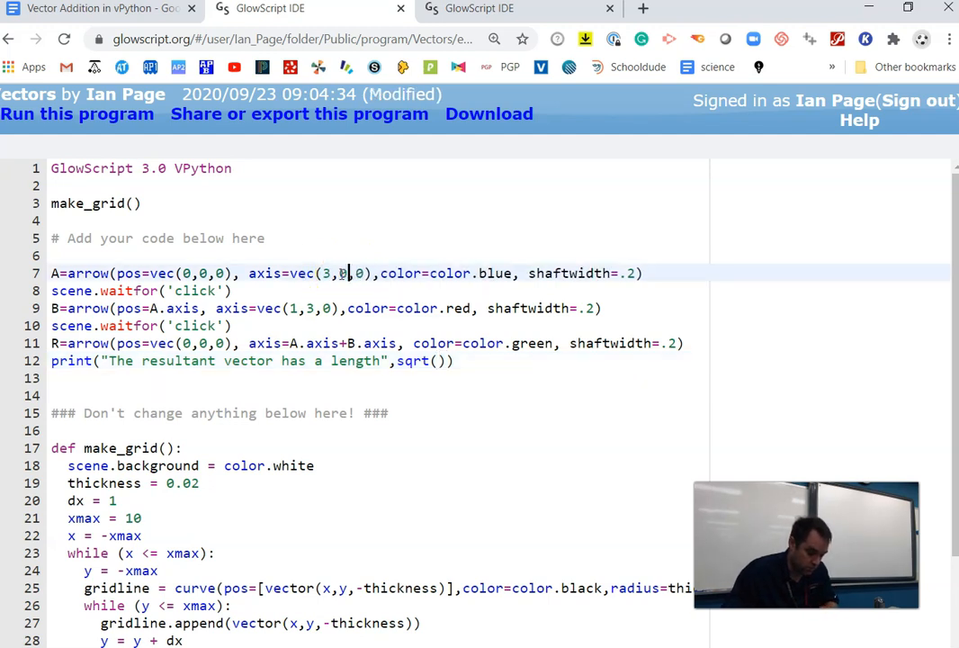
{"action": "key", "text": "ctrl+s"}
{"action": "type", "text": "0"}
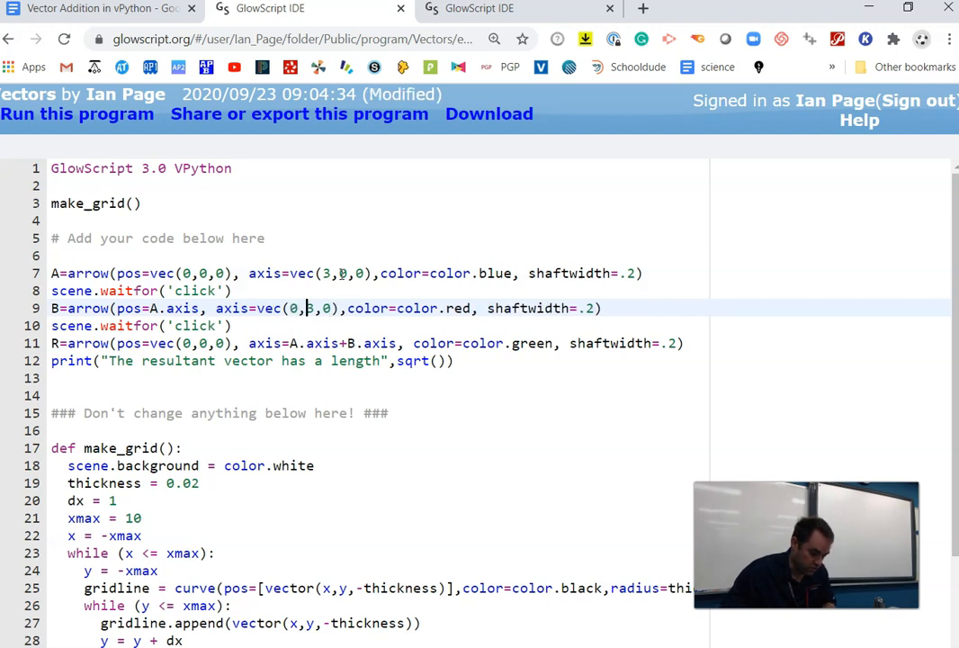
{"action": "type", "text": "4"}
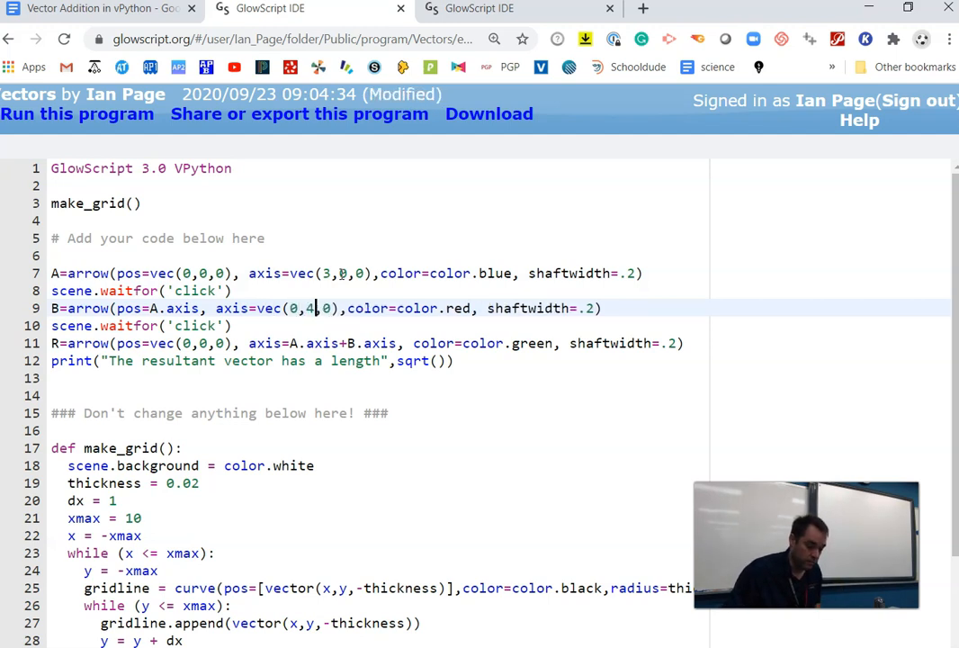
{"action": "key", "text": "ctrl+s"}
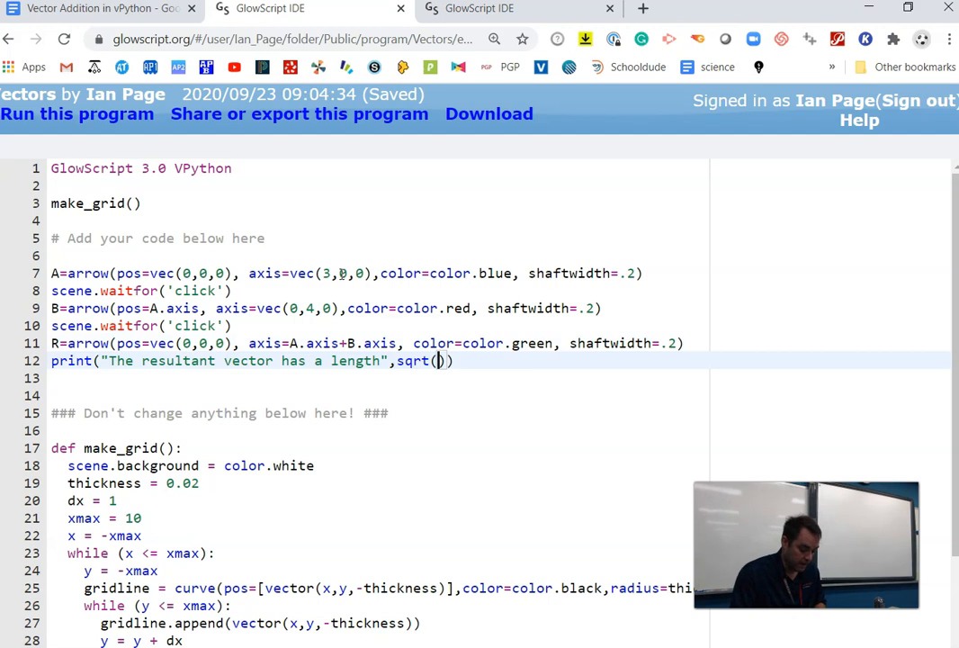
Fill sqrt() with R.axis.x**2+R.axis.y**2+R.axis.z**2 and save the code
{"action": "type", "text": "R."}
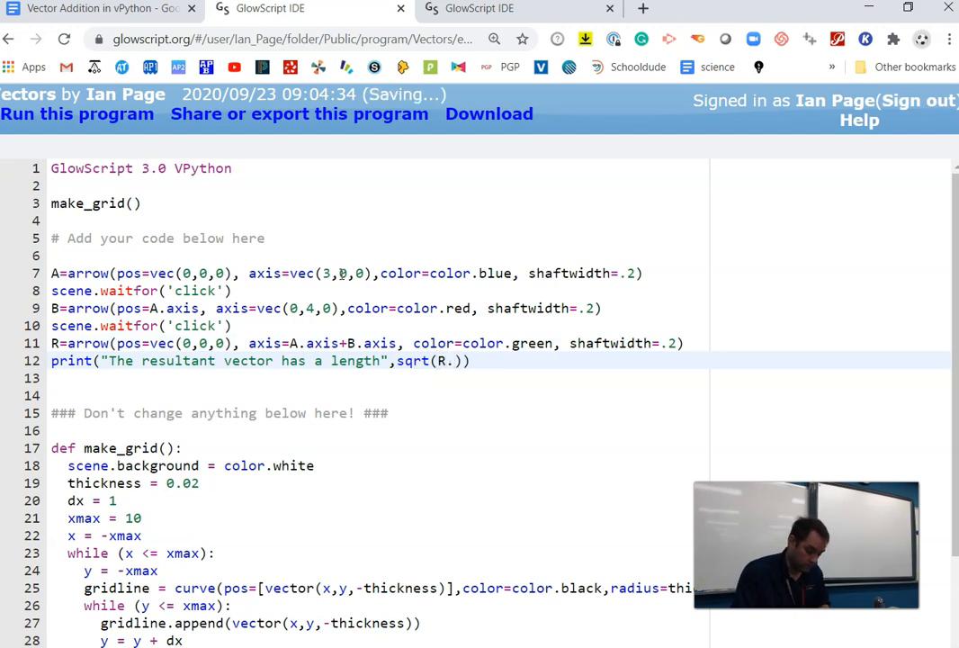
{"action": "type", "text": "axis"}
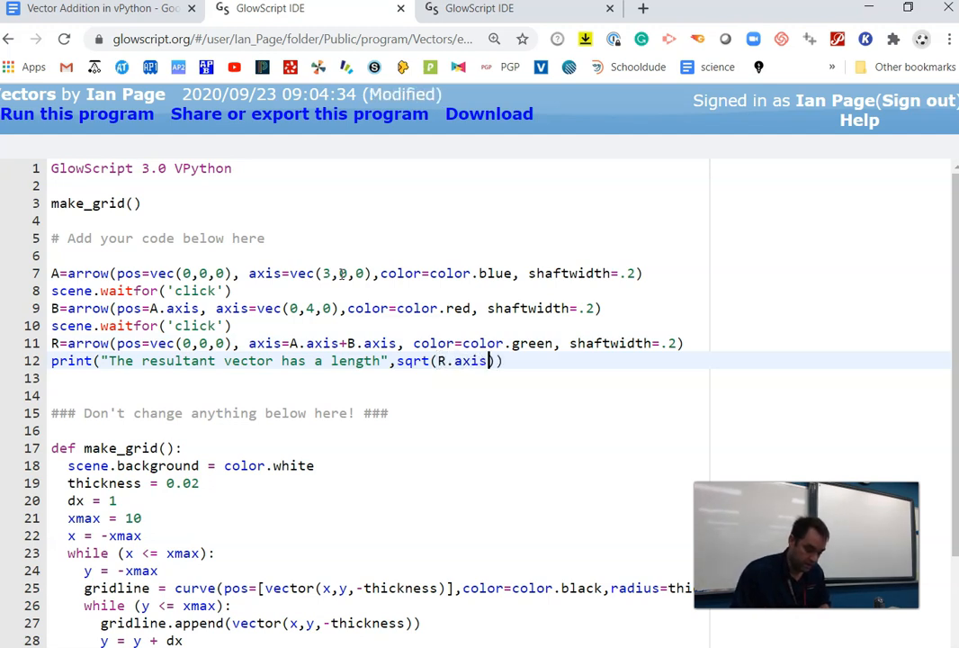
{"action": "type", "text": ".x"}
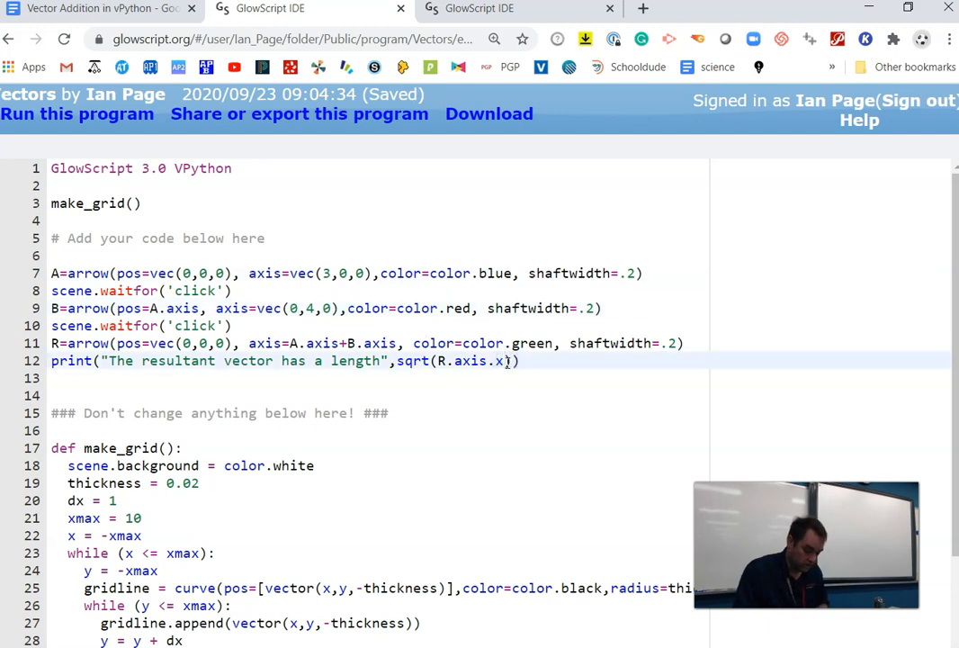
{"action": "type", "text": "**2)"}
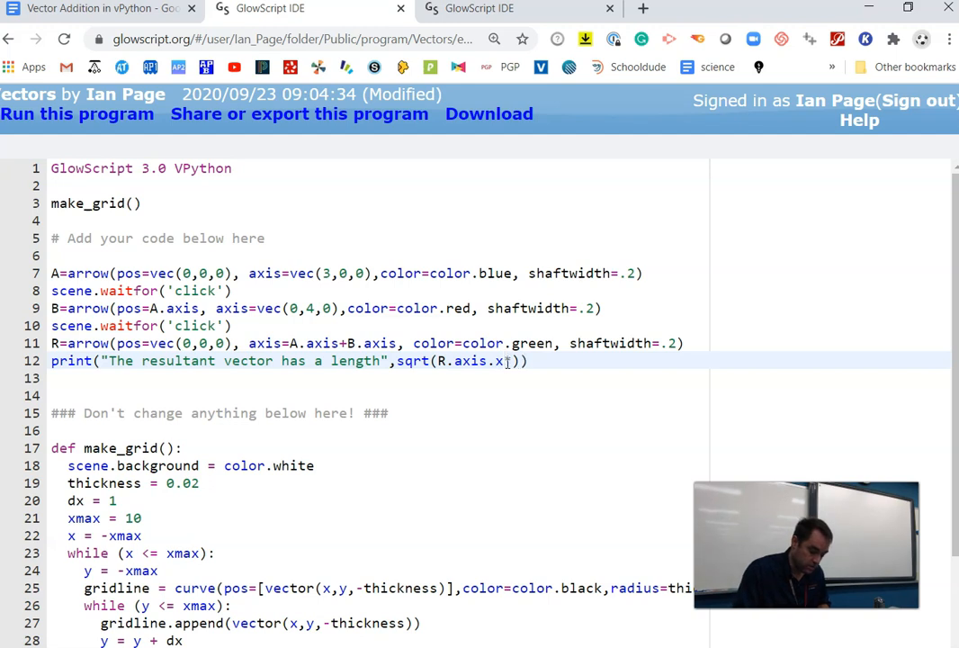
{"action": "type", "text": "*2"}
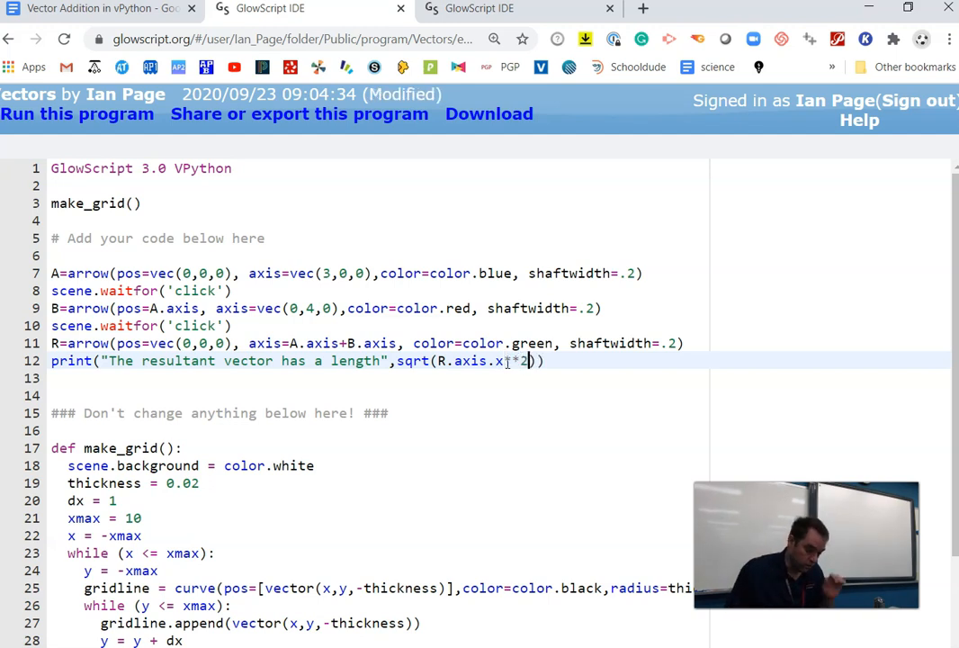
{"action": "type", "text": "+R.a"}
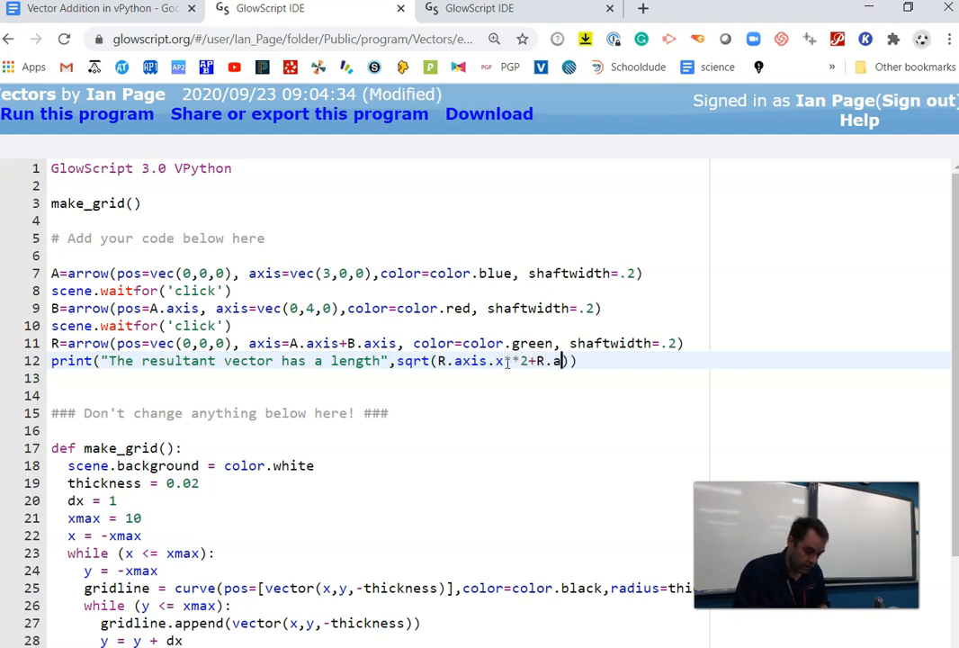
{"action": "type", "text": "xis.y"}
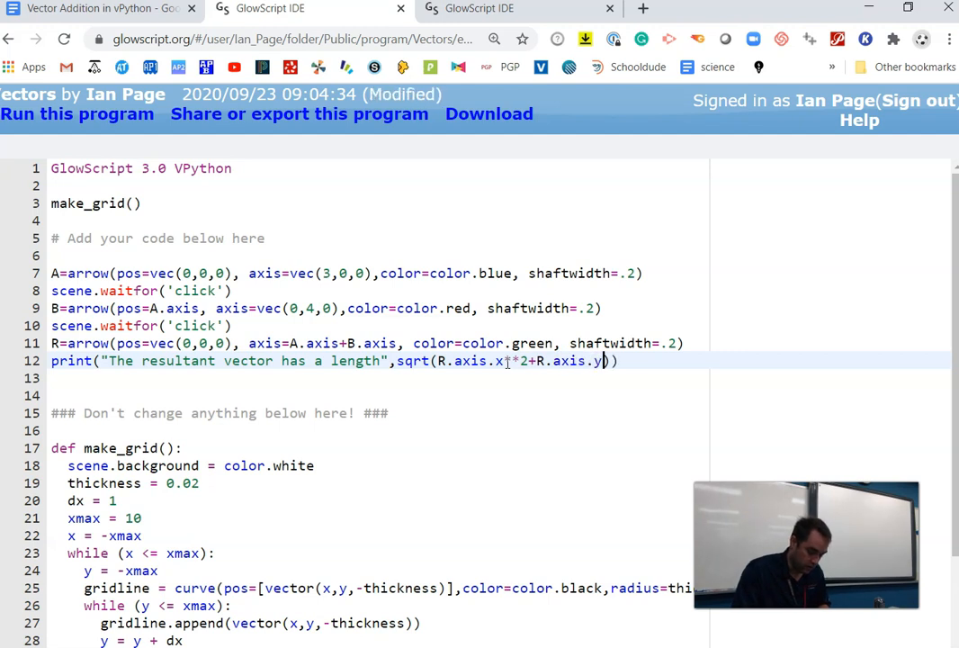
{"action": "type", "text": "**2+"}
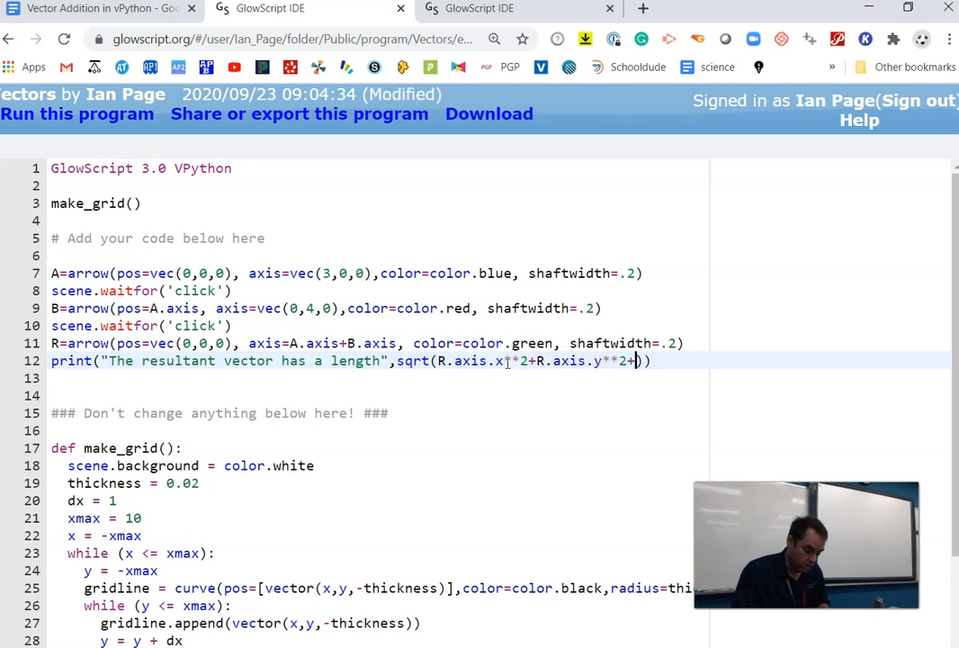
{"action": "type", "text": "+R.axis."}
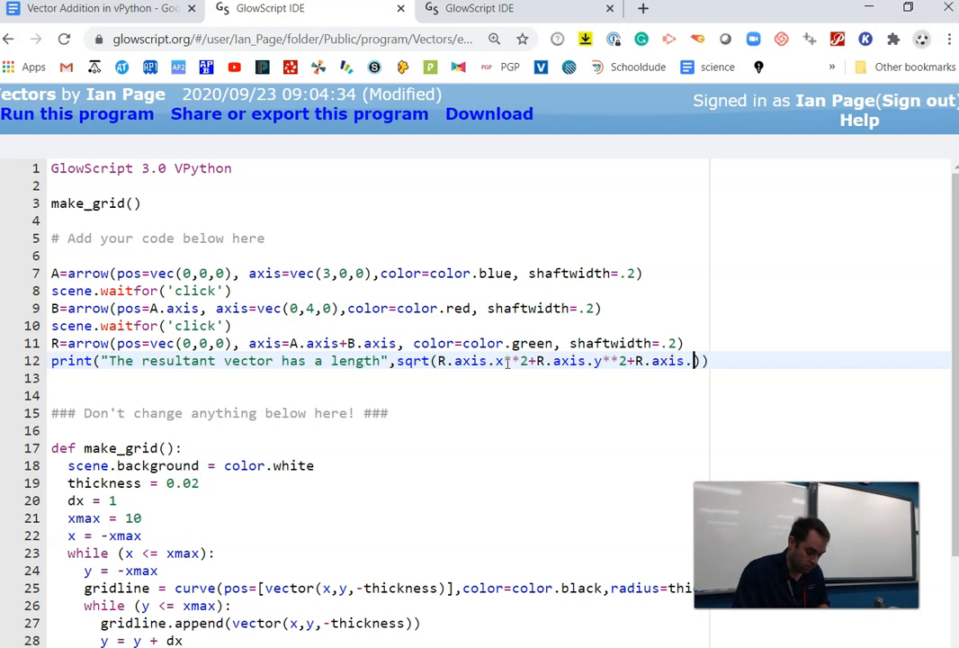
{"action": "type", "text": "z**2"}
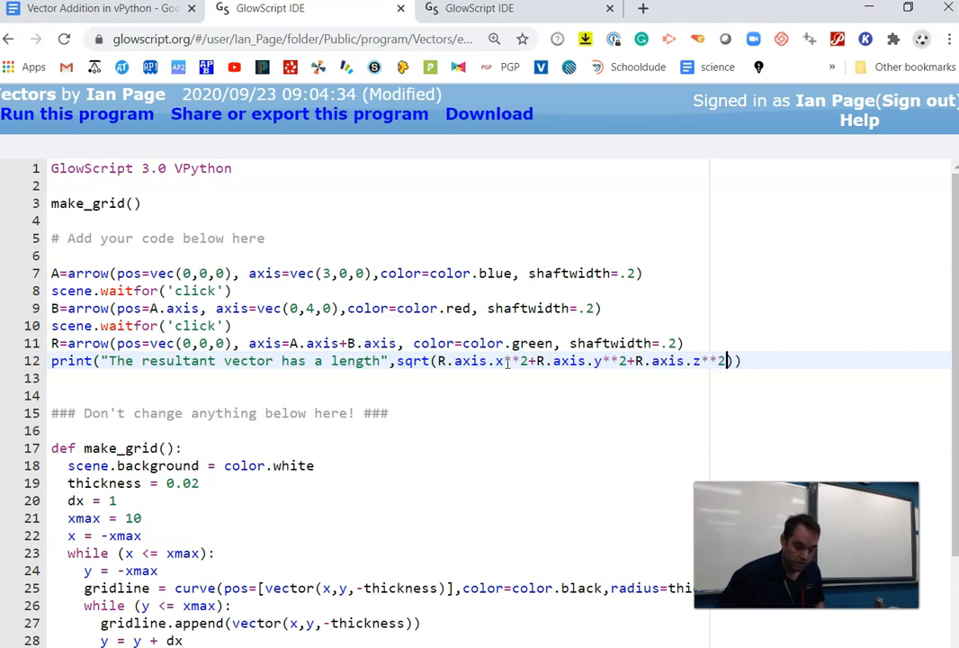
{"action": "key", "text": "ctrl+s"}
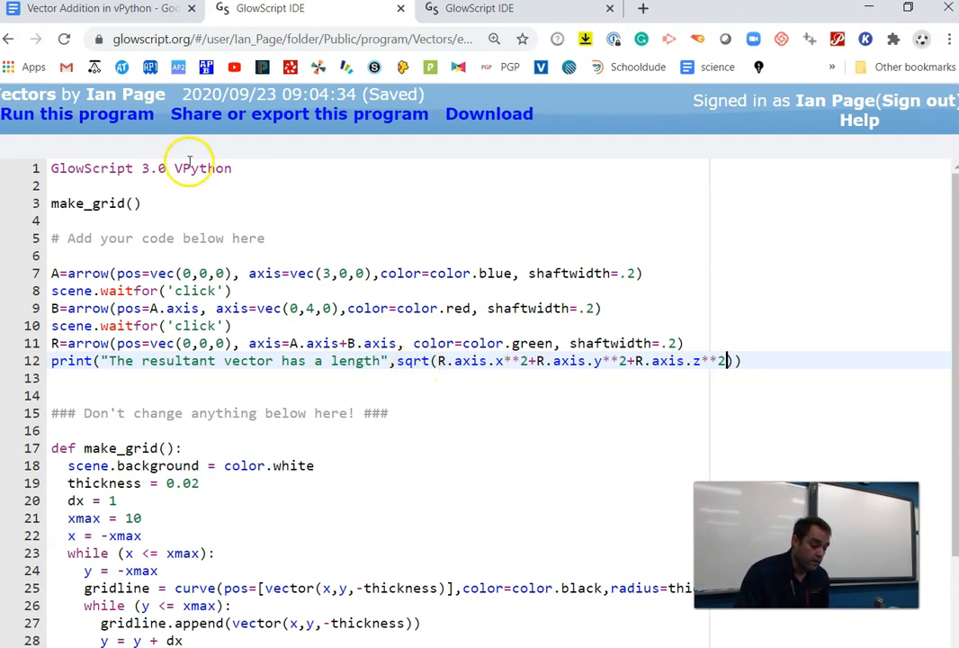
{"action": "mouse_move", "coordinate": [107, 126]}
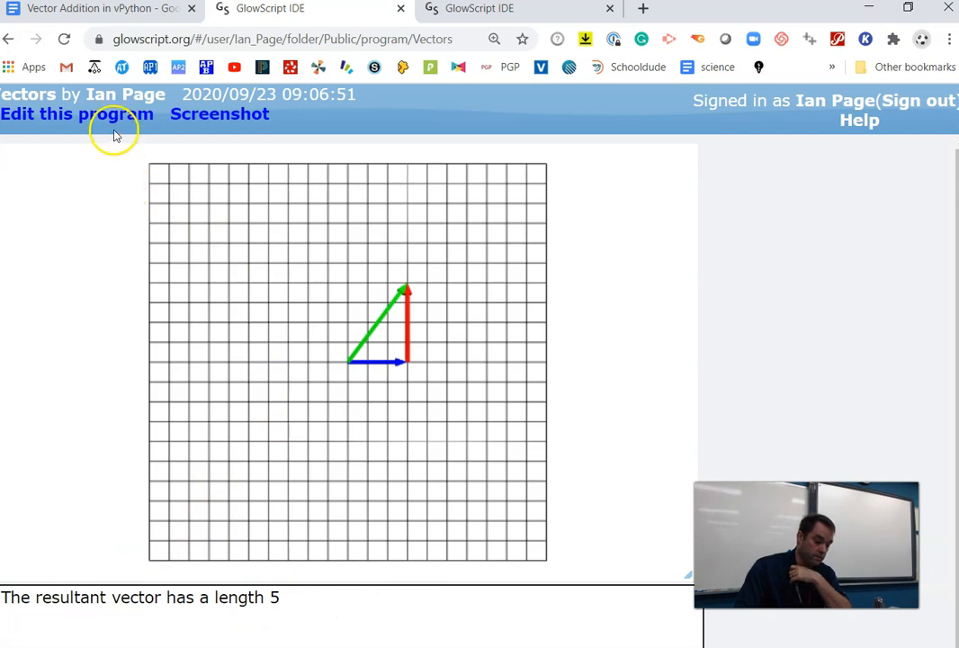
Return to the code after the run printed length 5, and open a new browser tab
{"action": "left_click", "coordinate": [76, 113]}
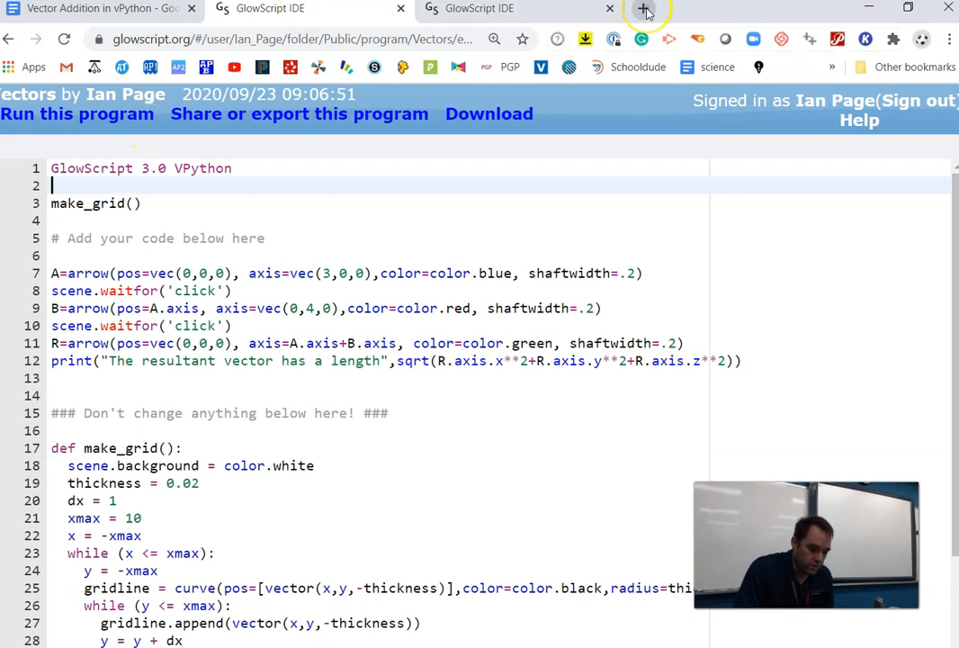
{"action": "left_click", "coordinate": [645, 12]}
{"action": "type", "text": "glowsc"}
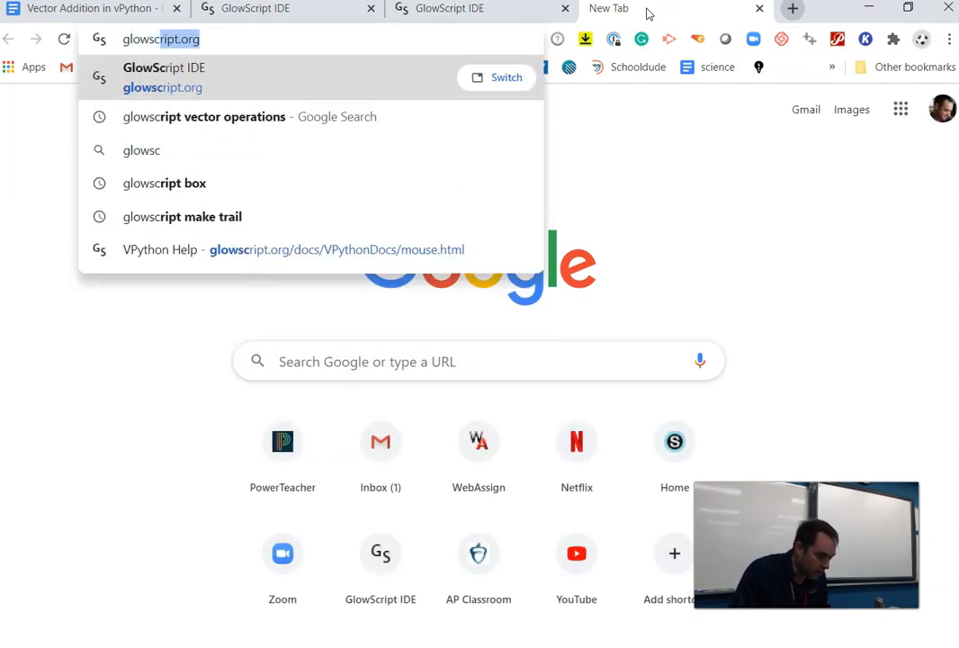
Search 'glowscript vector operations' and open the GlowScript vector docs to find mag(A)
{"action": "left_click", "coordinate": [204, 116]}
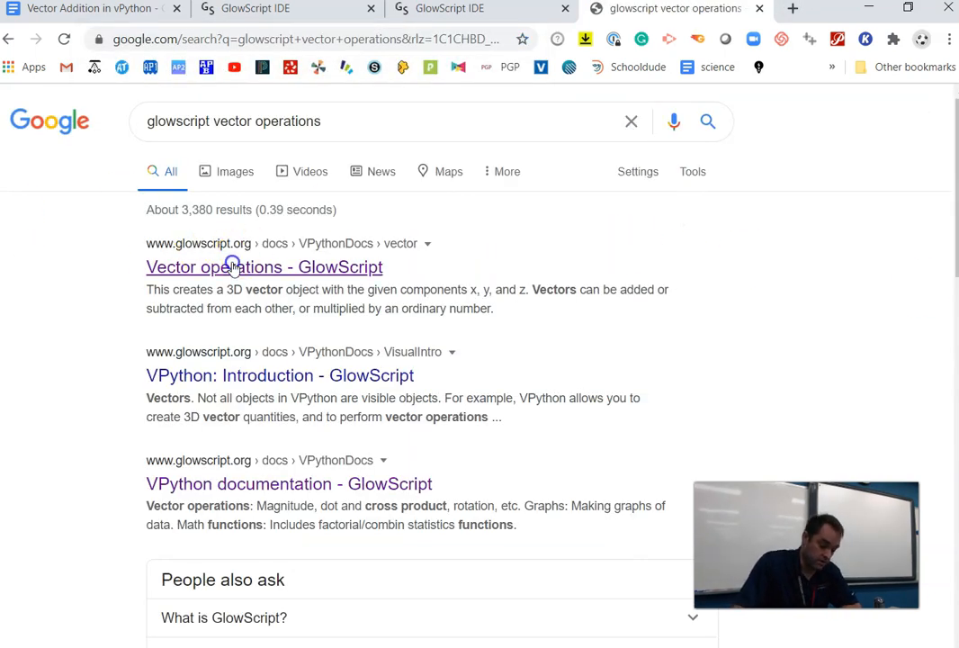
{"action": "left_click", "coordinate": [264, 266]}
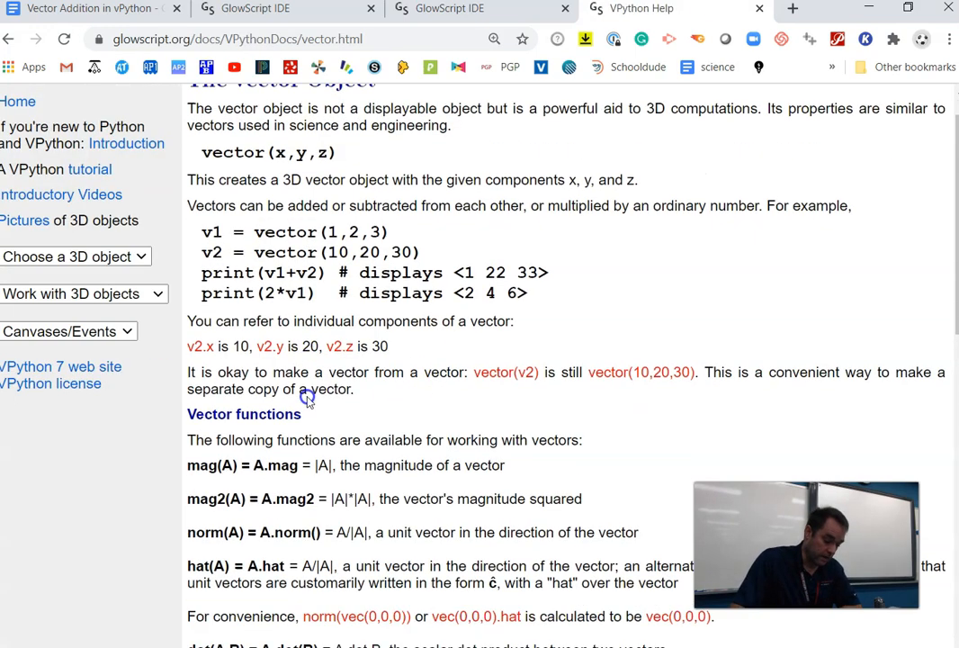
{"action": "scroll", "scroll_direction": "down", "scroll_amount": 3}
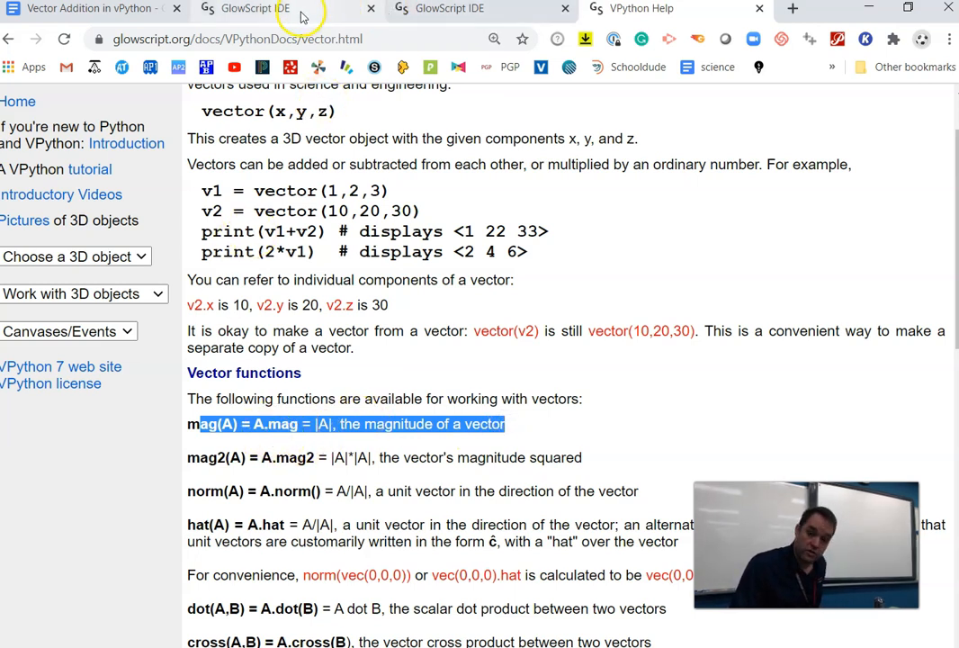
Replace the sqrt length expression with mag(R.axis), test-run it, and resume editing
{"action": "left_click", "coordinate": [257, 8]}
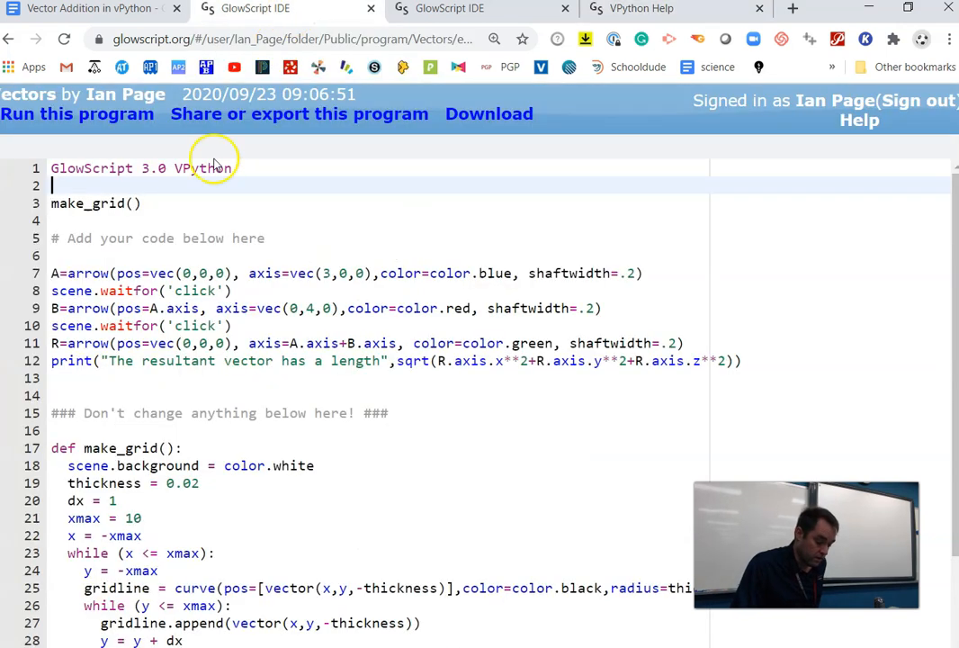
{"action": "mouse_move", "coordinate": [306, 331]}
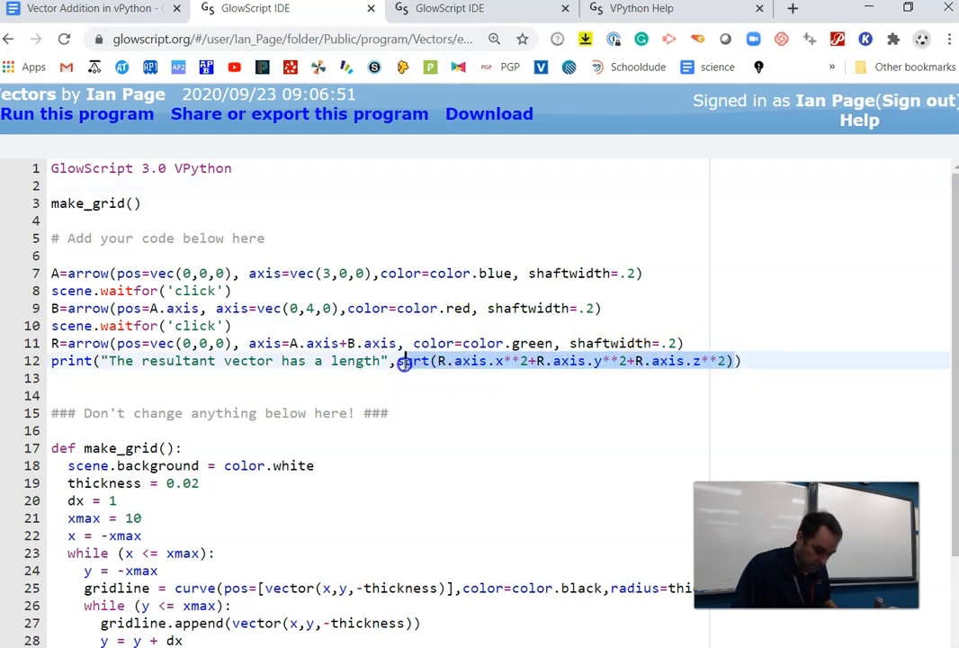
{"action": "key", "text": "Delete"}
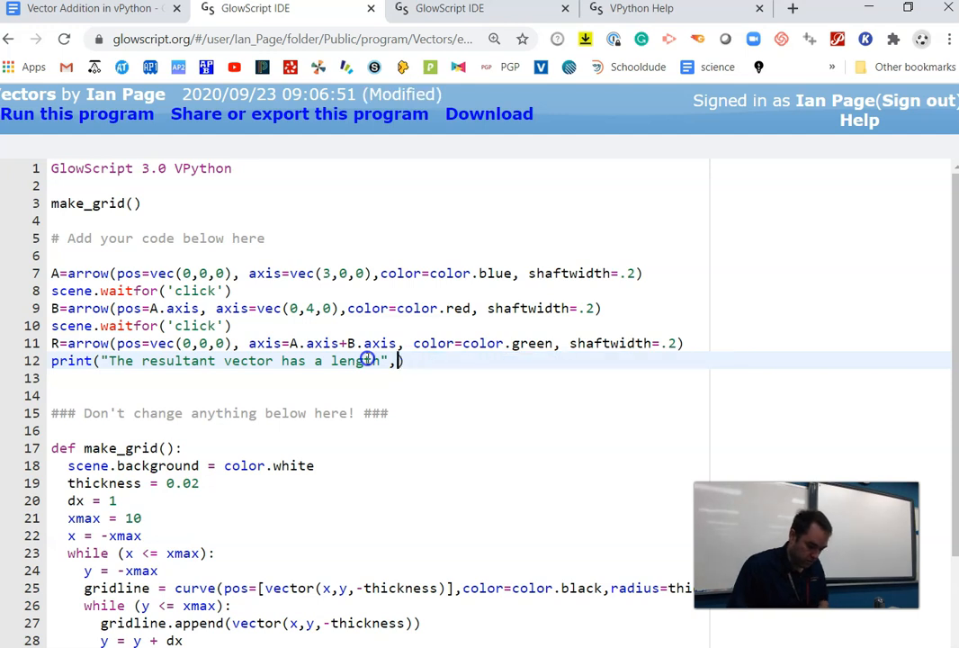
{"action": "type", "text": "mag"}
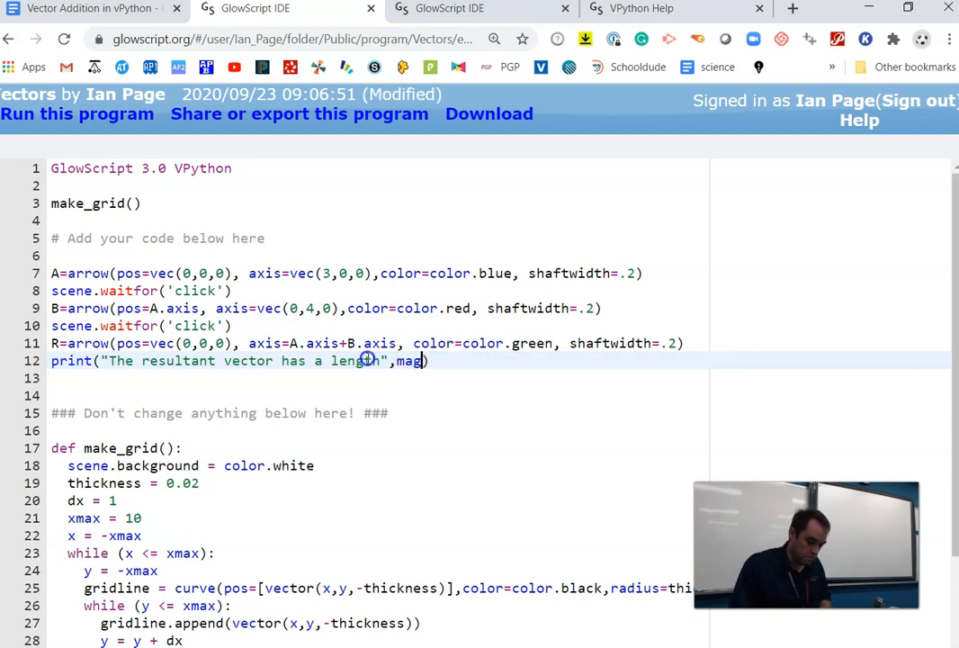
{"action": "type", "text": "R"}
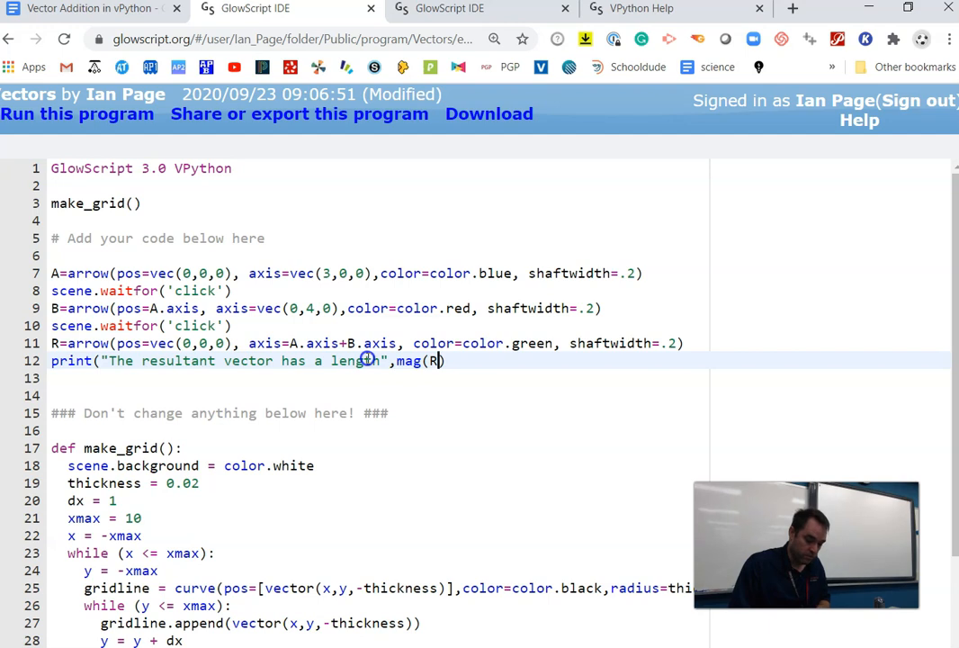
{"action": "type", "text": ")"}
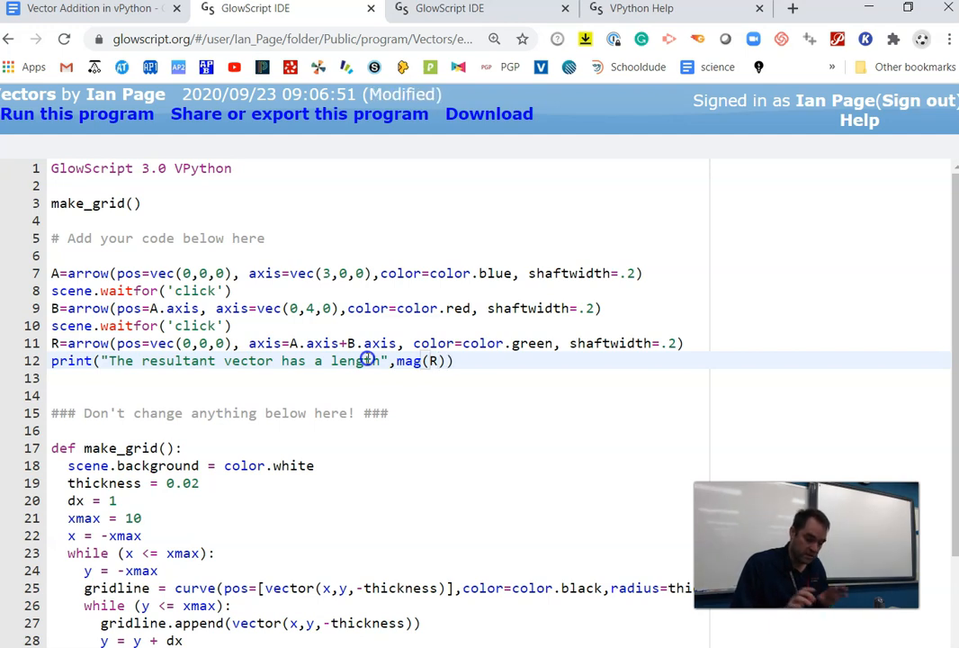
{"action": "key", "text": "ctrl+s"}
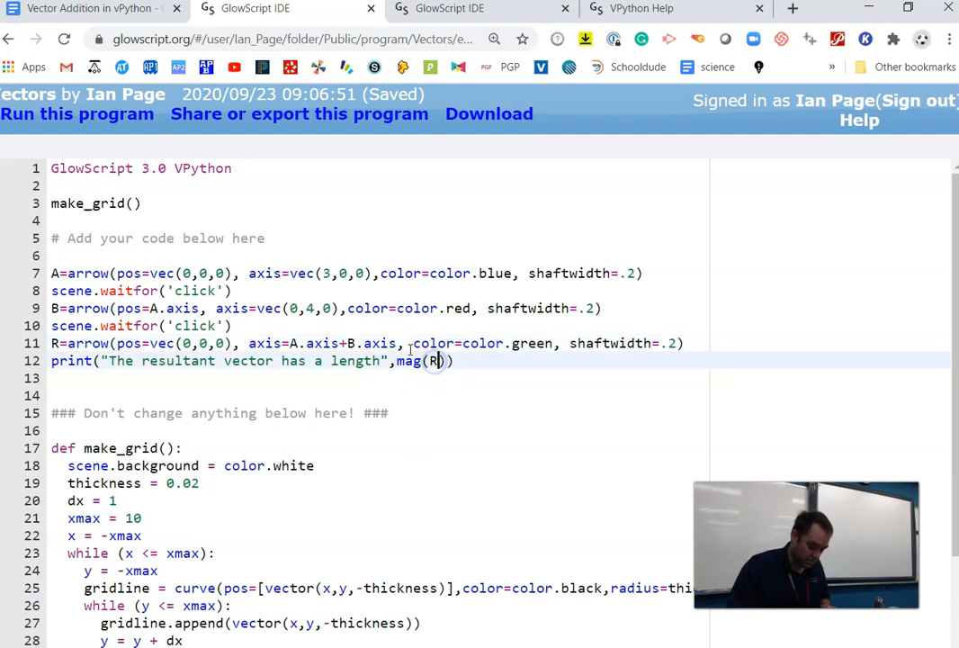
{"action": "type", "text": ".axis"}
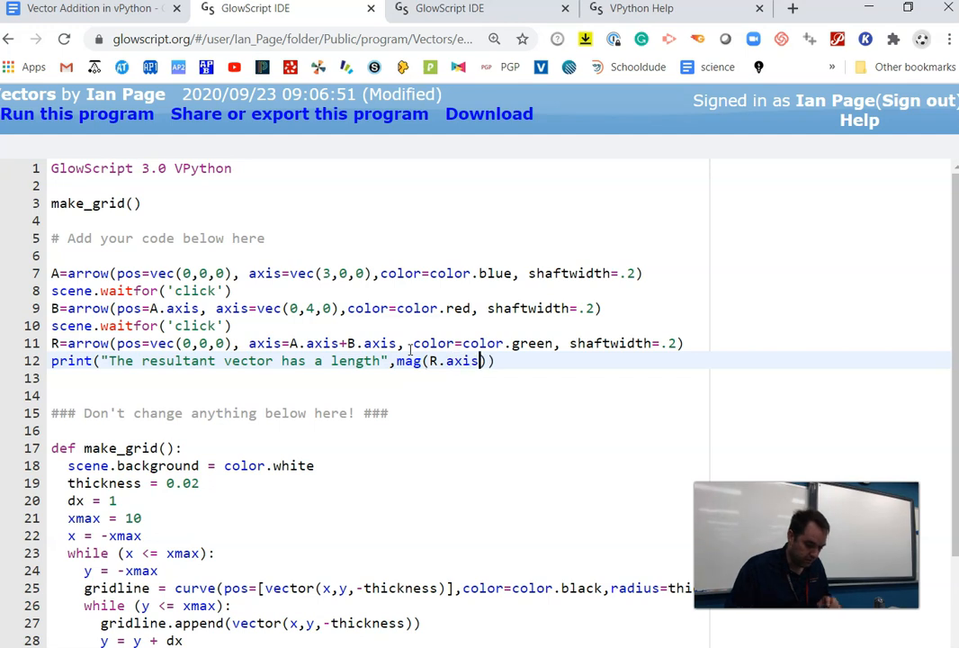
{"action": "left_click", "coordinate": [77, 114]}
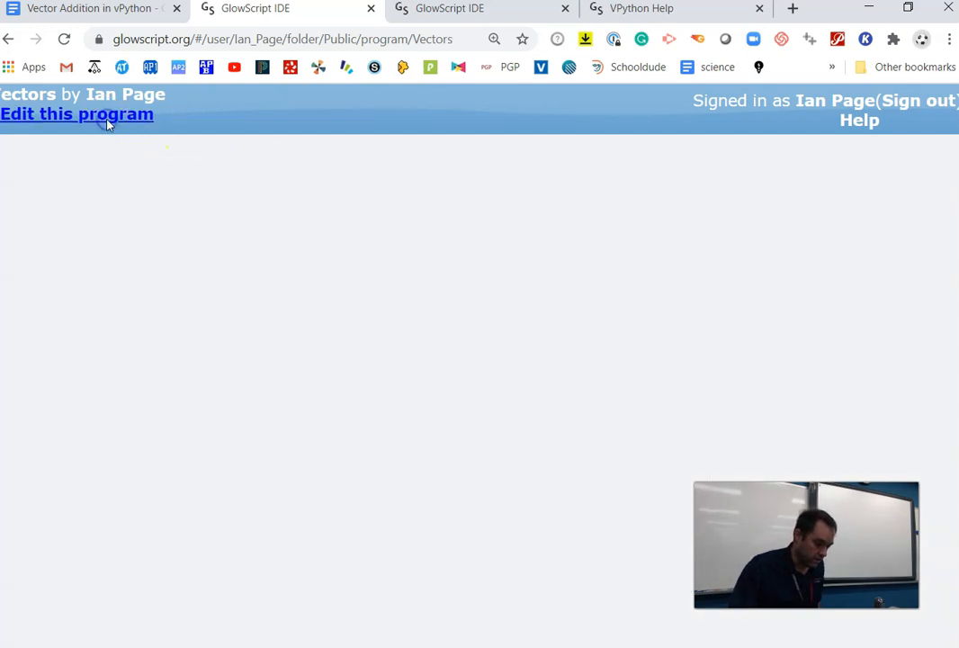
{"action": "left_click", "coordinate": [76, 114]}
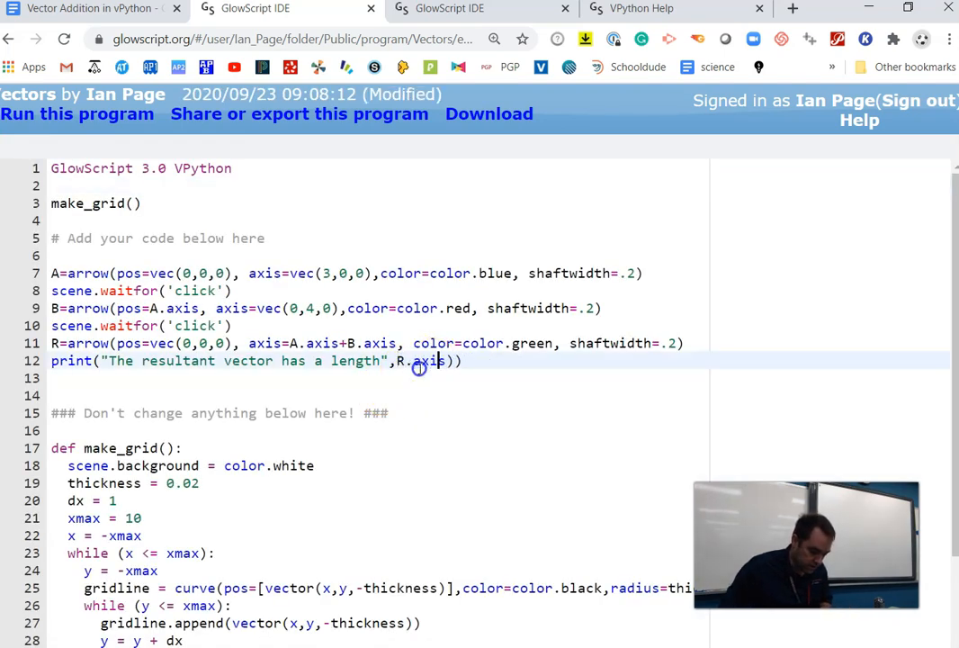
Print R.axis.mag, run to confirm a length of 5, and resume editing
{"action": "type", "text": "mag"}
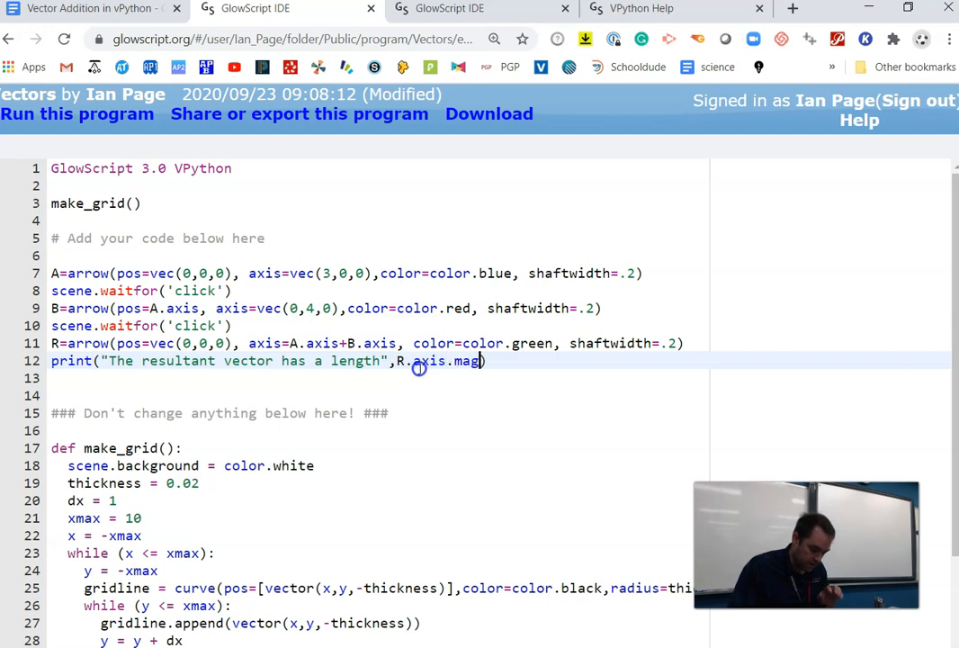
{"action": "left_click", "coordinate": [78, 113]}
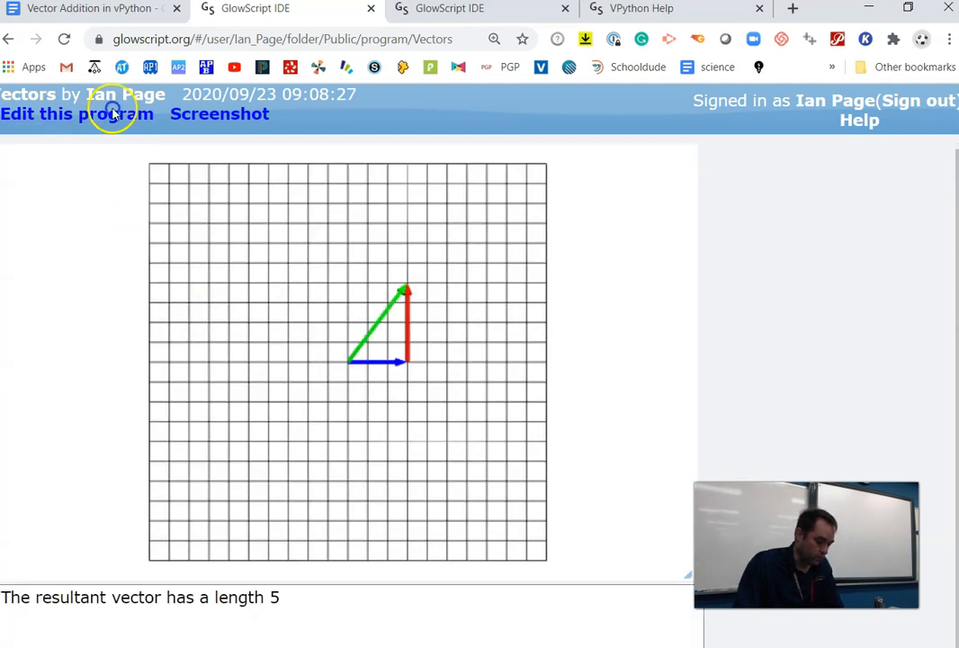
{"action": "left_click", "coordinate": [76, 113]}
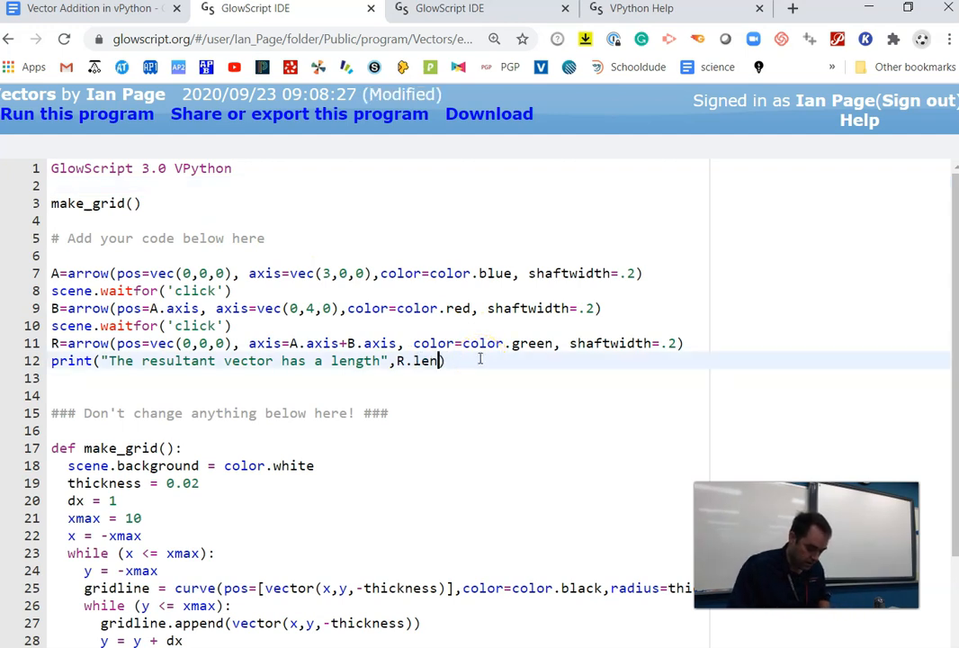
Switch the print to R.length, rerun to confirm length 5, and resume editing
{"action": "type", "text": "gth"}
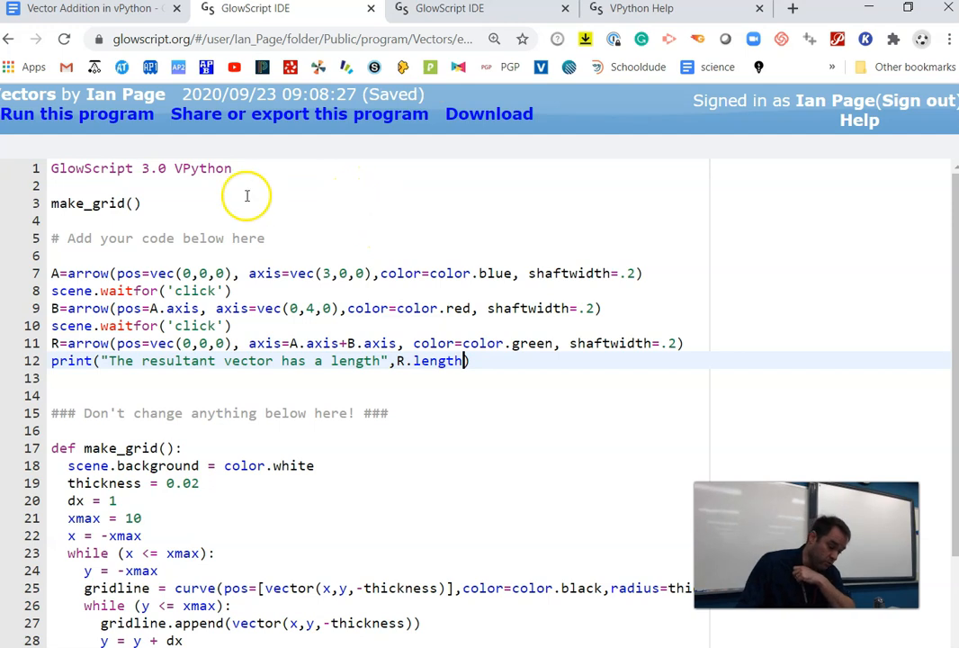
{"action": "left_click", "coordinate": [77, 114]}
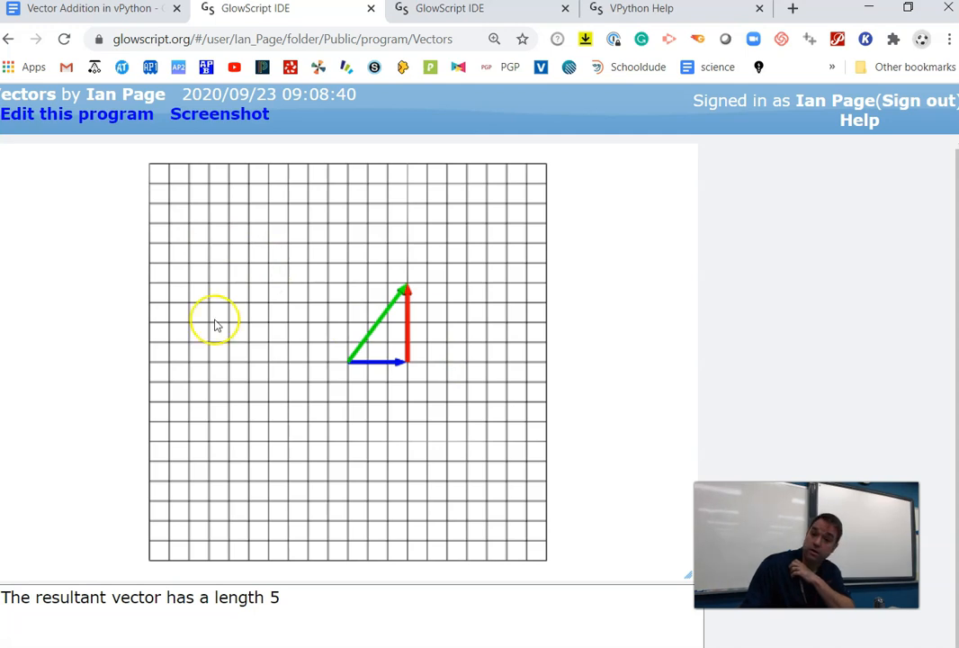
{"action": "left_click", "coordinate": [77, 114]}
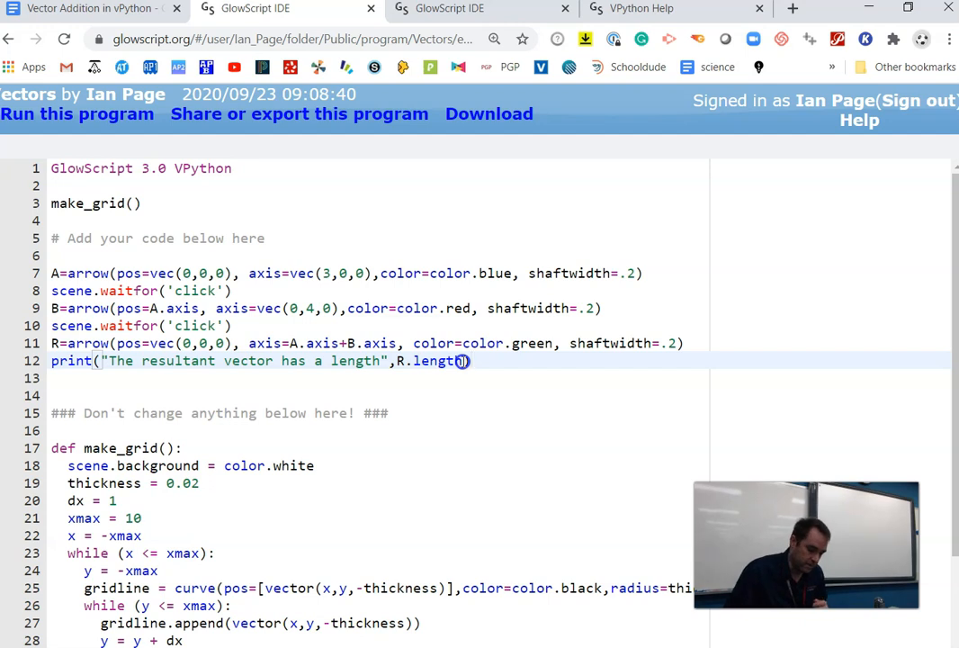
Begin a print( on new line 13 and highlight step e's angle instruction in the assignment
{"action": "key", "text": "enter"}
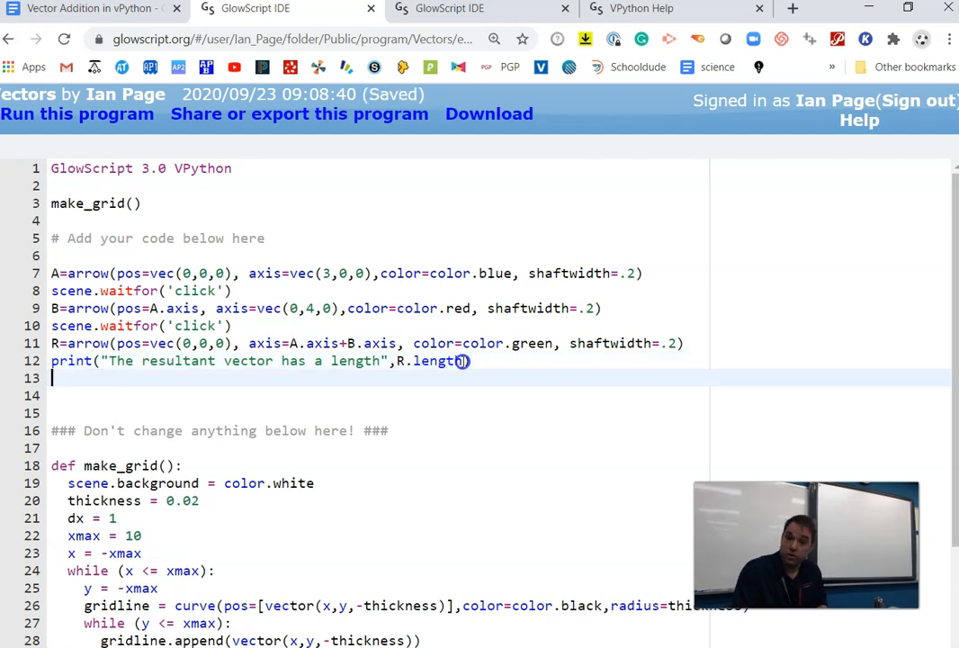
{"action": "type", "text": "print"}
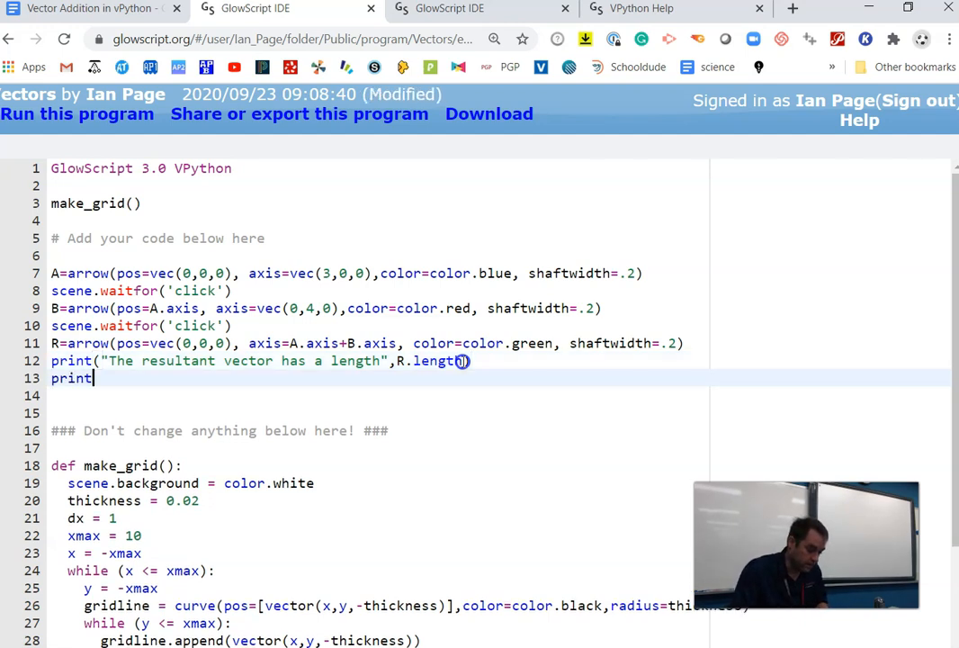
{"action": "key", "text": "ctrl+s"}
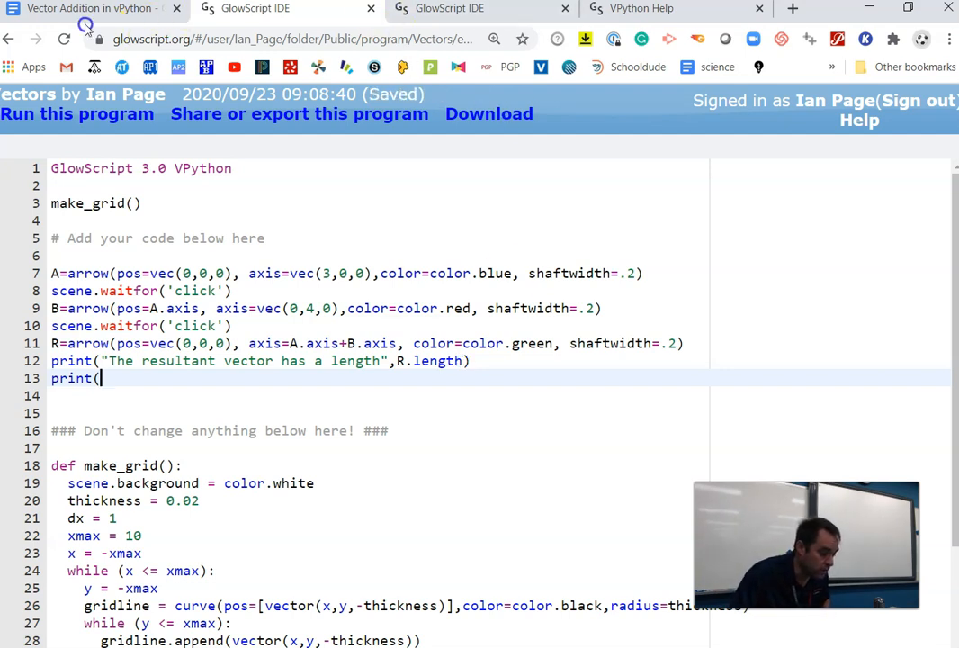
{"action": "left_click", "coordinate": [90, 8]}
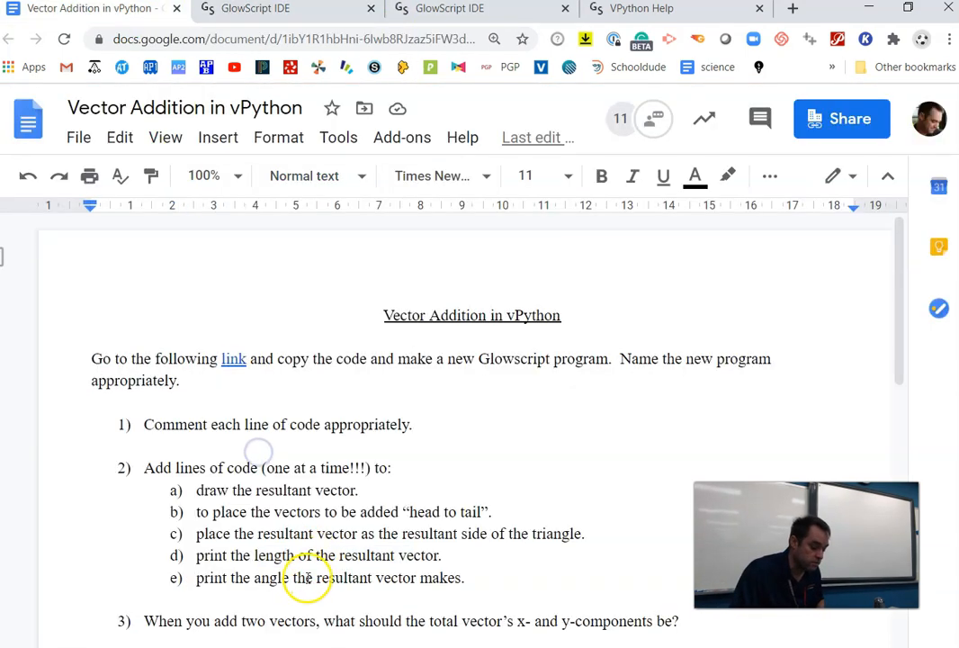
{"action": "left_click_drag", "start_coordinate": [286, 577], "coordinate": [461, 578]}
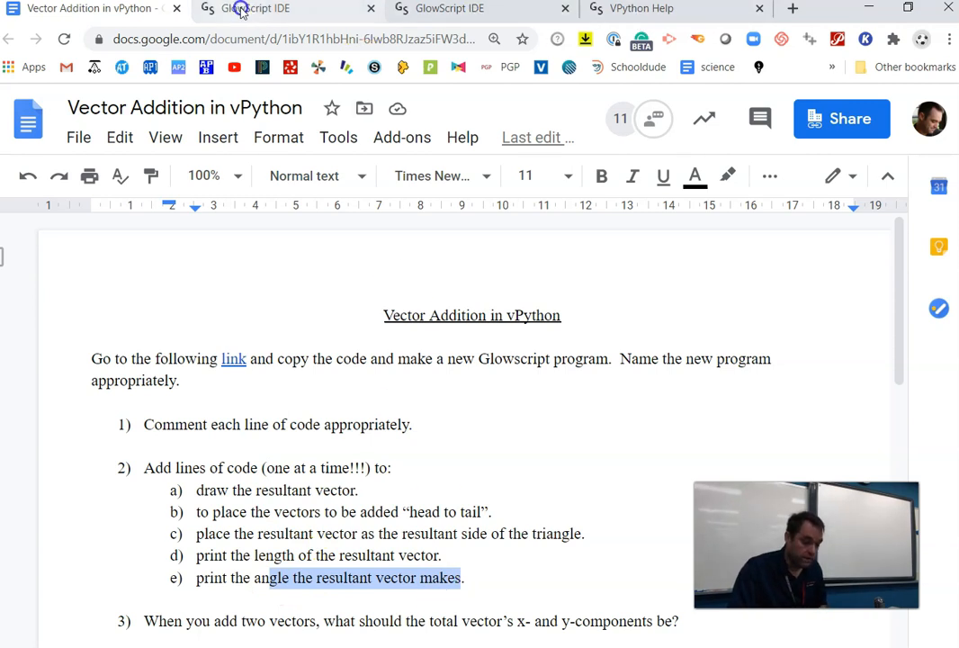
Label line 13's print with the resultant vector's angle from the x axis, leaving room for the value
{"action": "left_click", "coordinate": [279, 8]}
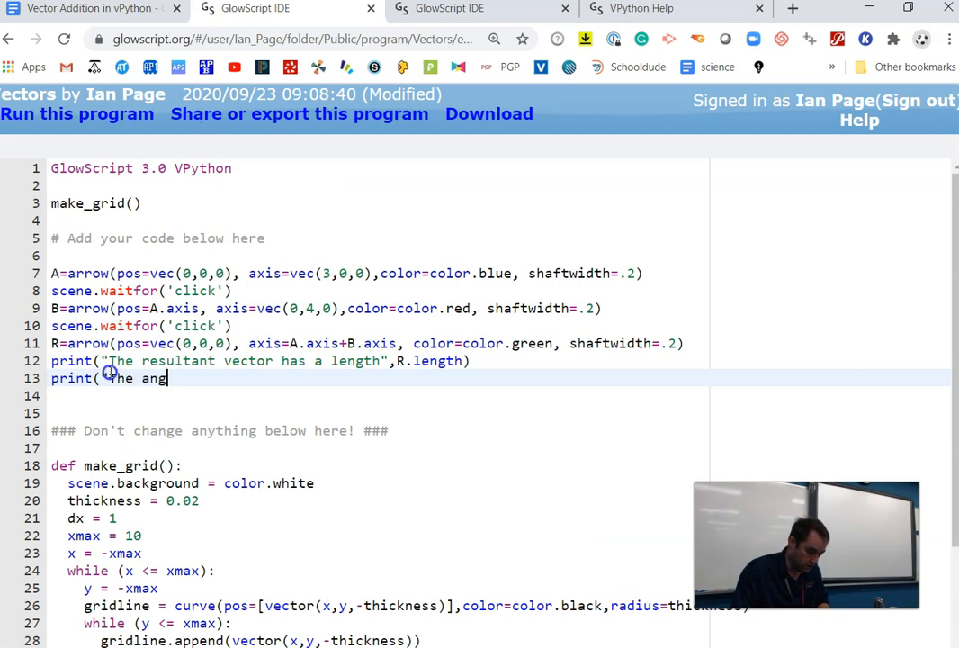
{"action": "type", "text": "le the resulta"}
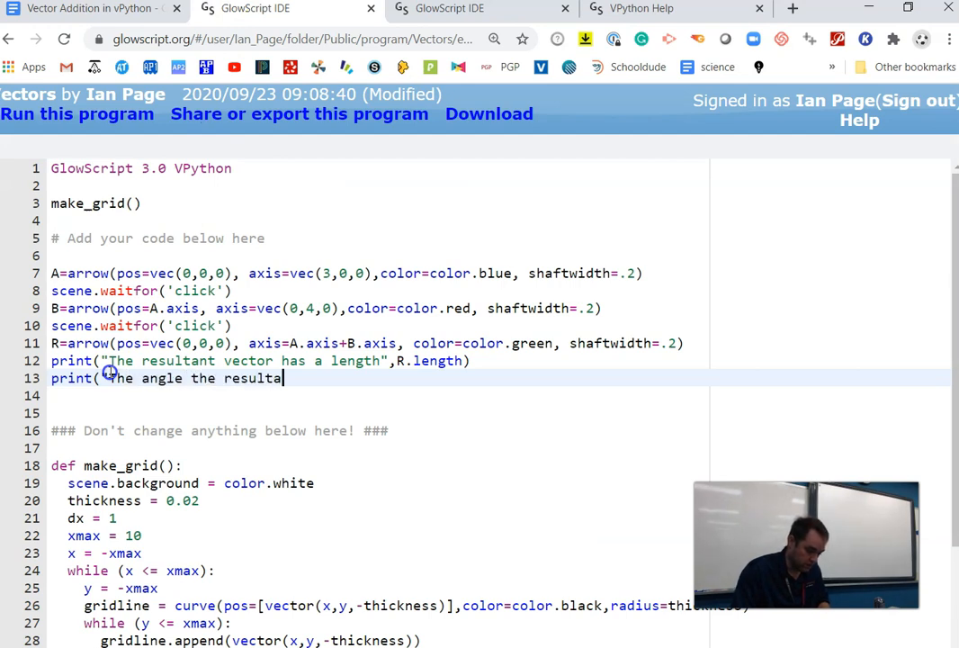
{"action": "type", "text": "nt vector makes with respect to h"}
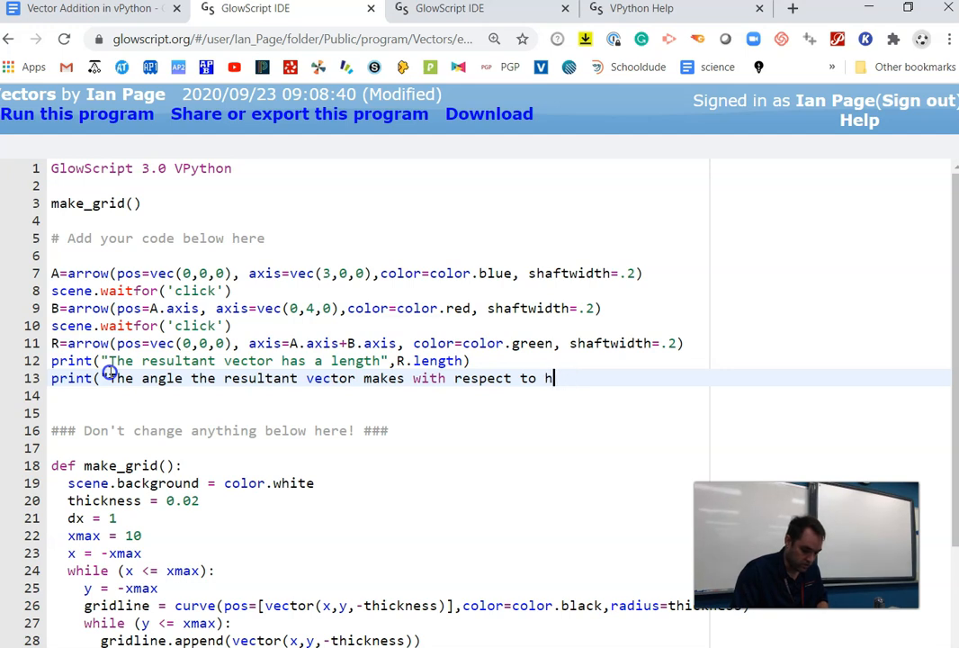
{"action": "type", "text": "x axis is\","}
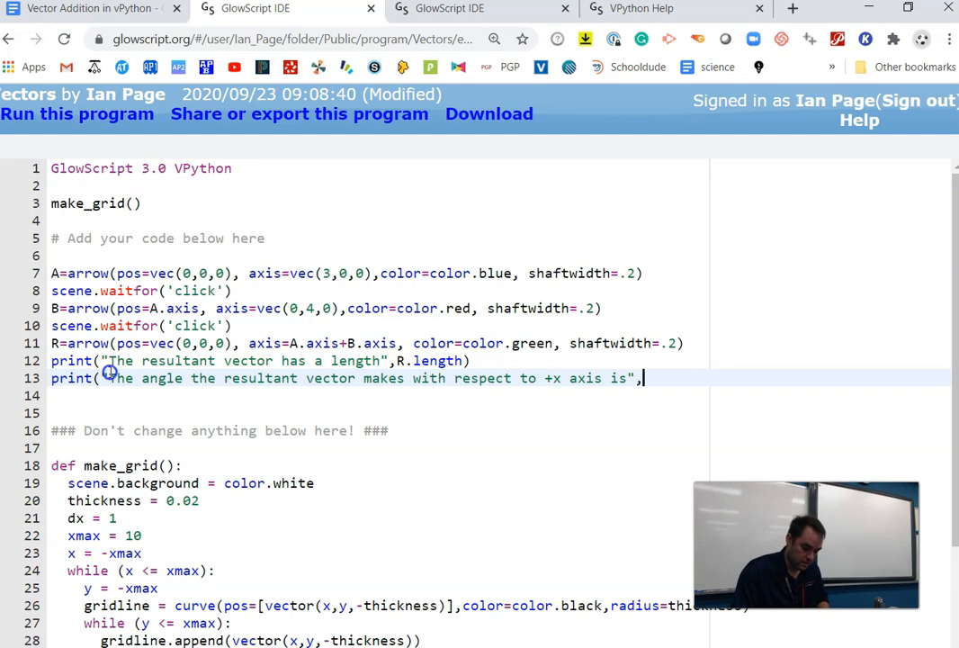
{"action": "type", "text": ")"}
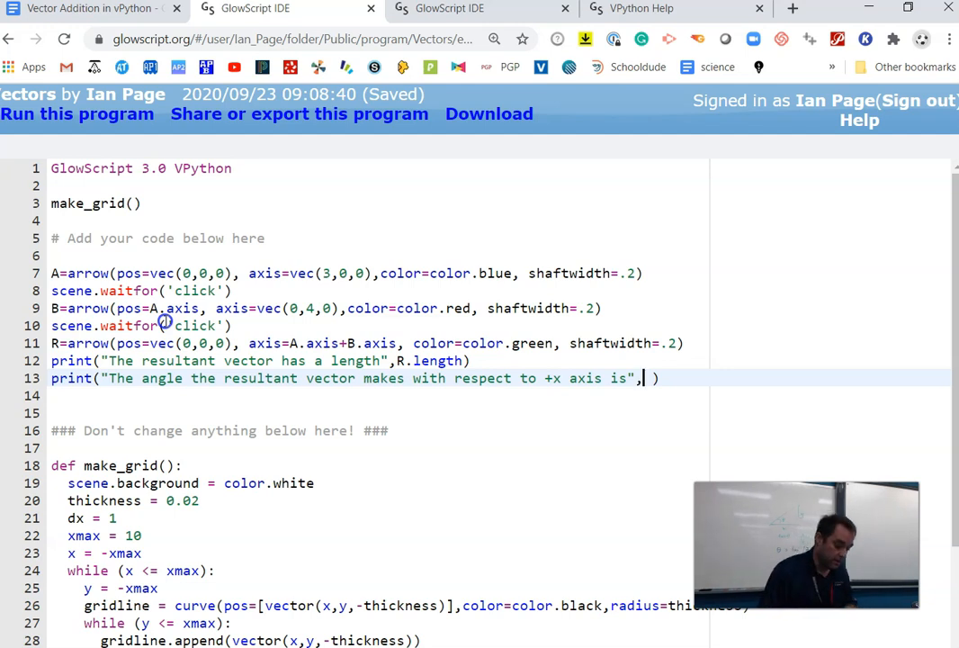
Add atan(R.axis.y/R.axis.x) as the second argument of line 13's print
{"action": "type", "text": "at"}
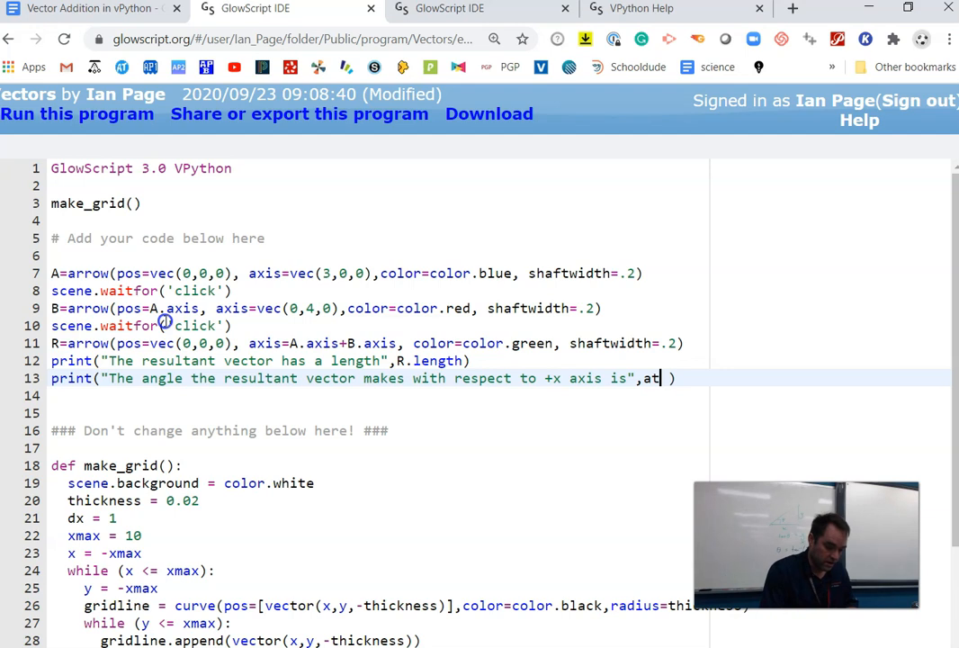
{"action": "type", "text": "an()"}
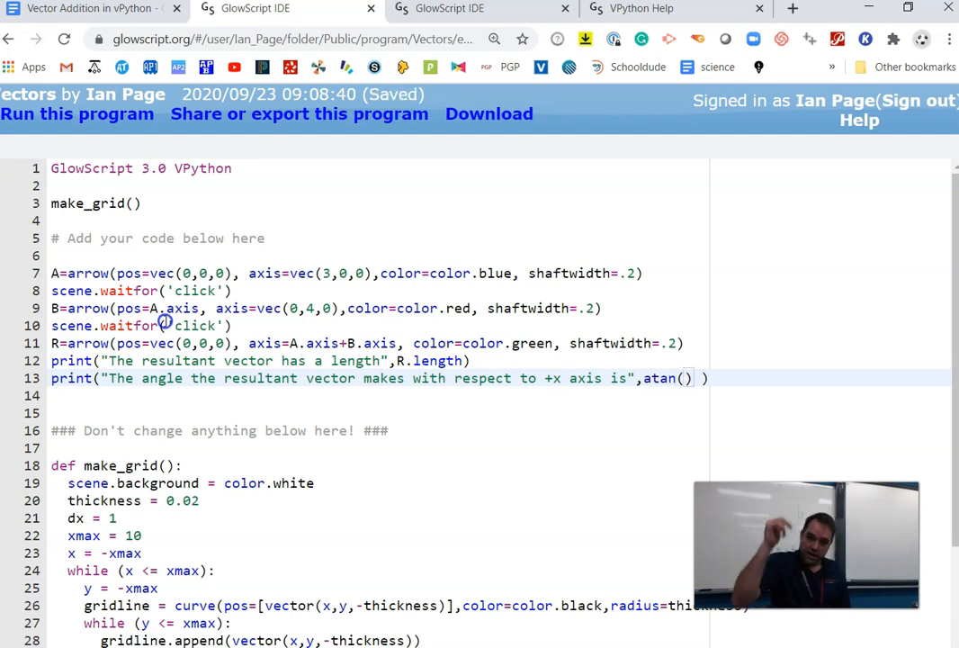
{"action": "type", "text": "R.axis.y"}
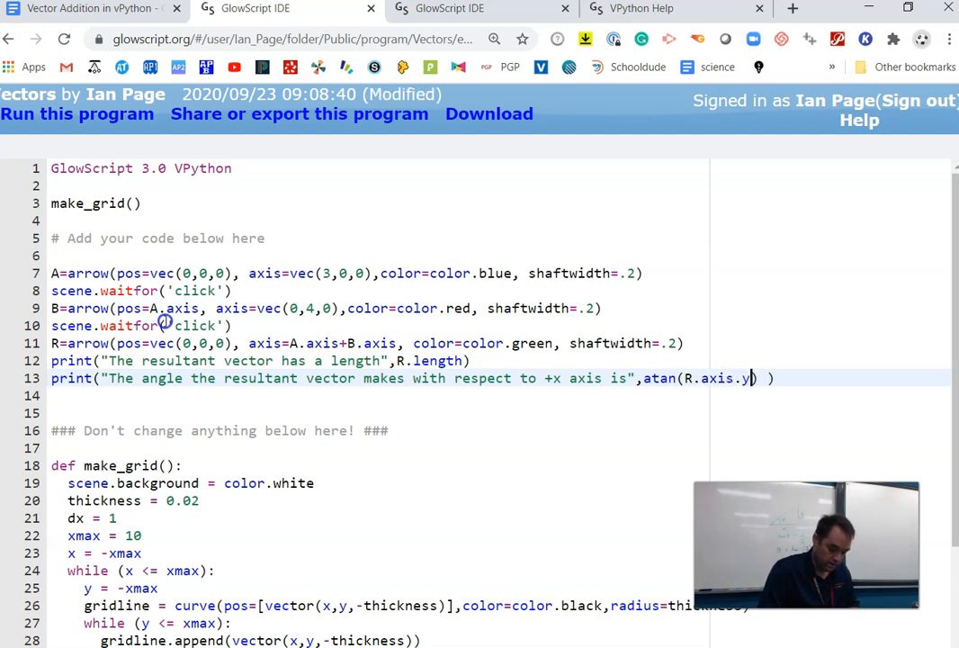
{"action": "type", "text": "/R.axis"}
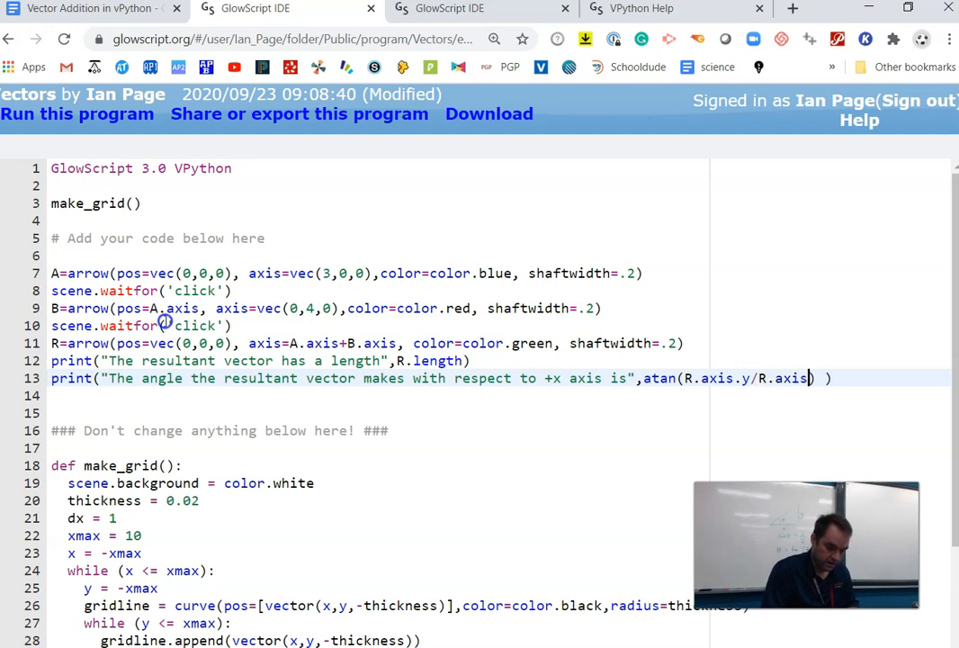
{"action": "type", "text": "x"}
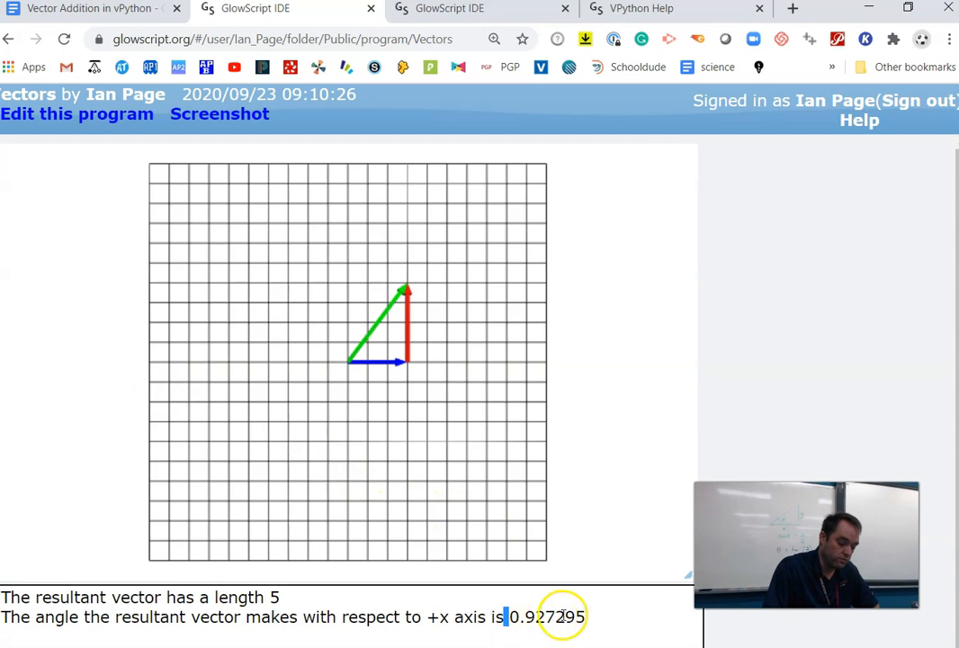
Select the printed angle 0.927295, then return to the program editor
{"action": "double_click", "coordinate": [547, 617]}
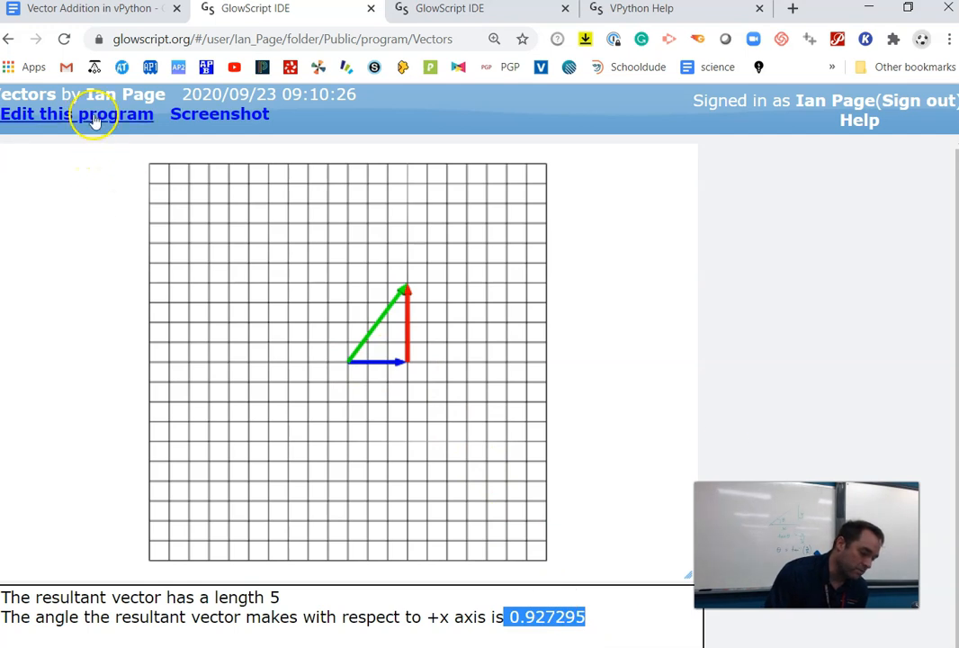
{"action": "left_click", "coordinate": [76, 113]}
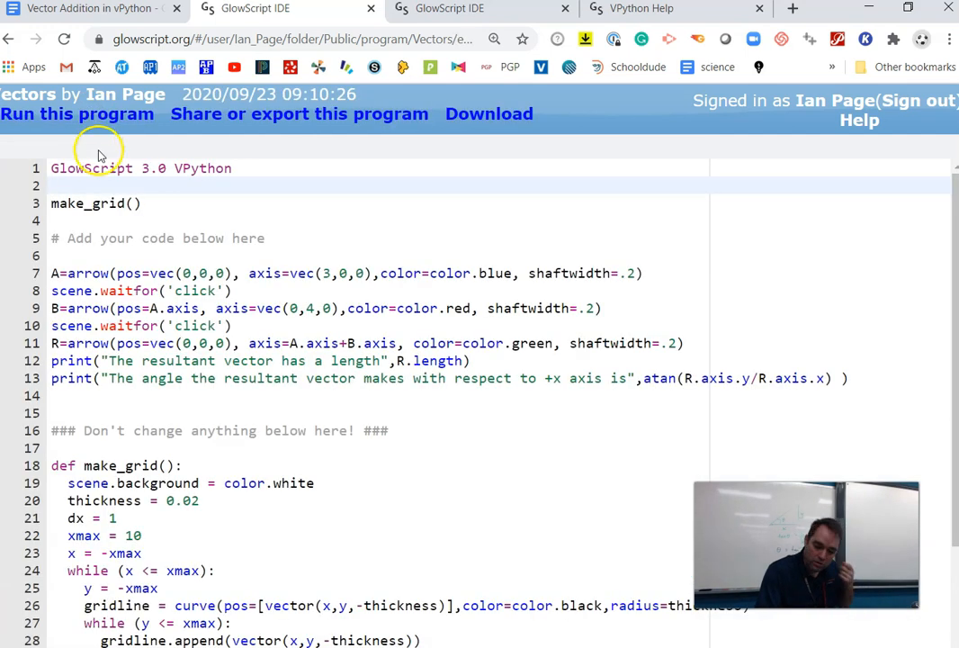
{"action": "mouse_move", "coordinate": [828, 377]}
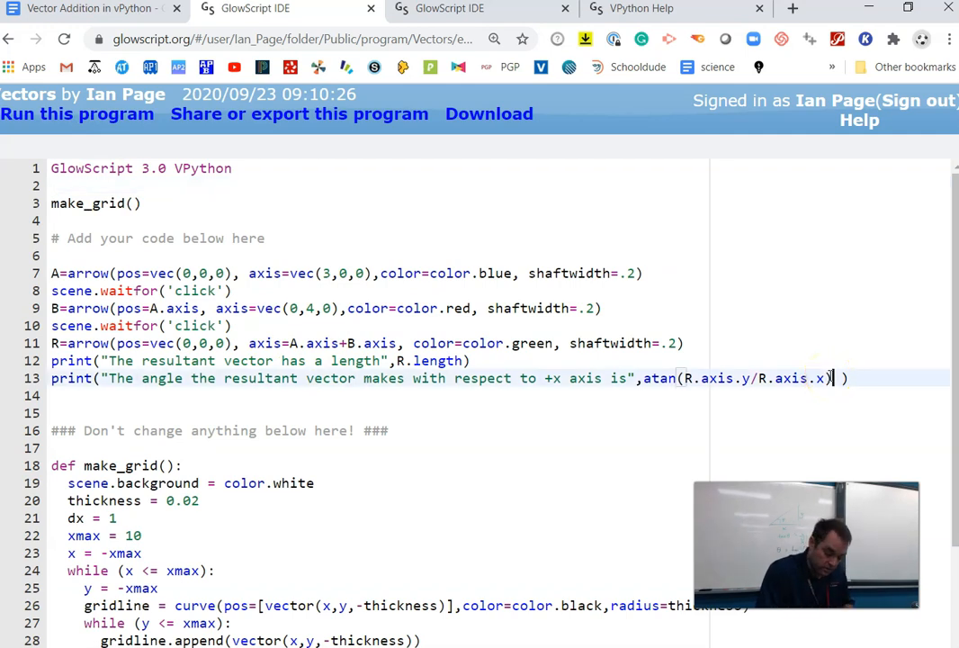
Multiply the atan result by 180/pi, add a "degrees" label, and run the program
{"action": "type", "text": ", \"de"}
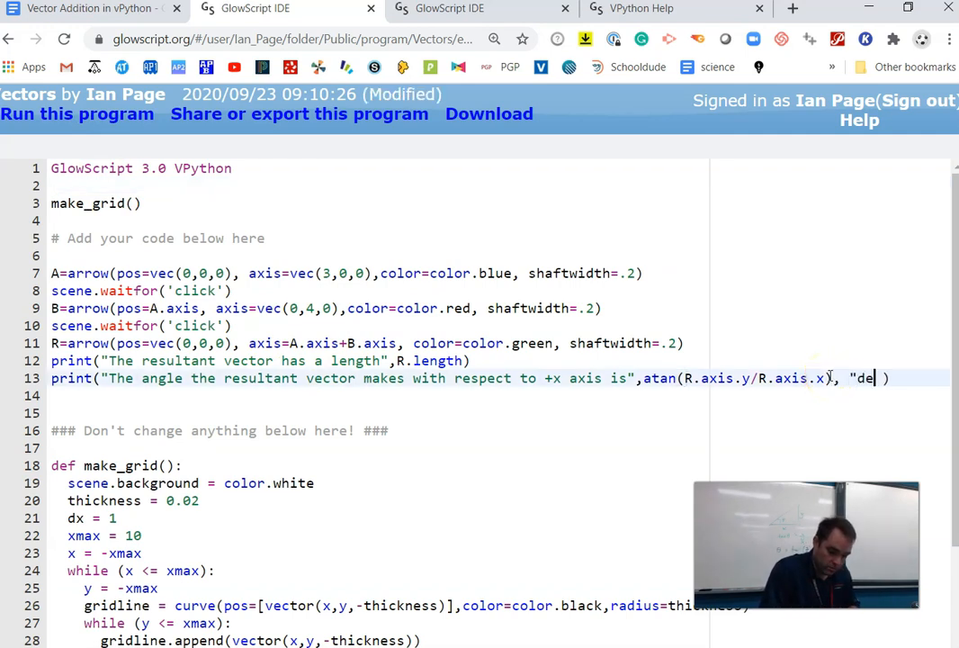
{"action": "type", "text": "grees"}
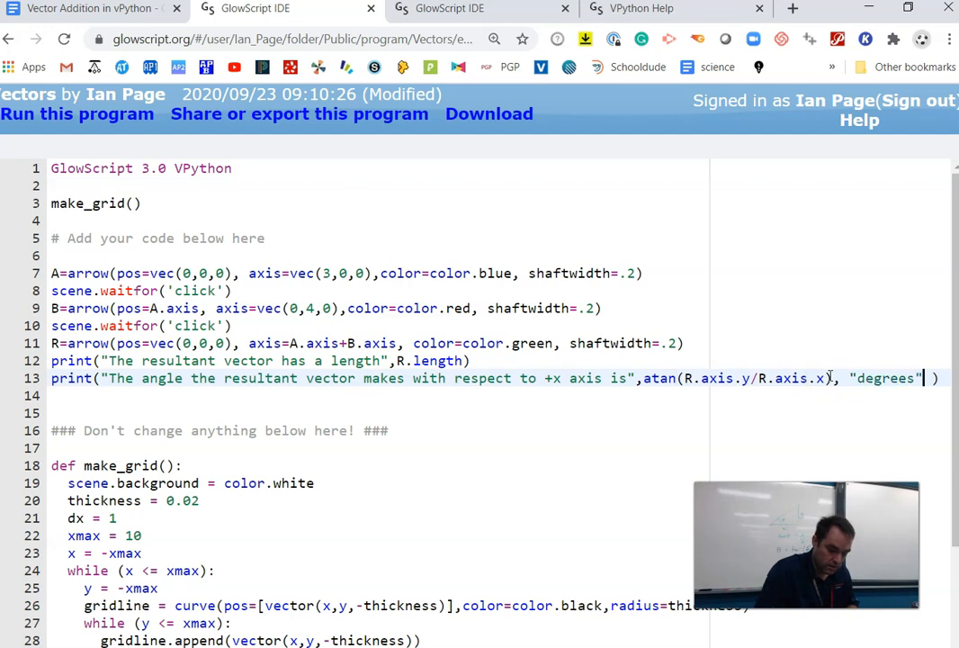
{"action": "key", "text": "ctrl+s"}
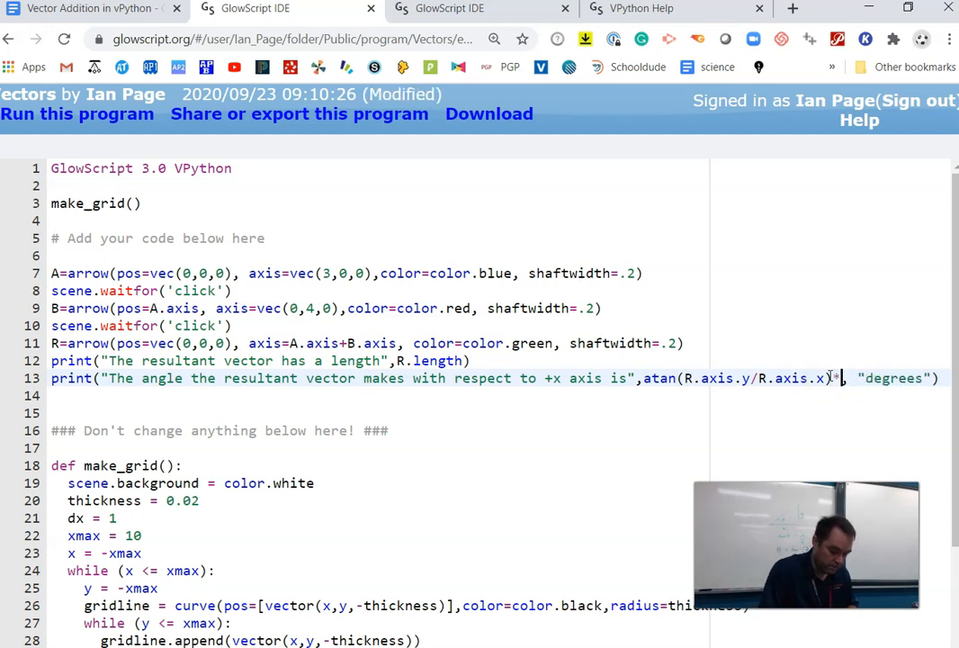
{"action": "key", "text": "ctrl+s"}
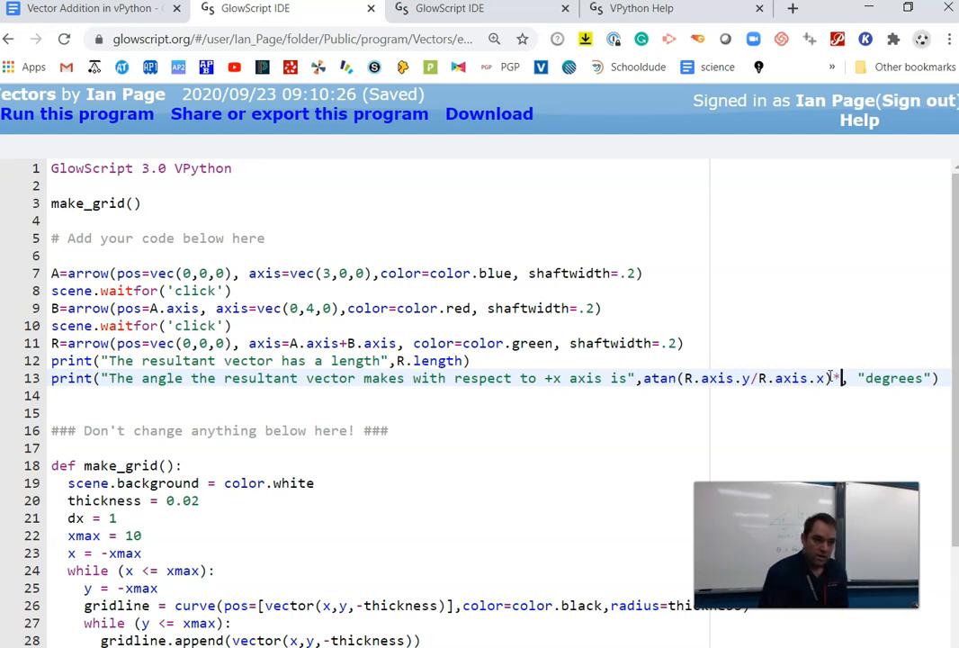
{"action": "type", "text": "*180"}
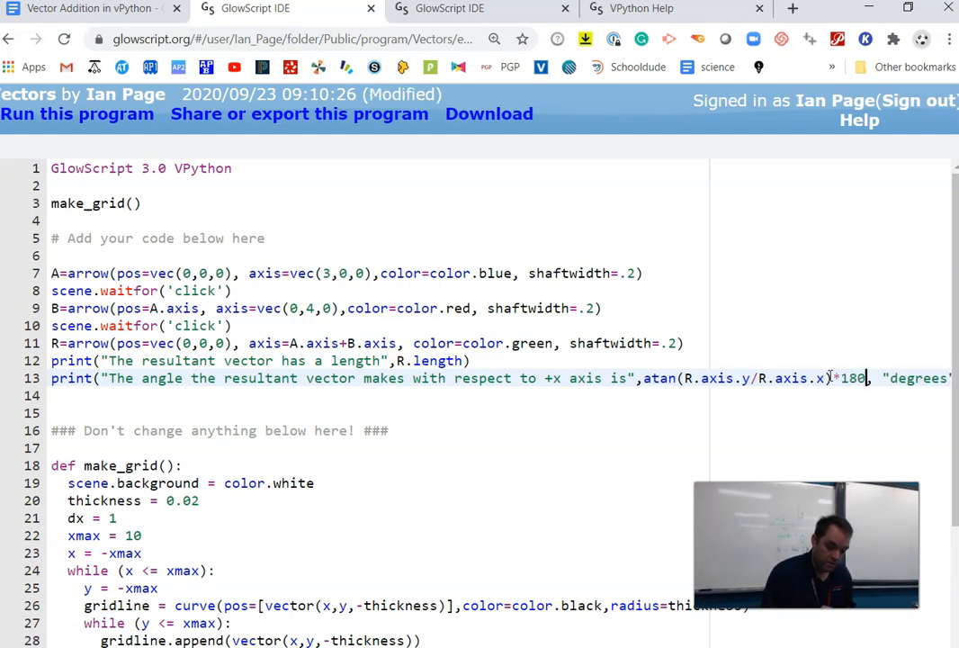
{"action": "type", "text": "/"}
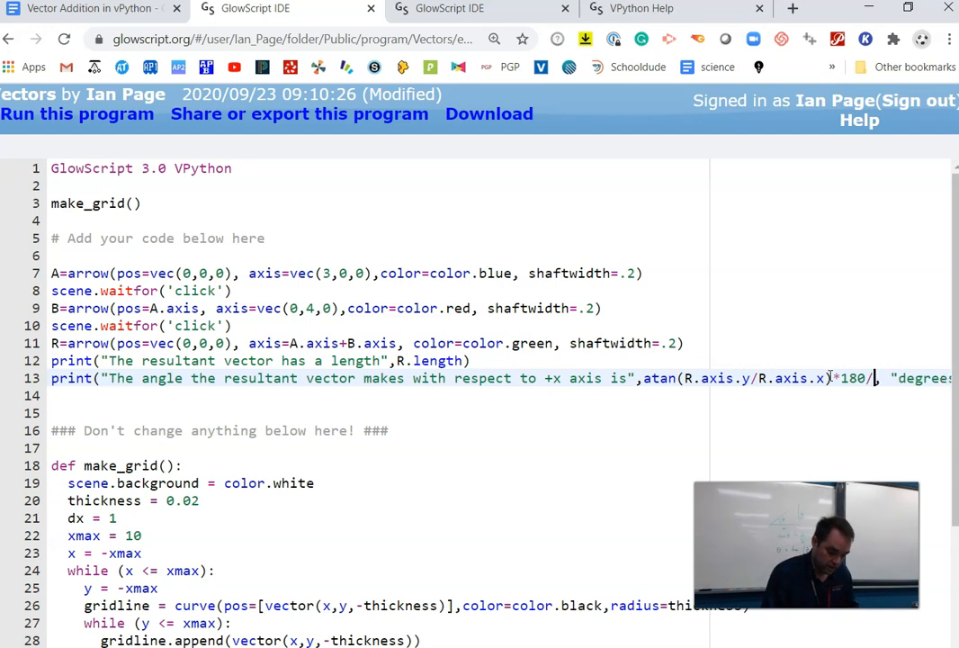
{"action": "type", "text": "pi"}
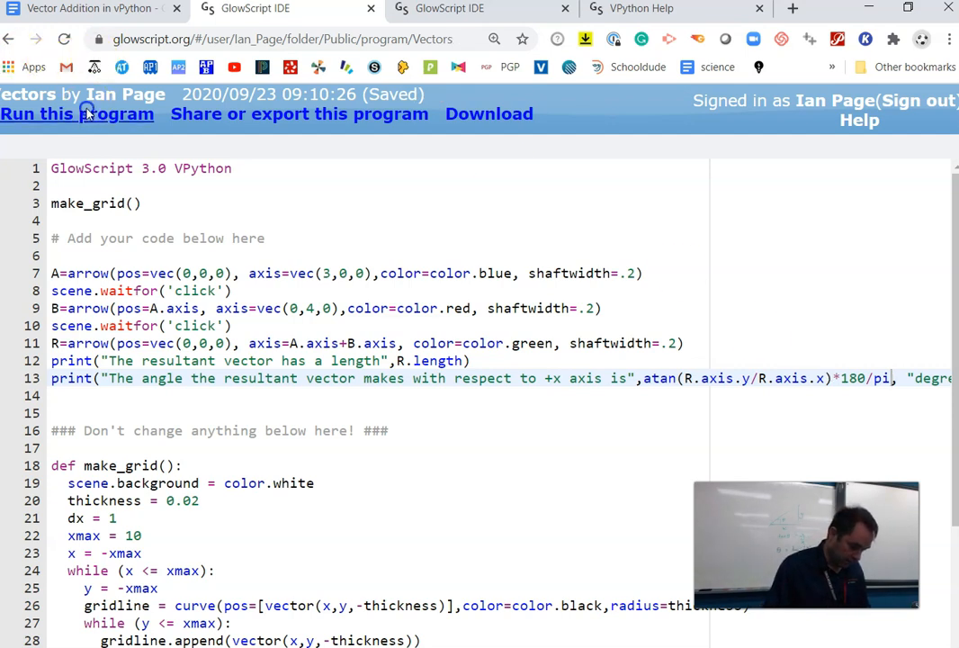
{"action": "left_click", "coordinate": [76, 114]}
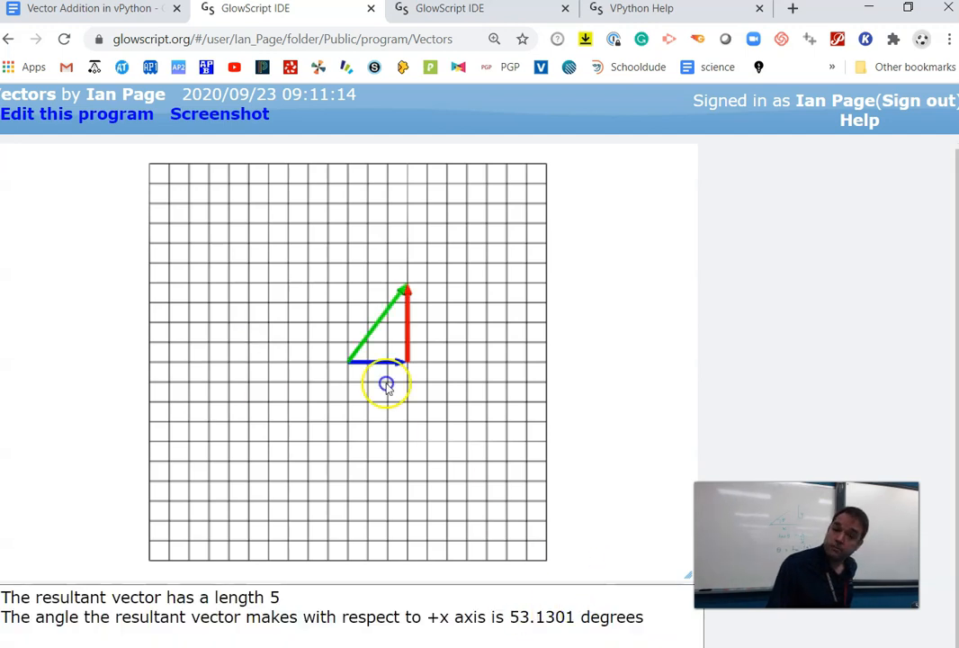
Finish the run showing 53.1301 degrees and bring up the VPython Help vector page
{"action": "left_click", "coordinate": [77, 113]}
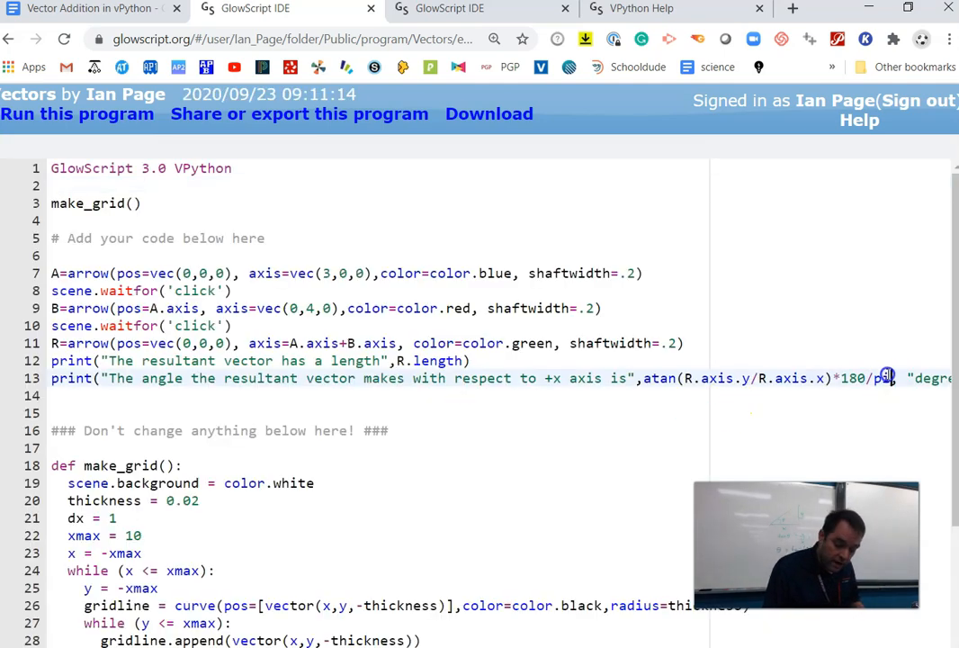
{"action": "left_click", "coordinate": [641, 9]}
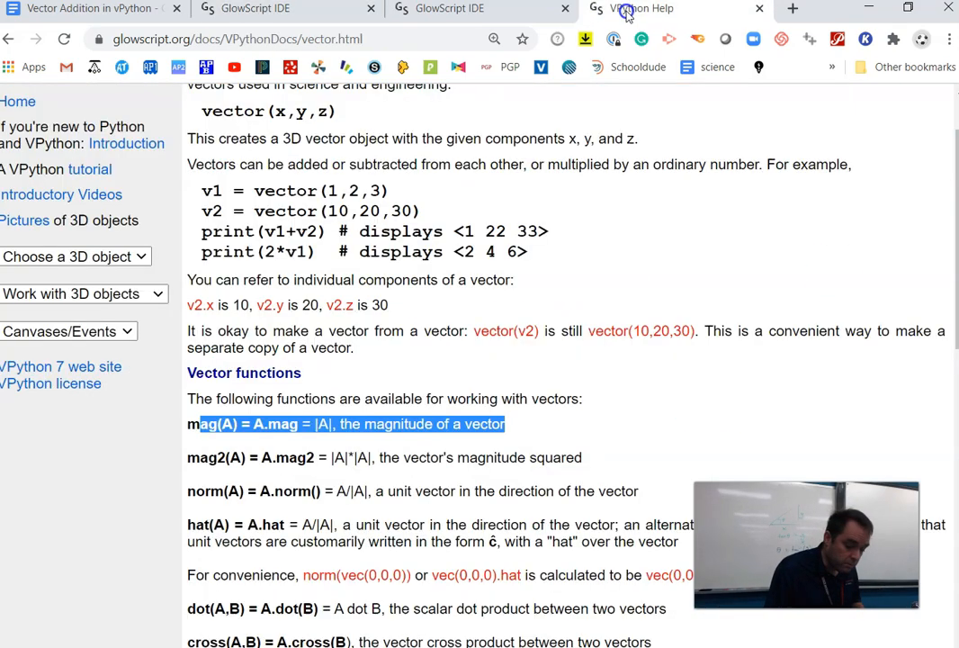
Scroll the VPython Help vector page to the degree–radian conversion functions
{"action": "scroll", "scroll_direction": "down", "scroll_amount": 3}
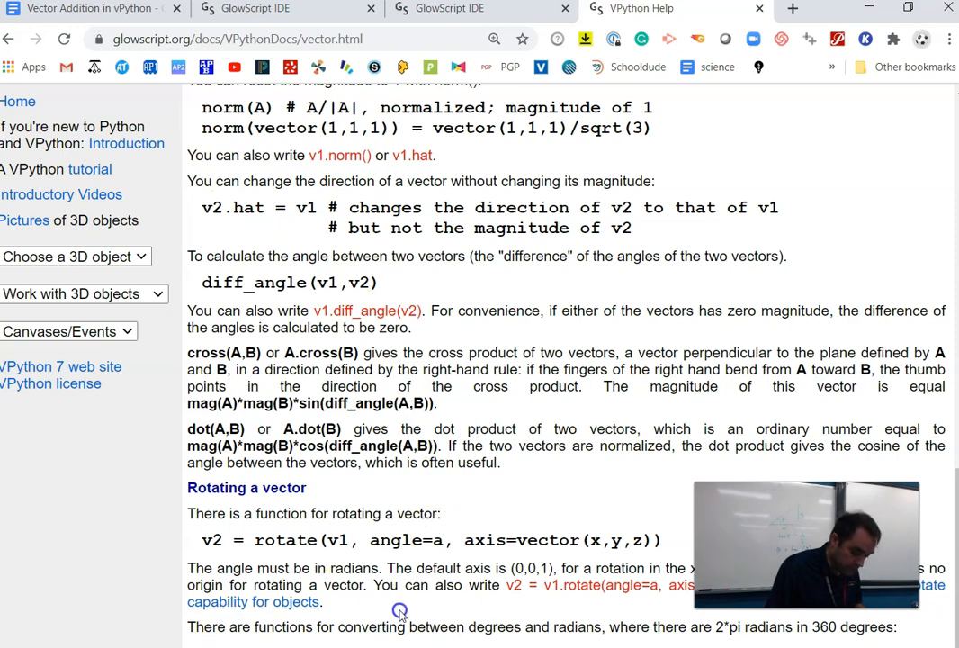
{"action": "mouse_move", "coordinate": [583, 626]}
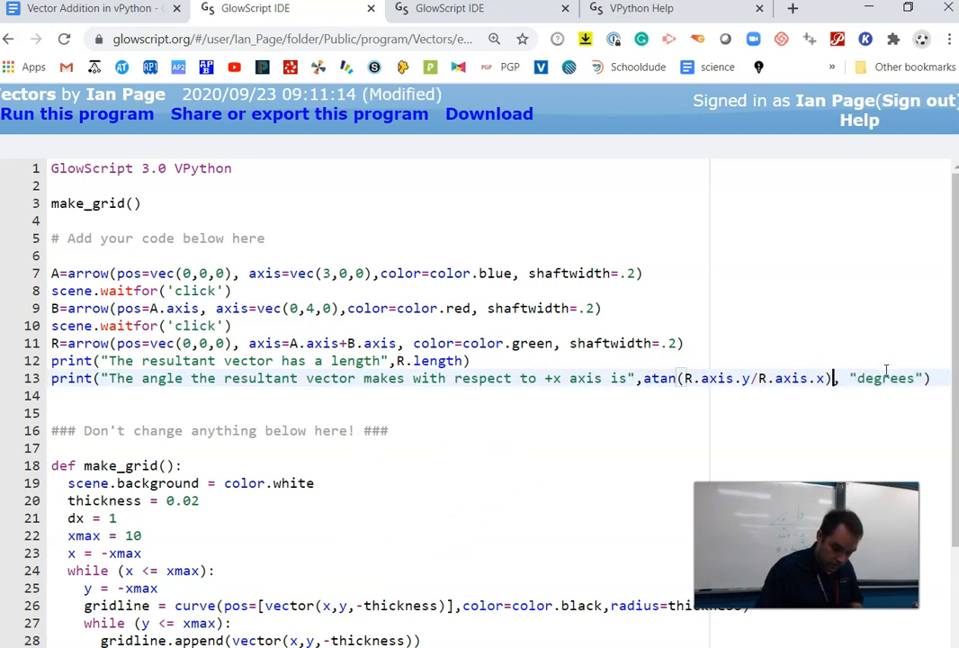
Wrap the atan expression in degrees() and run it to print 53.1301 degrees
{"action": "key", "text": "ctrl+s"}
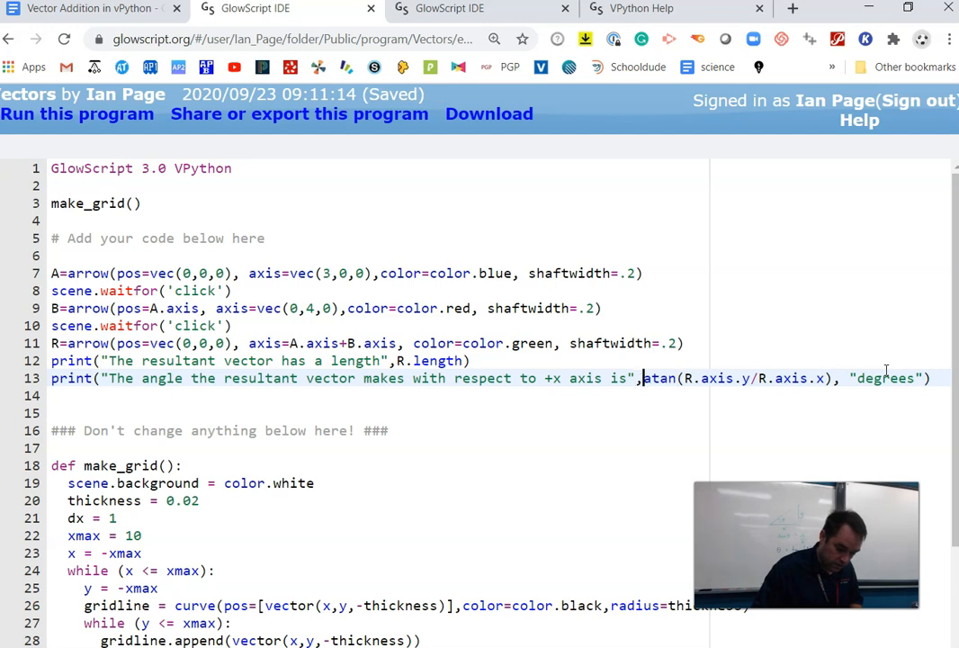
{"action": "type", "text": "degrees("}
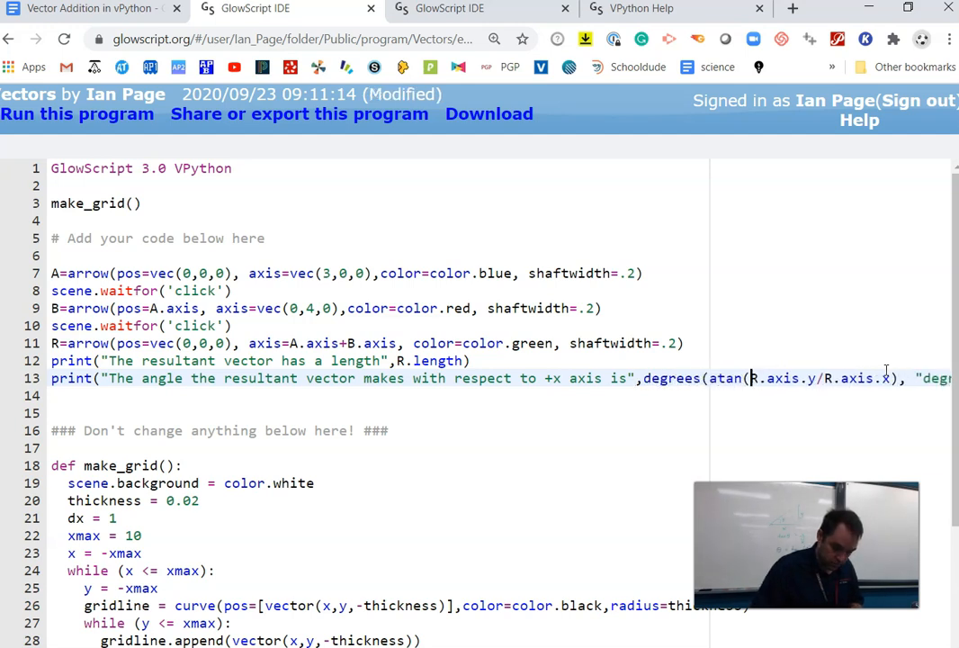
{"action": "key", "text": "ctrl+s"}
{"action": "type", "text": ")"}
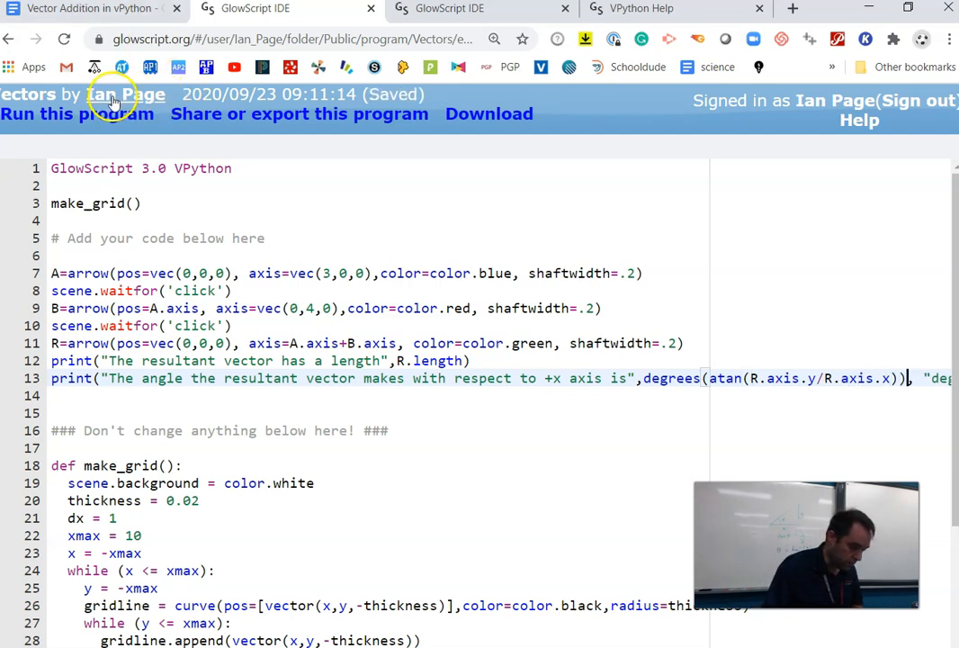
{"action": "left_click", "coordinate": [77, 113]}
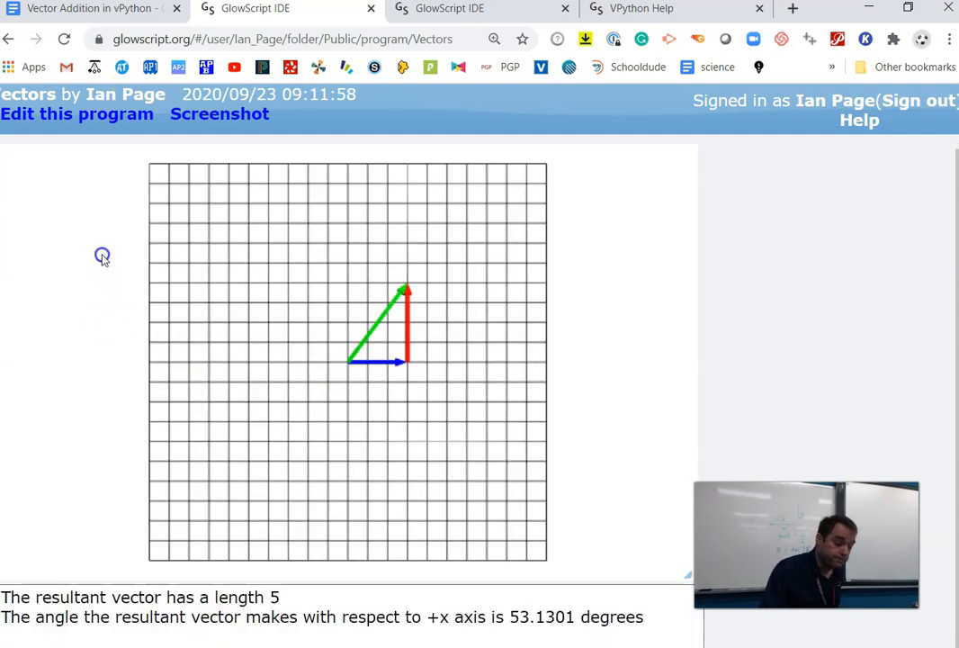
{"action": "left_click", "coordinate": [76, 114]}
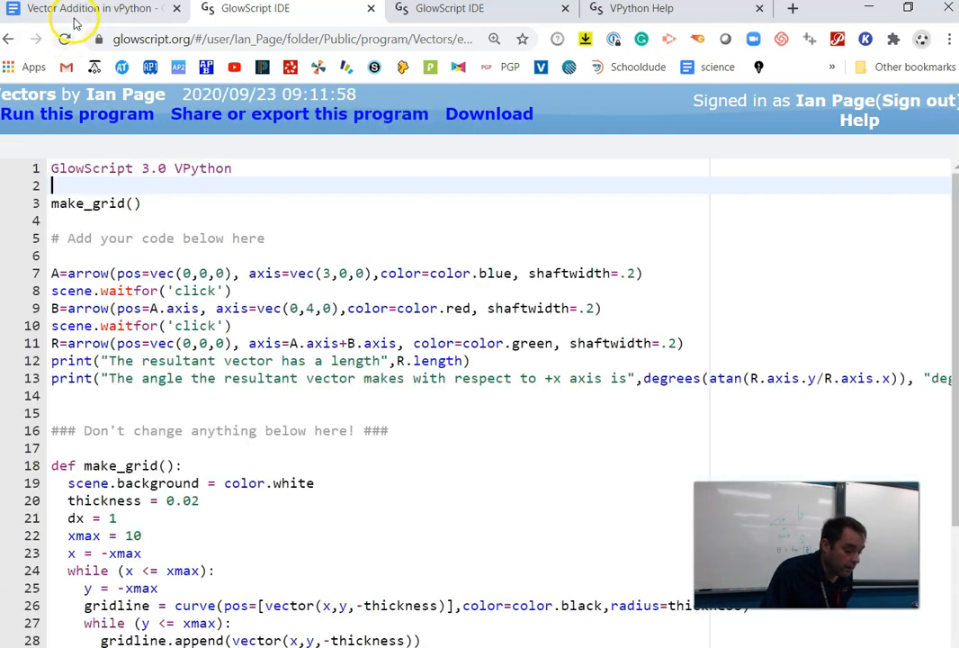
{"action": "left_click", "coordinate": [90, 8]}
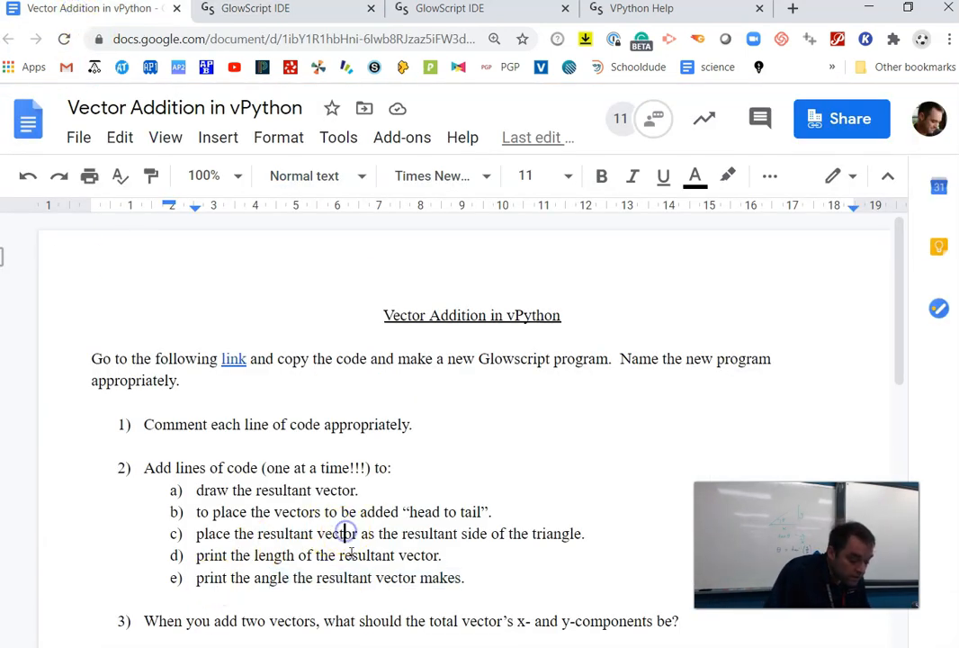
Scroll the Vector Addition assignment to Going Further, showing sums like A+B+C+D
{"action": "scroll", "scroll_direction": "down", "scroll_amount": 3}
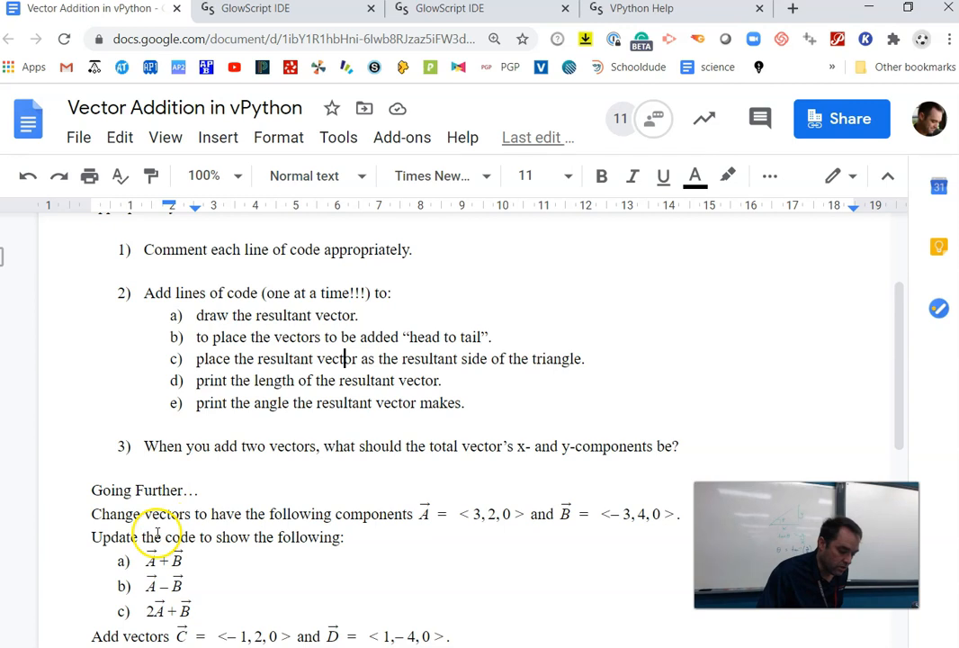
{"action": "scroll", "scroll_direction": "down", "scroll_amount": 3}
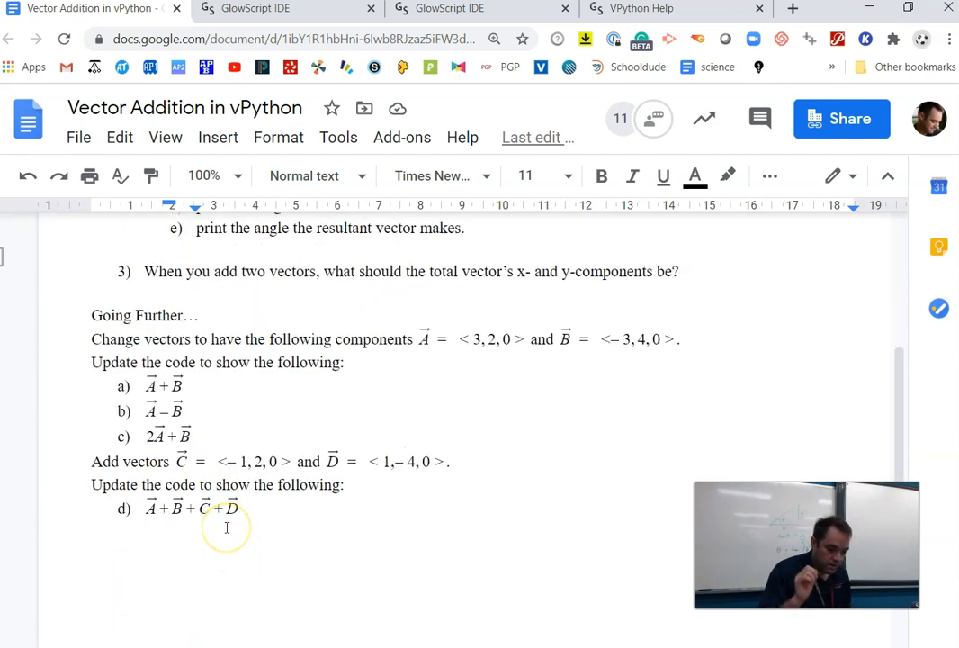